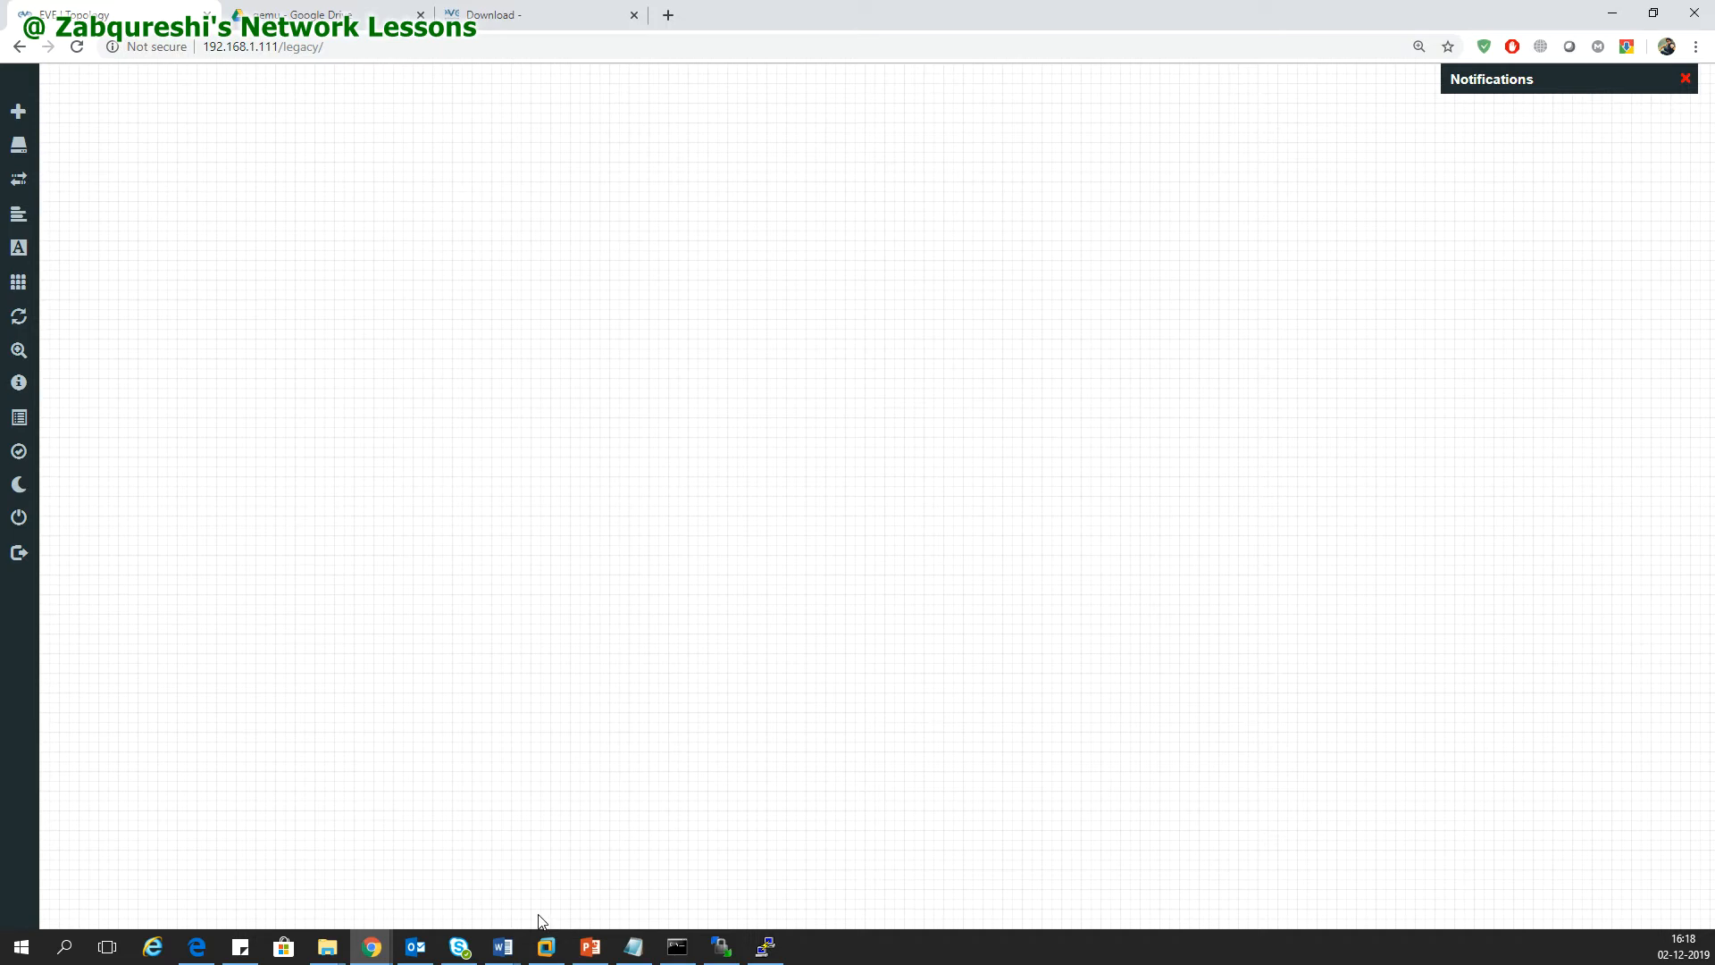
pyautogui.moveTo(473, 337)
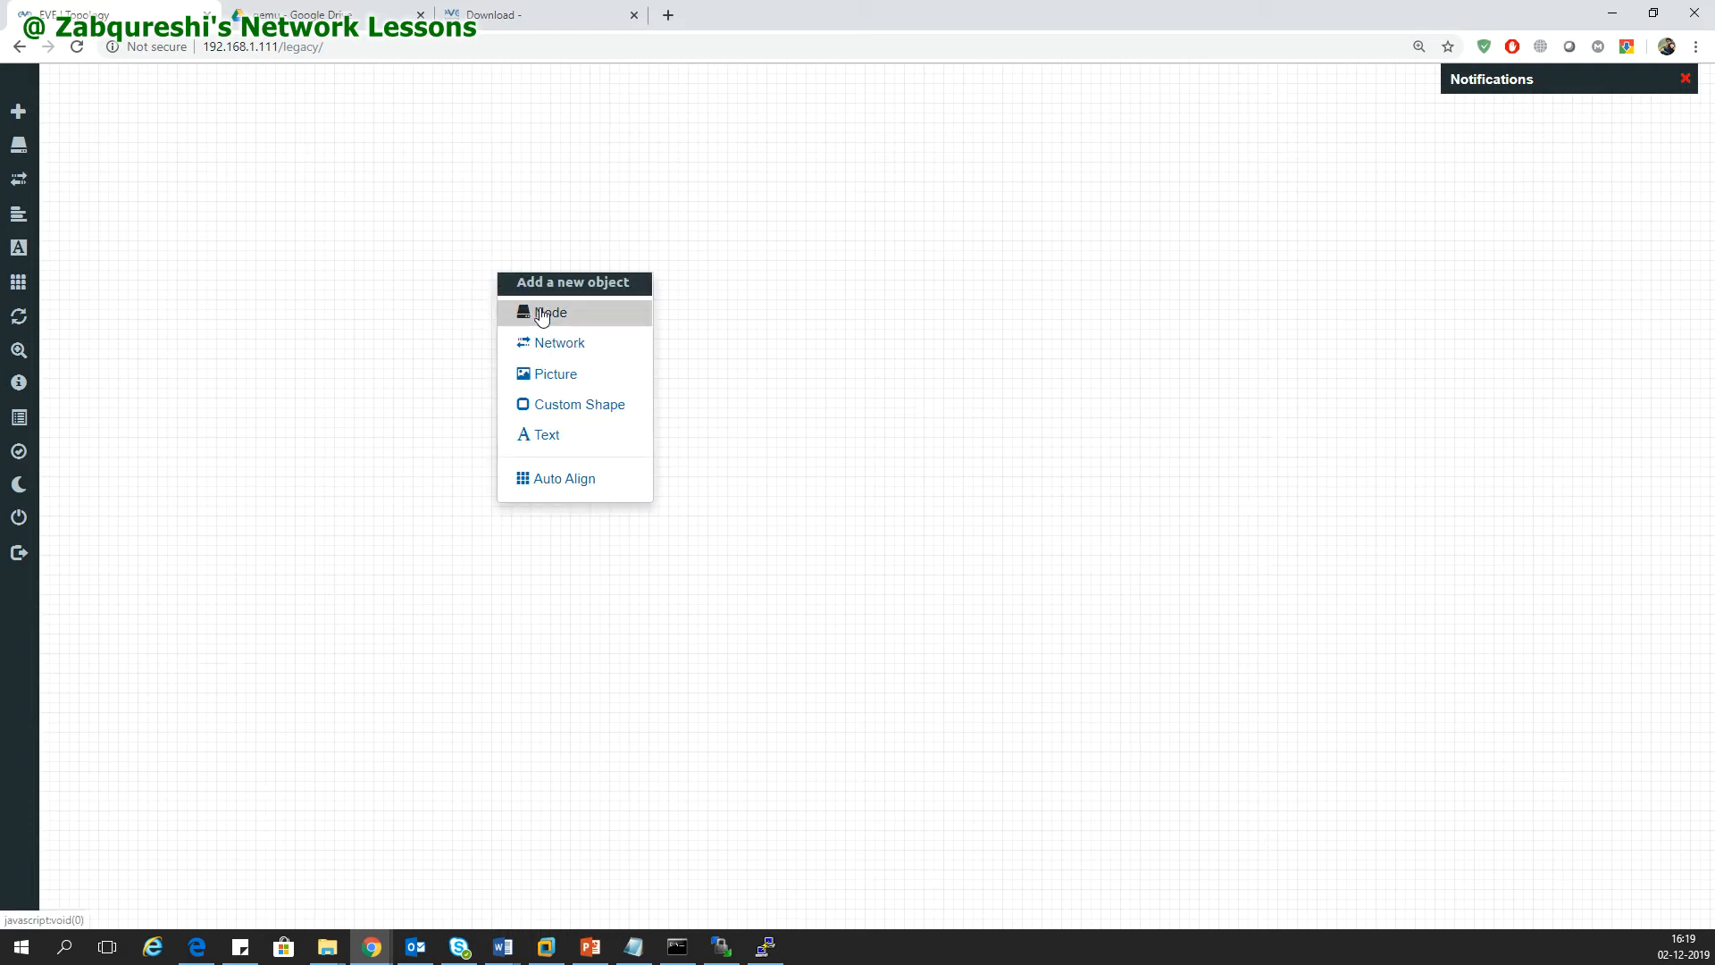
pyautogui.click(551, 313)
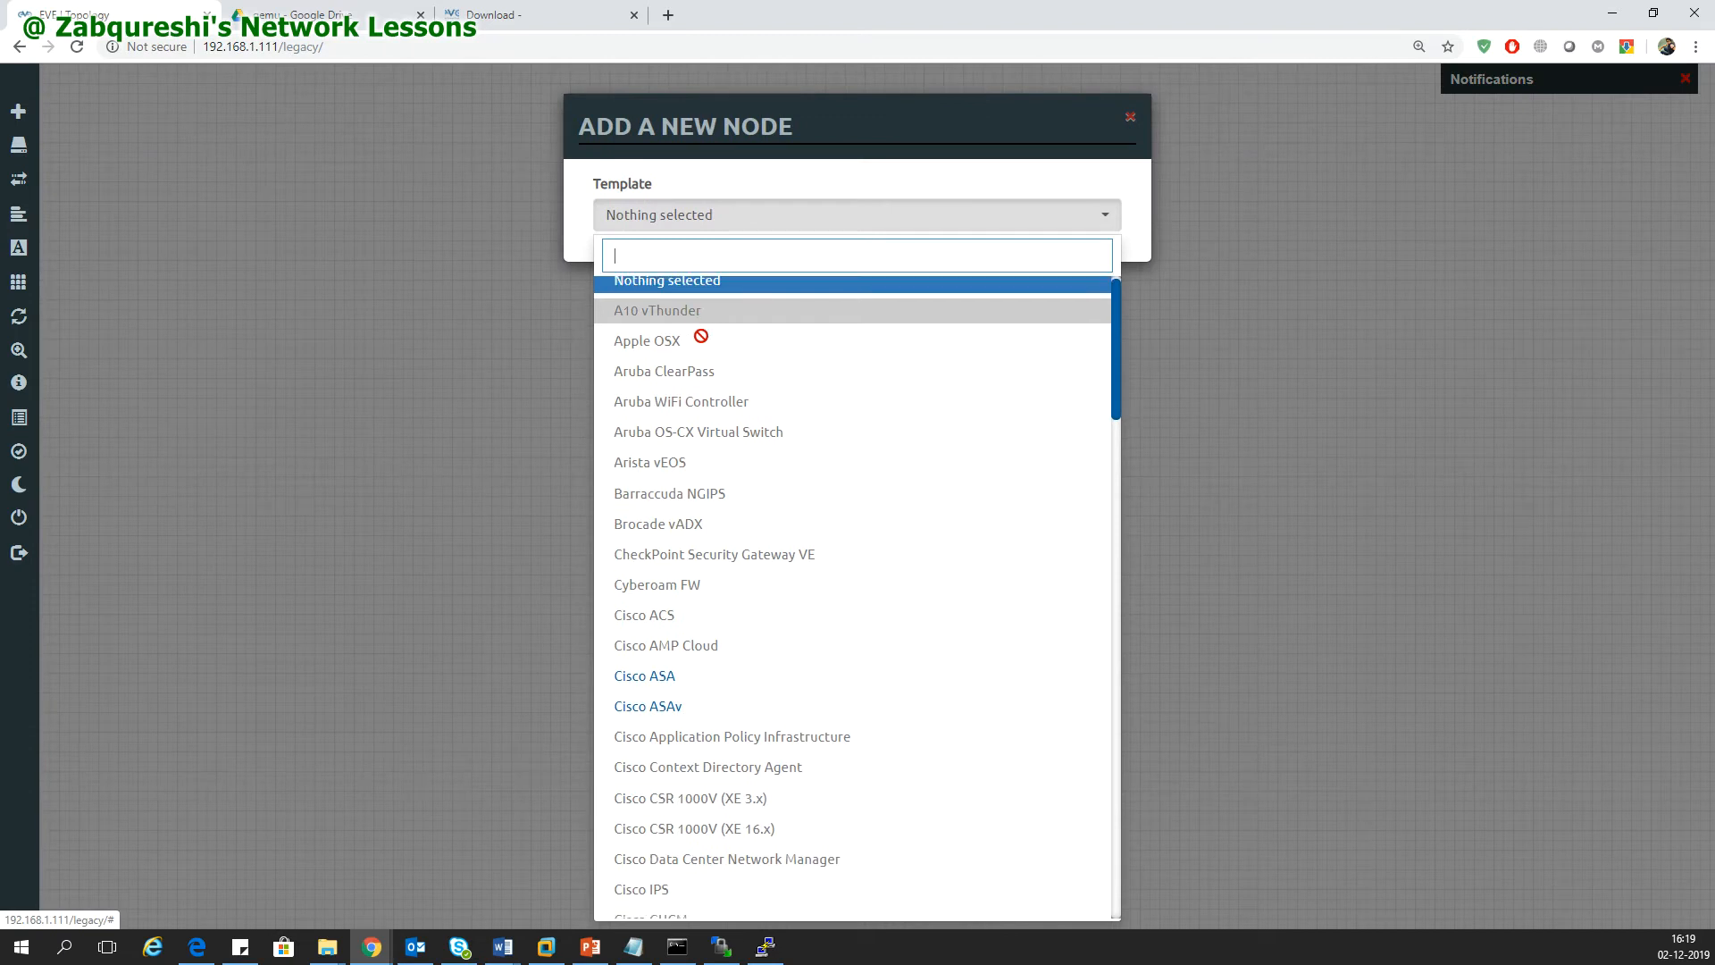
pyautogui.scroll(-3)
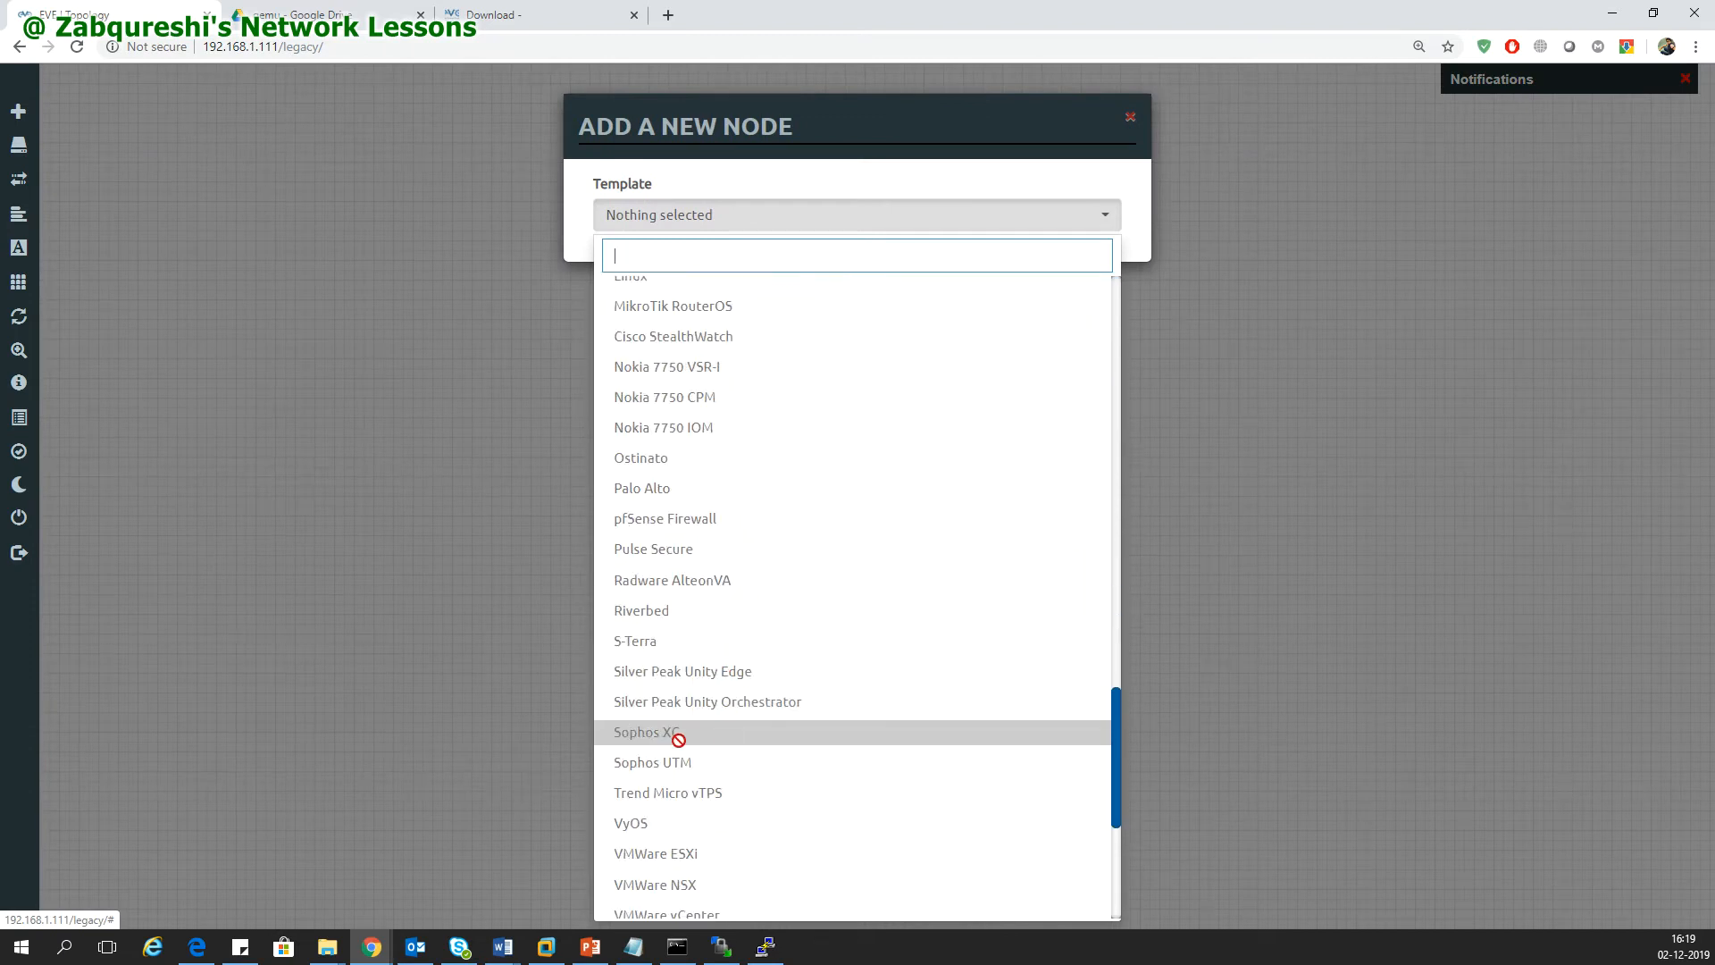
pyautogui.scroll(-3)
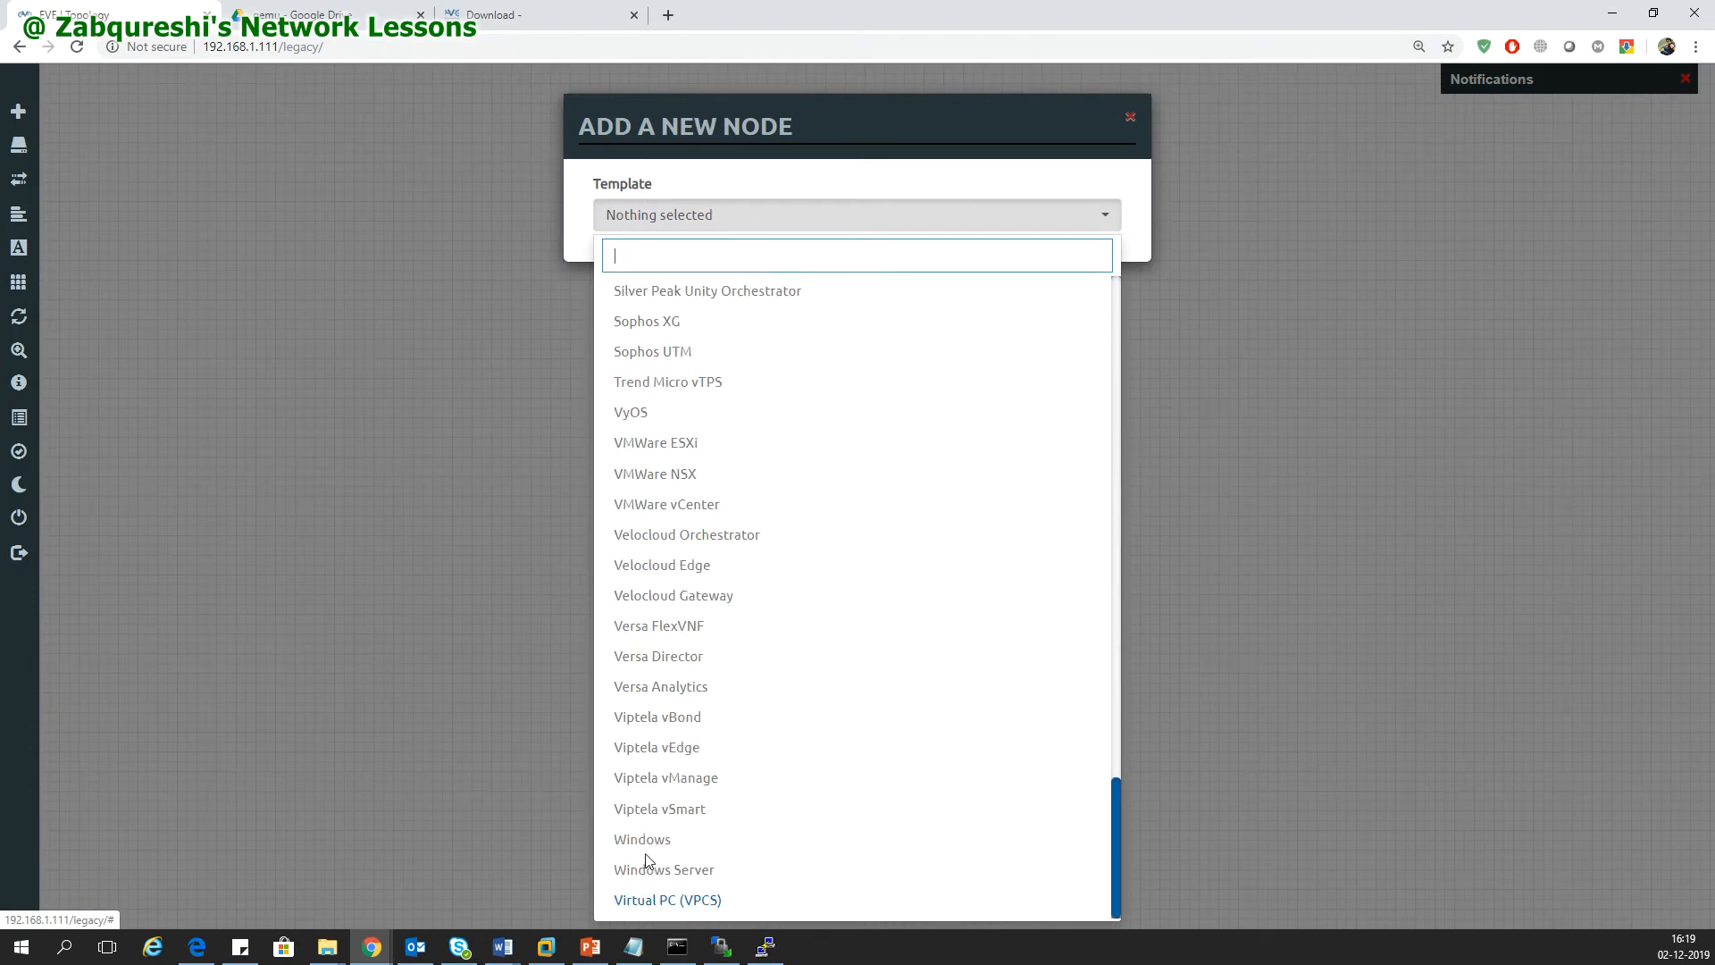
pyautogui.moveTo(643, 838)
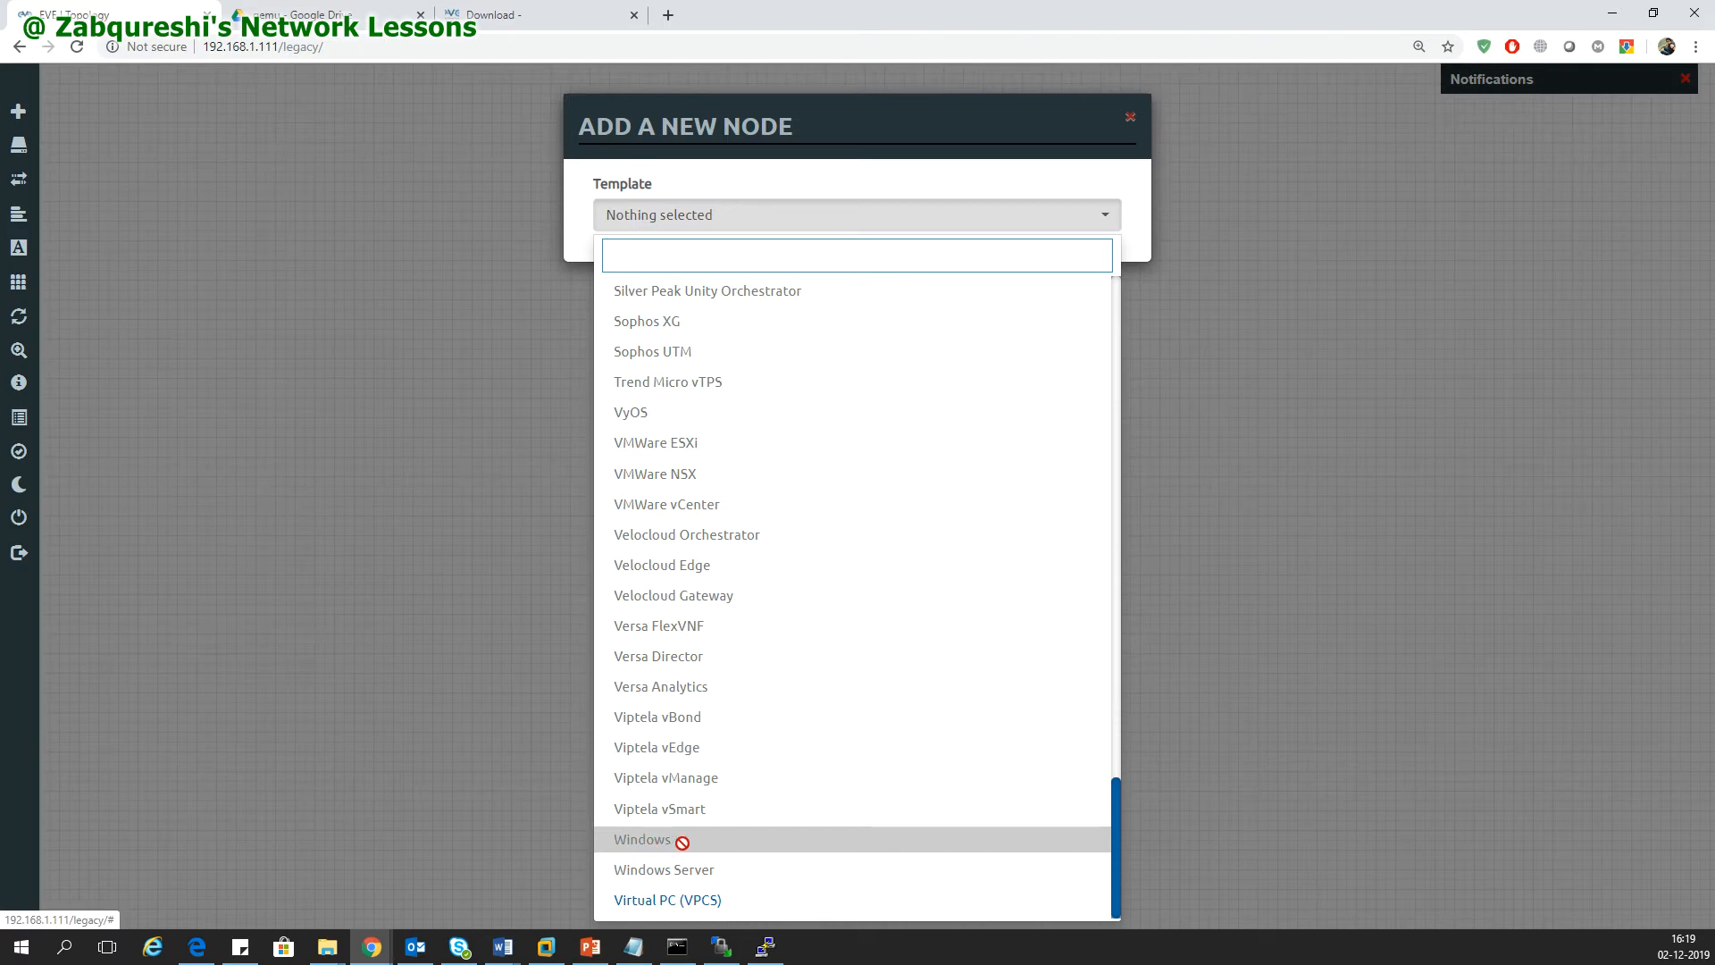
pyautogui.moveTo(467, 721)
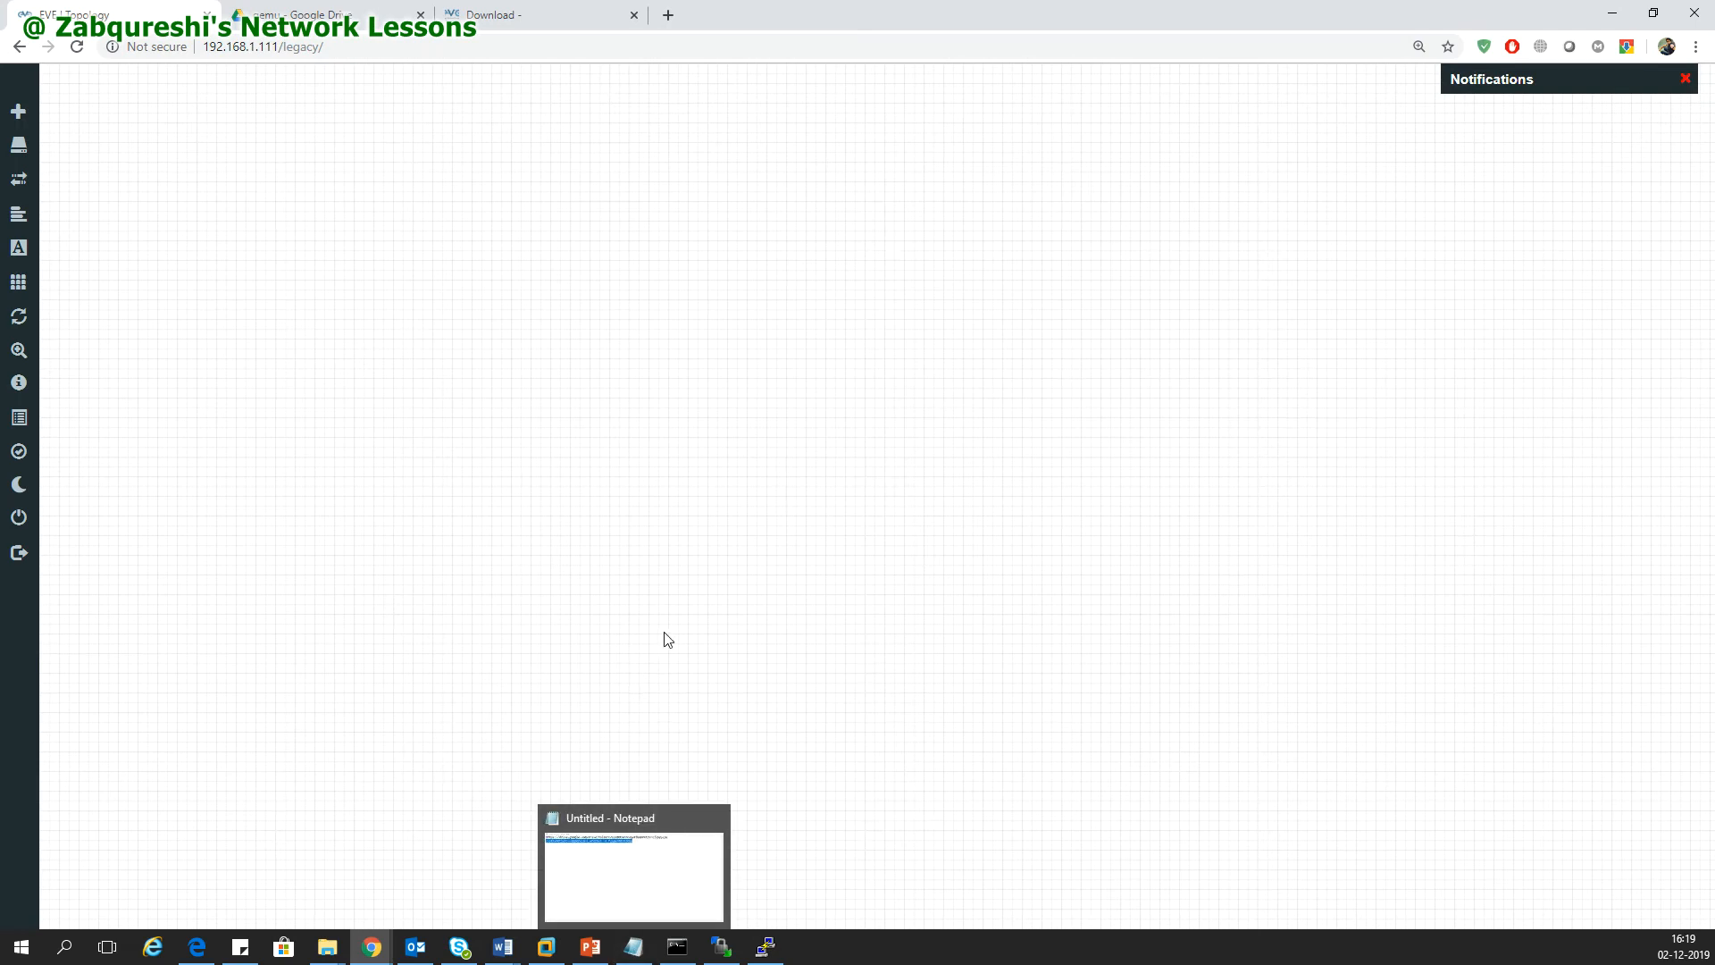
# Browse the shared qemu images in Google Drive and bring up the win-xp-Lite folder's actions
pyautogui.click(633, 871)
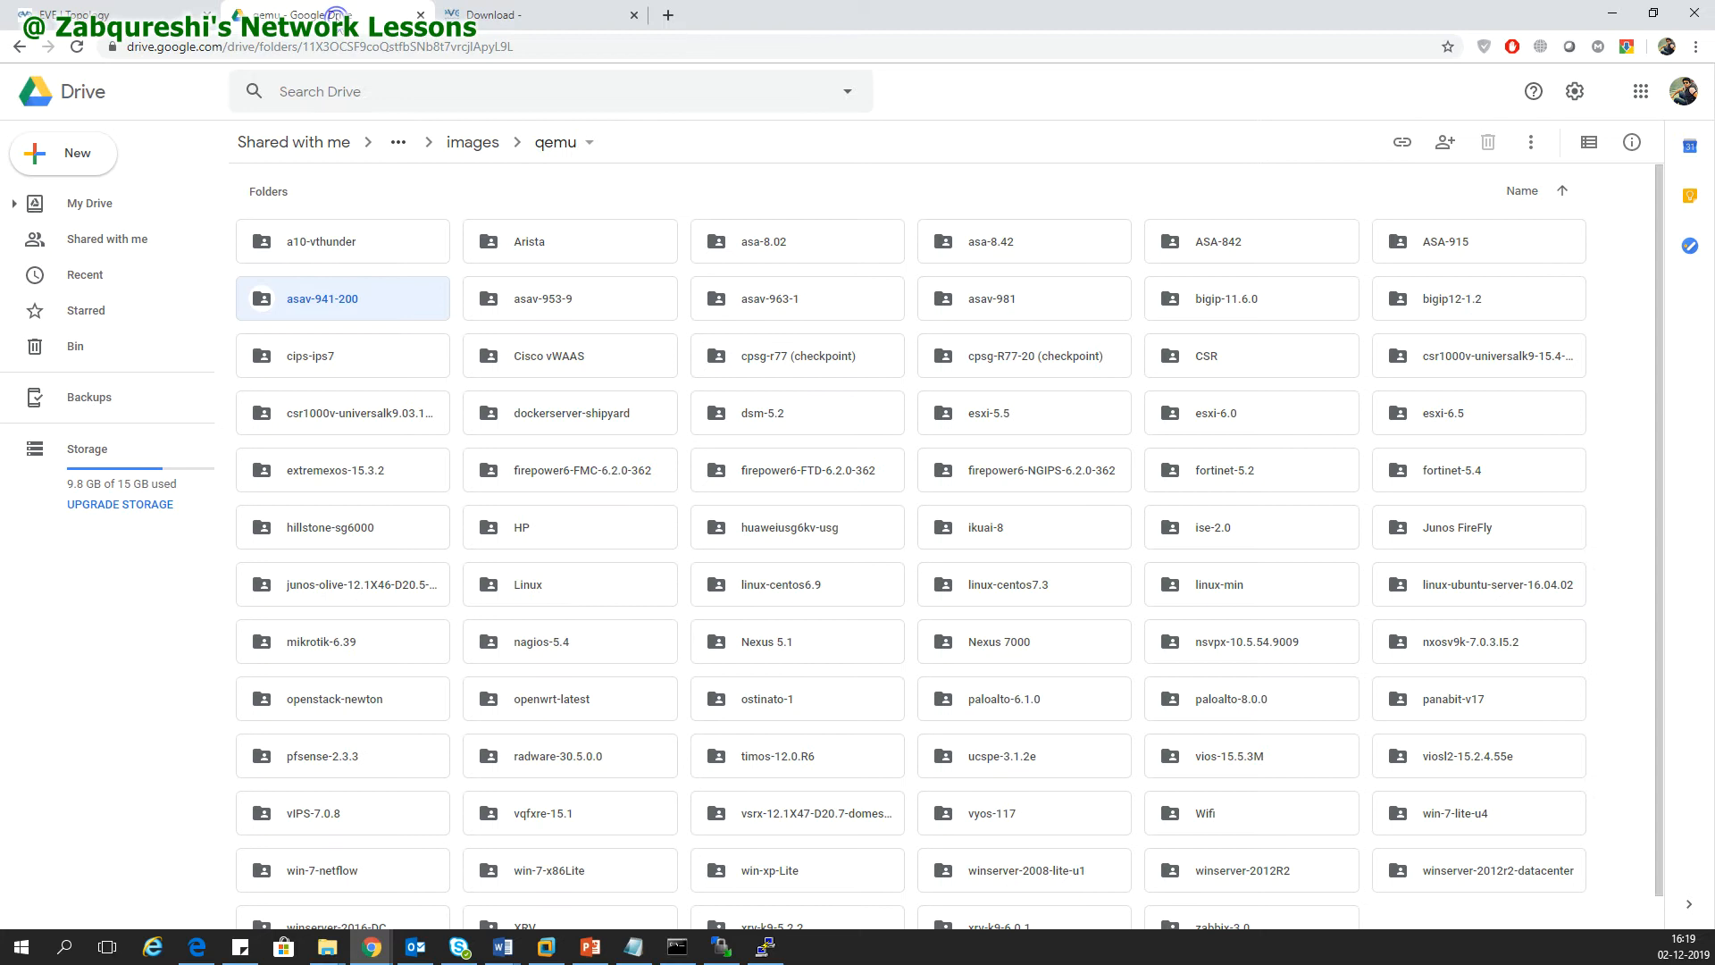
pyautogui.scroll(3)
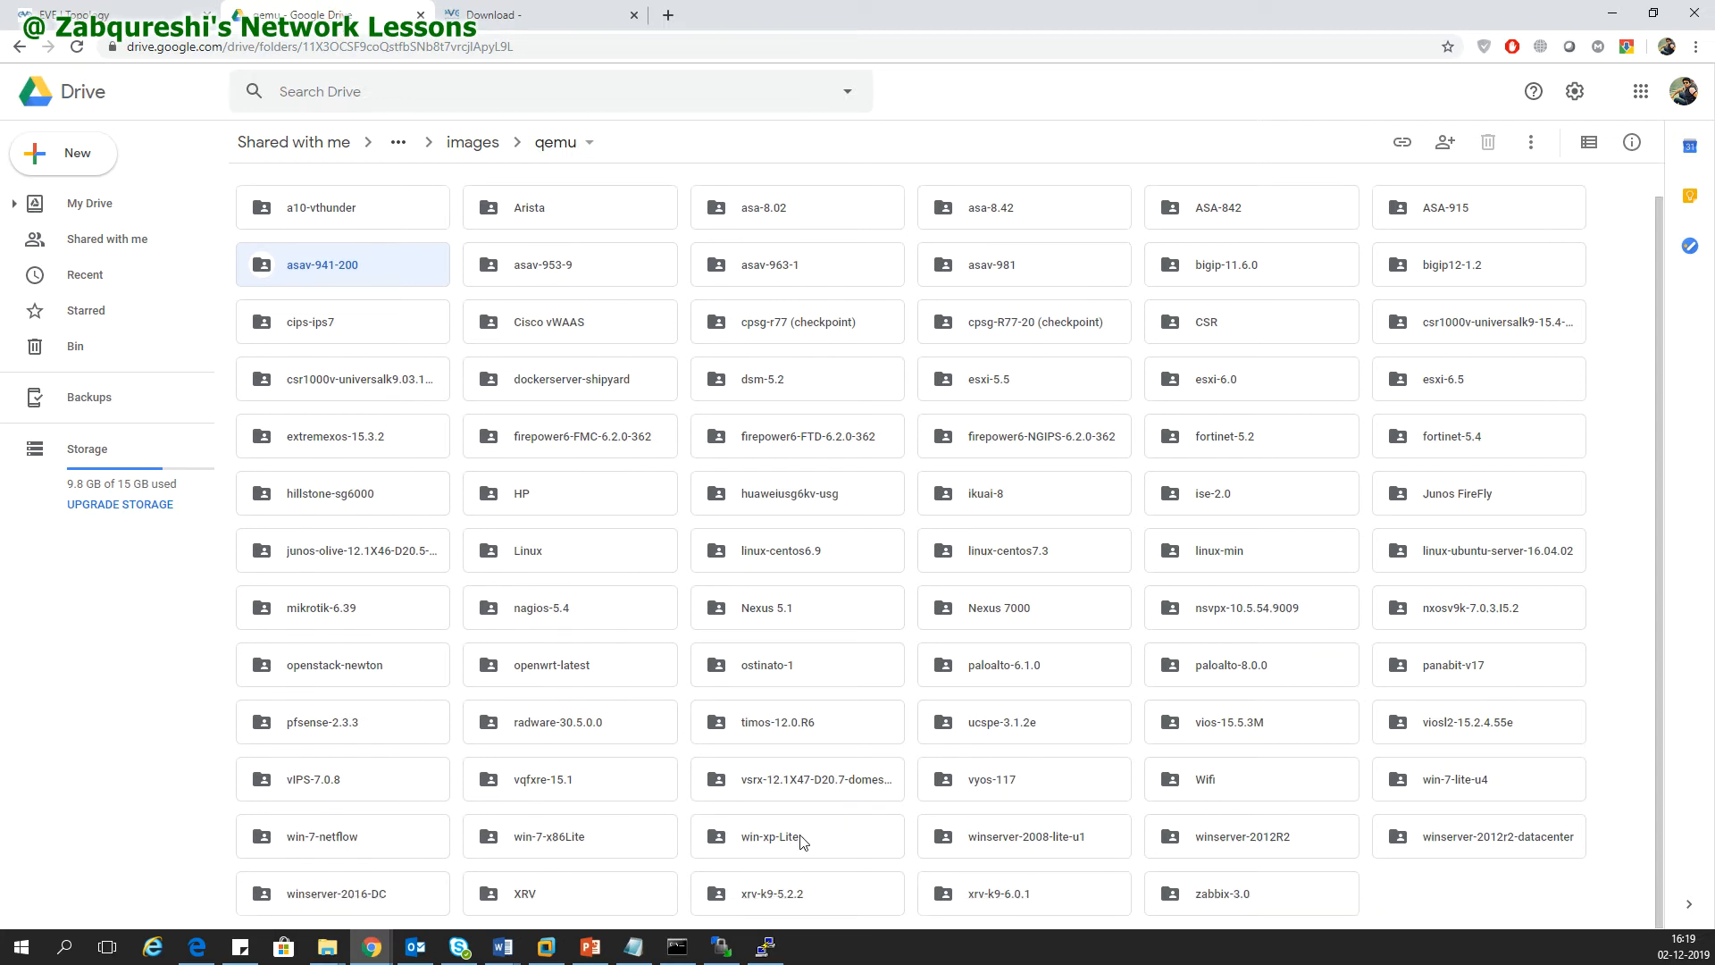
pyautogui.click(547, 836)
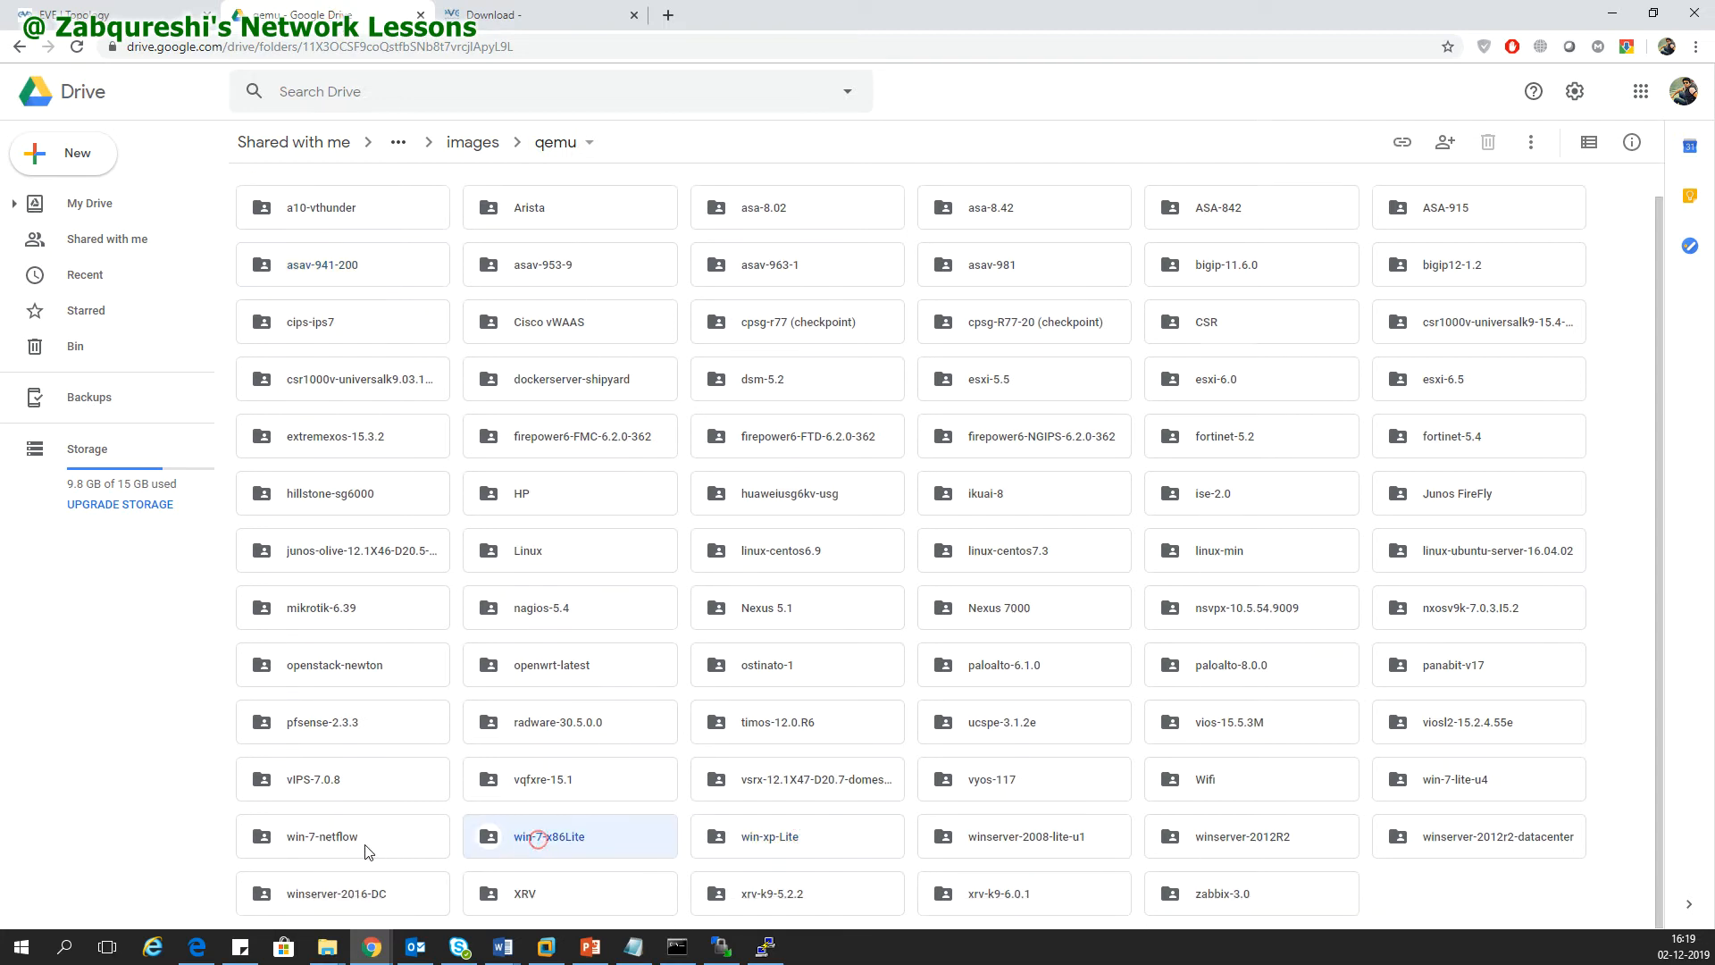
pyautogui.click(1453, 779)
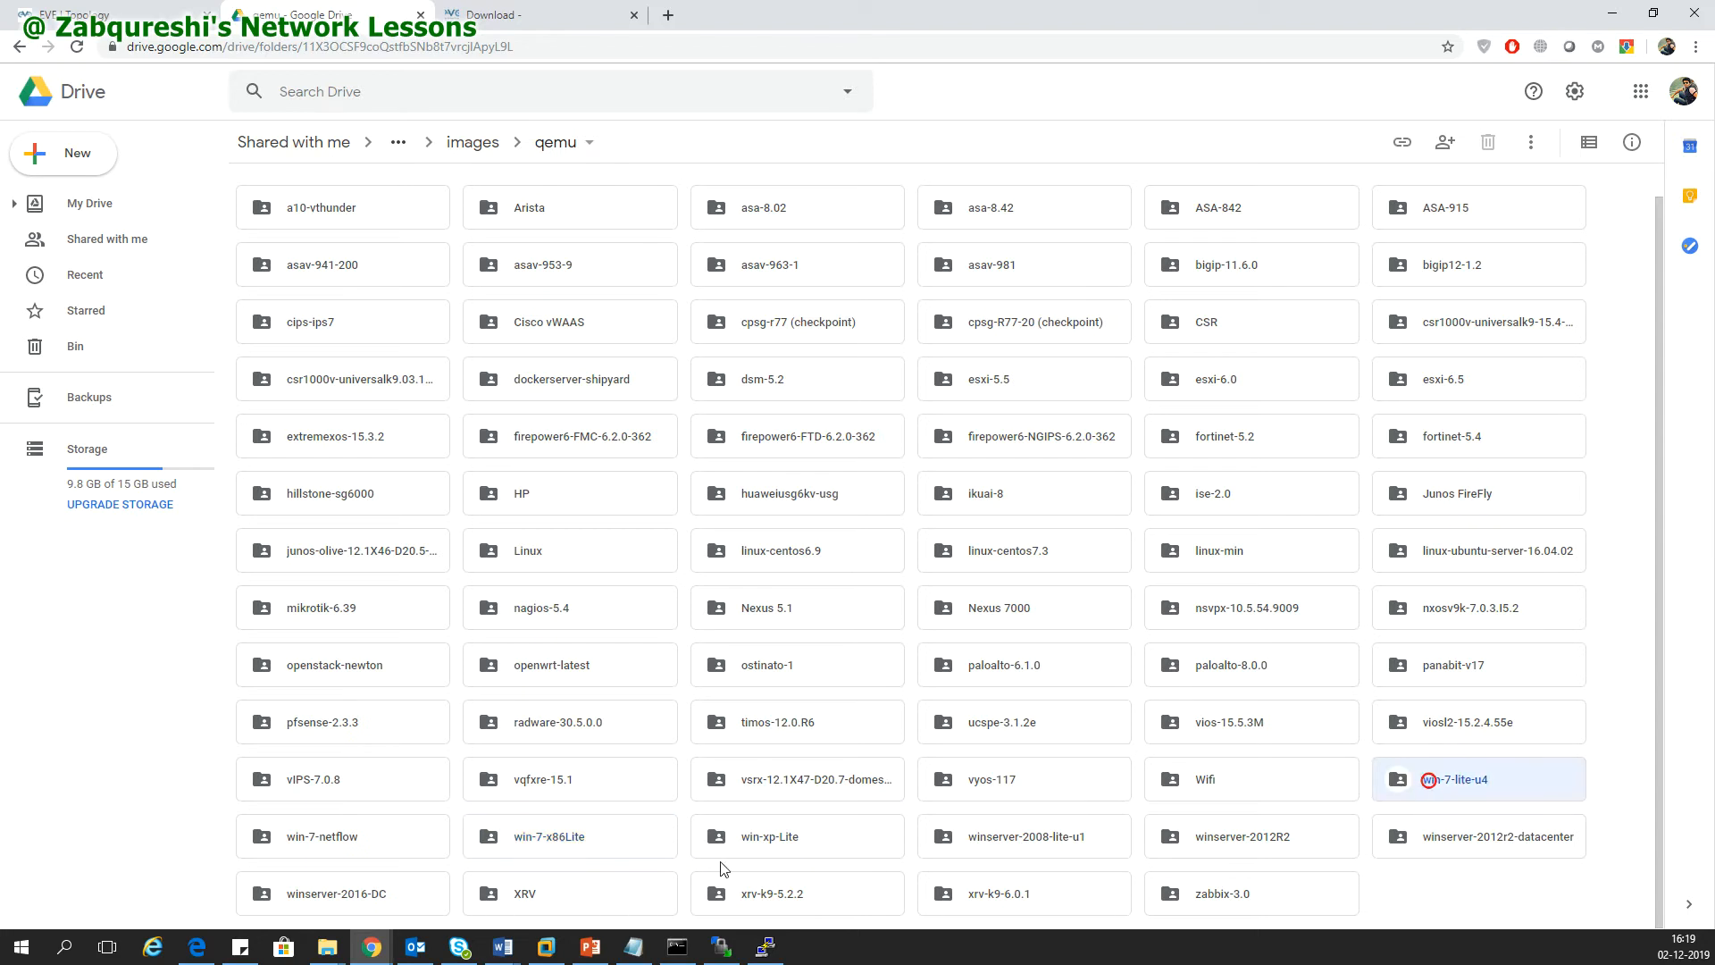
pyautogui.click(546, 836)
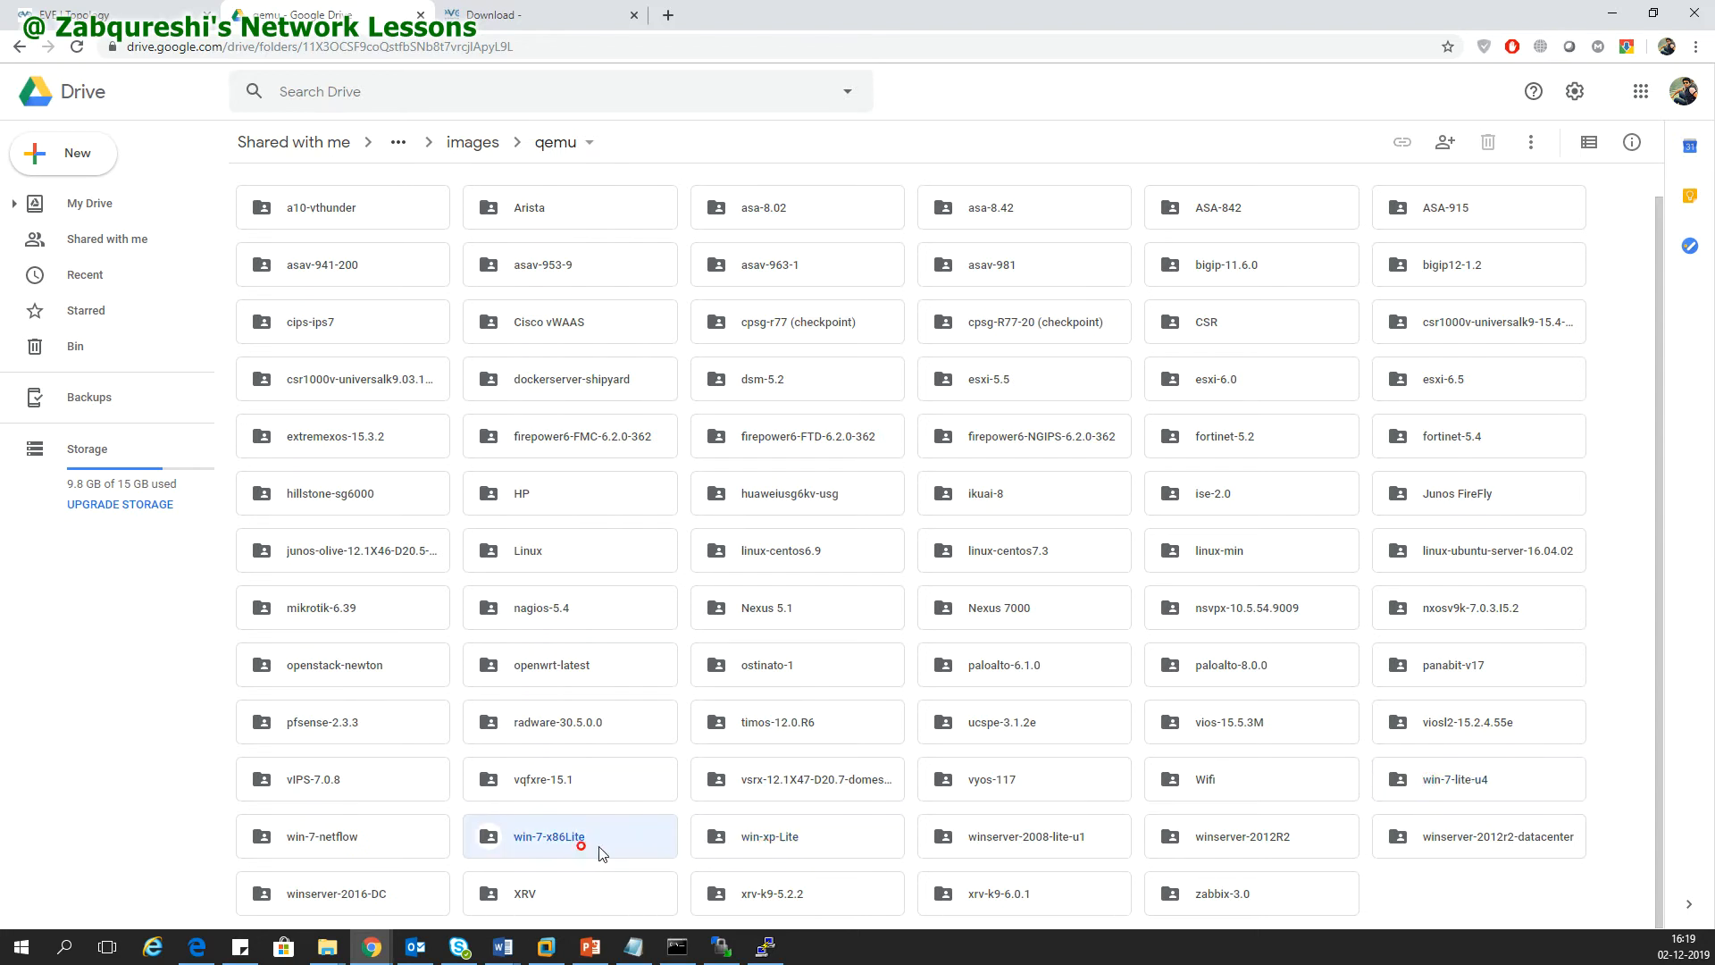
pyautogui.moveTo(760, 852)
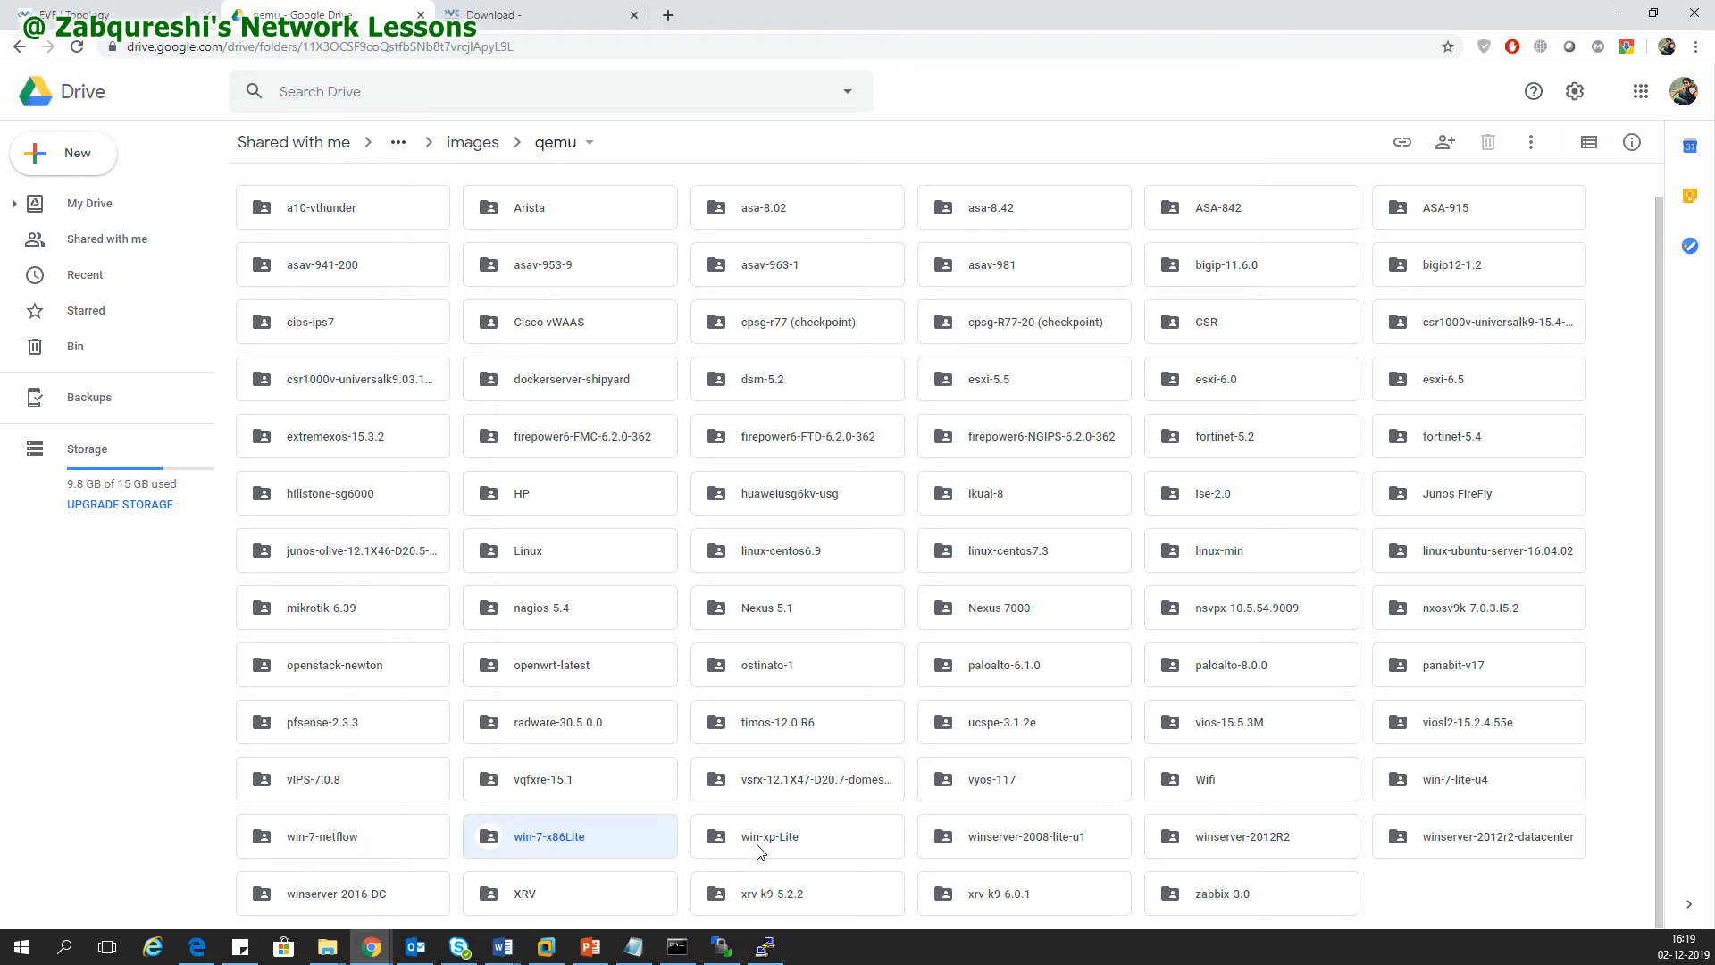
pyautogui.rightClick(769, 836)
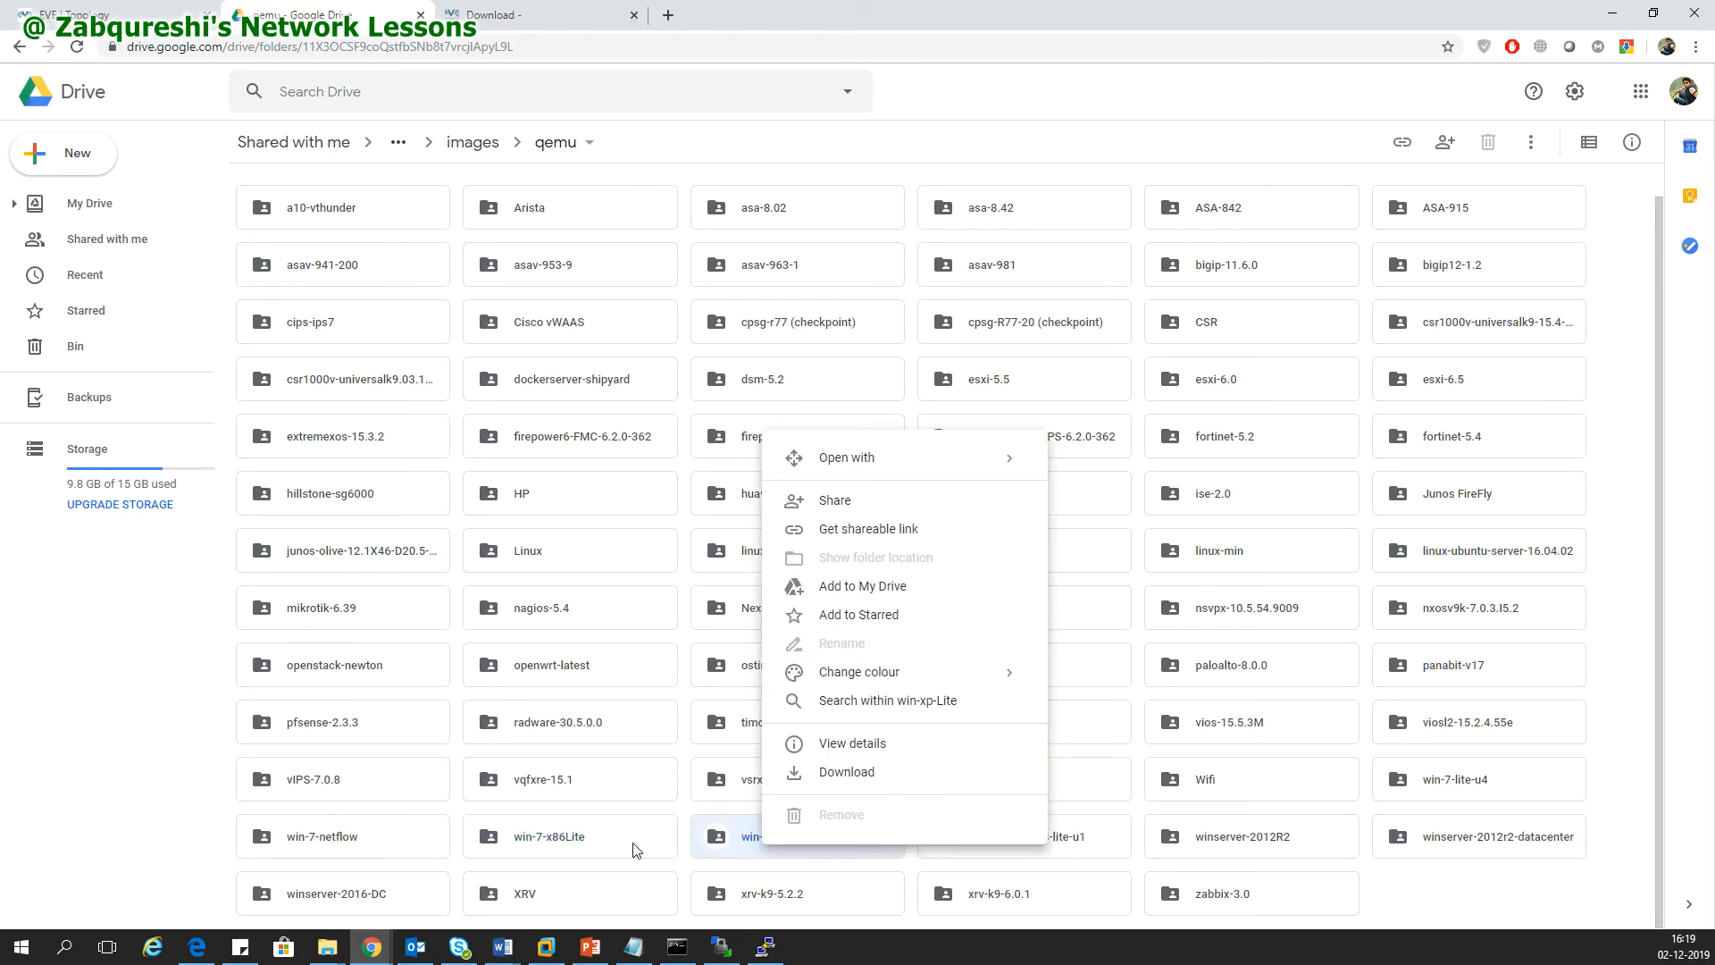
pyautogui.moveTo(586, 867)
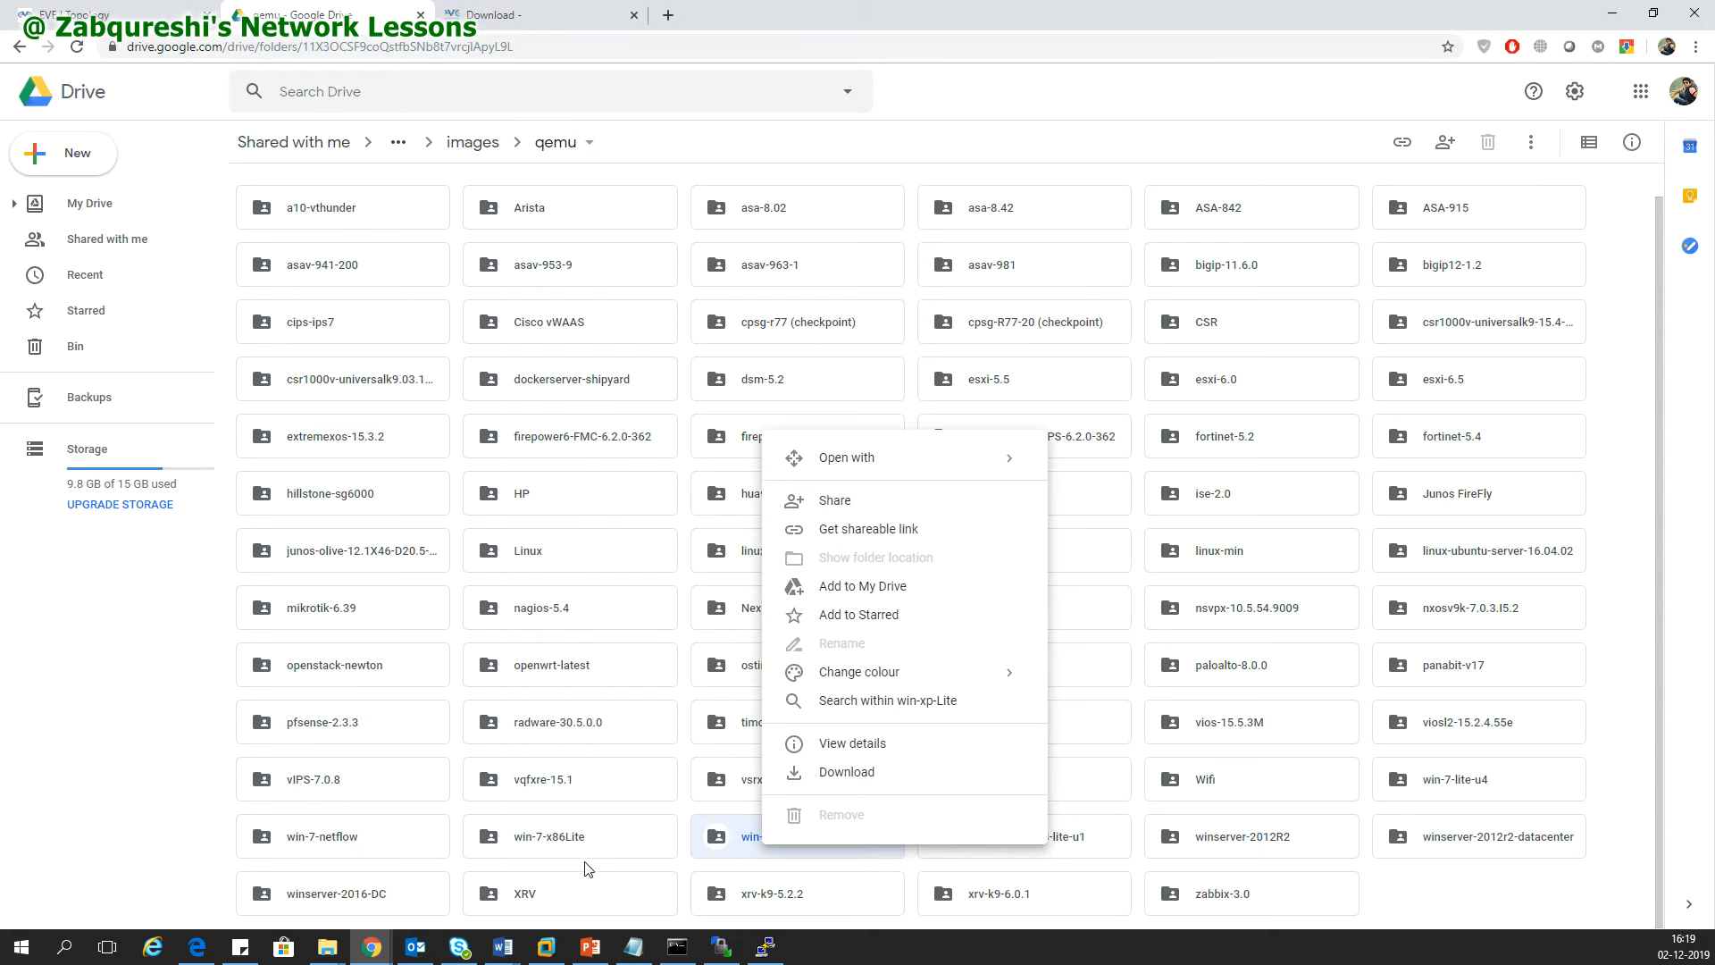
pyautogui.moveTo(845, 770)
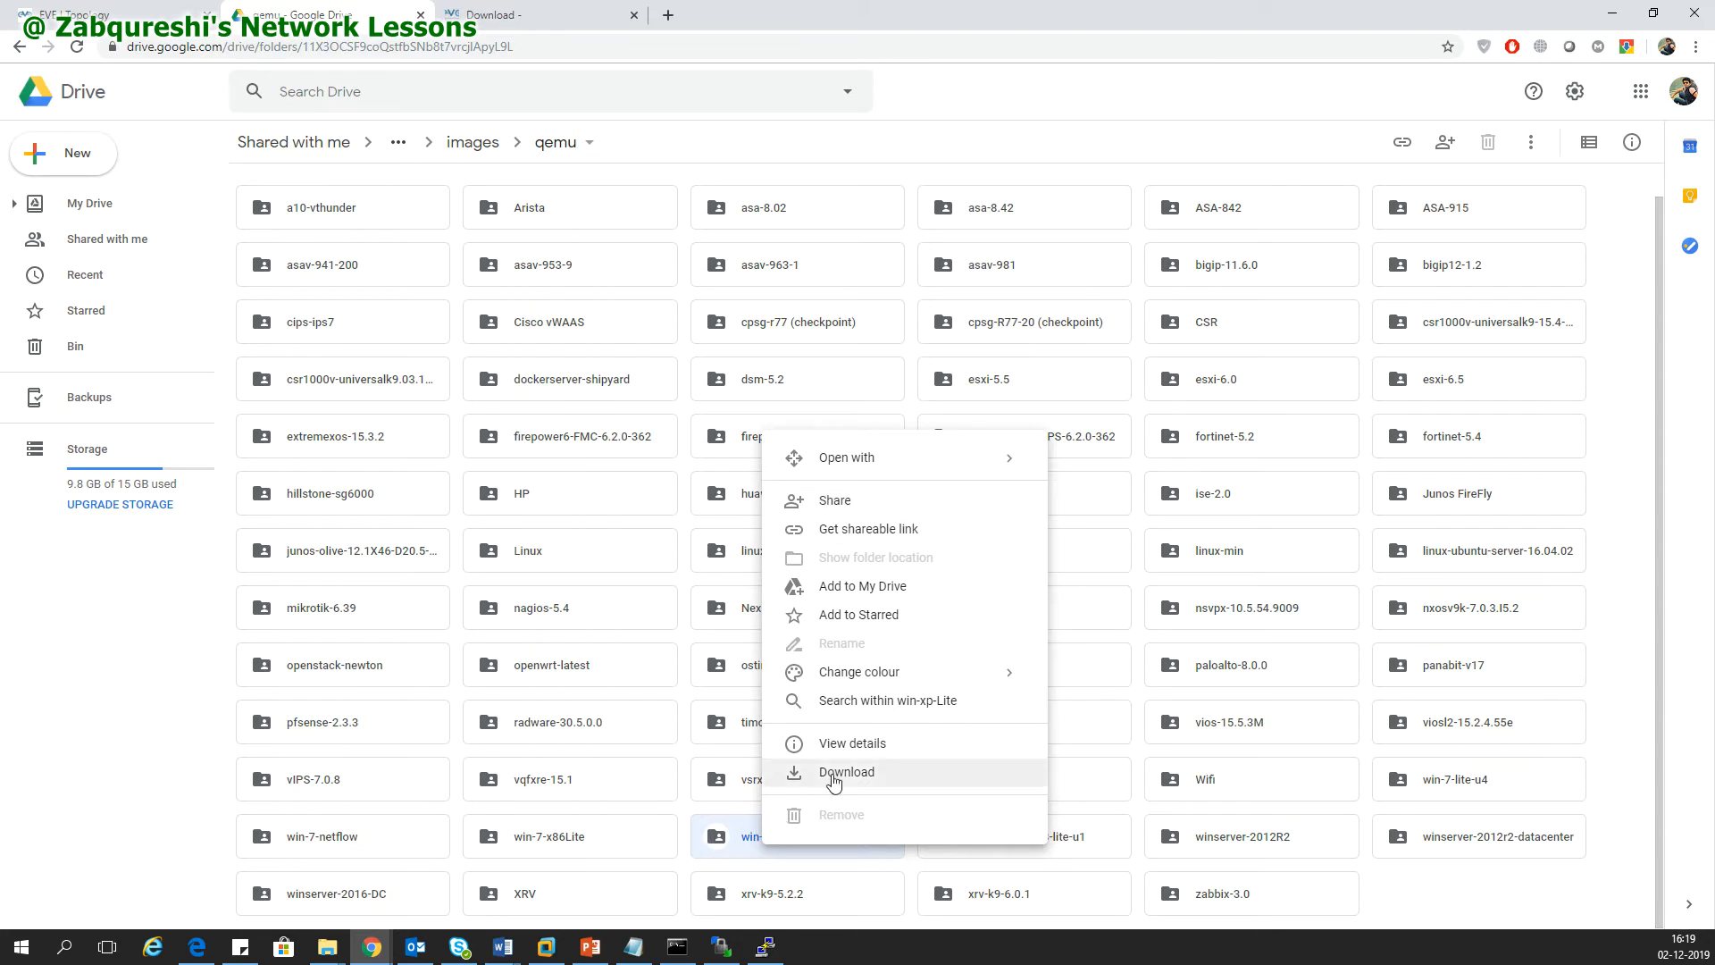
pyautogui.moveTo(765, 853)
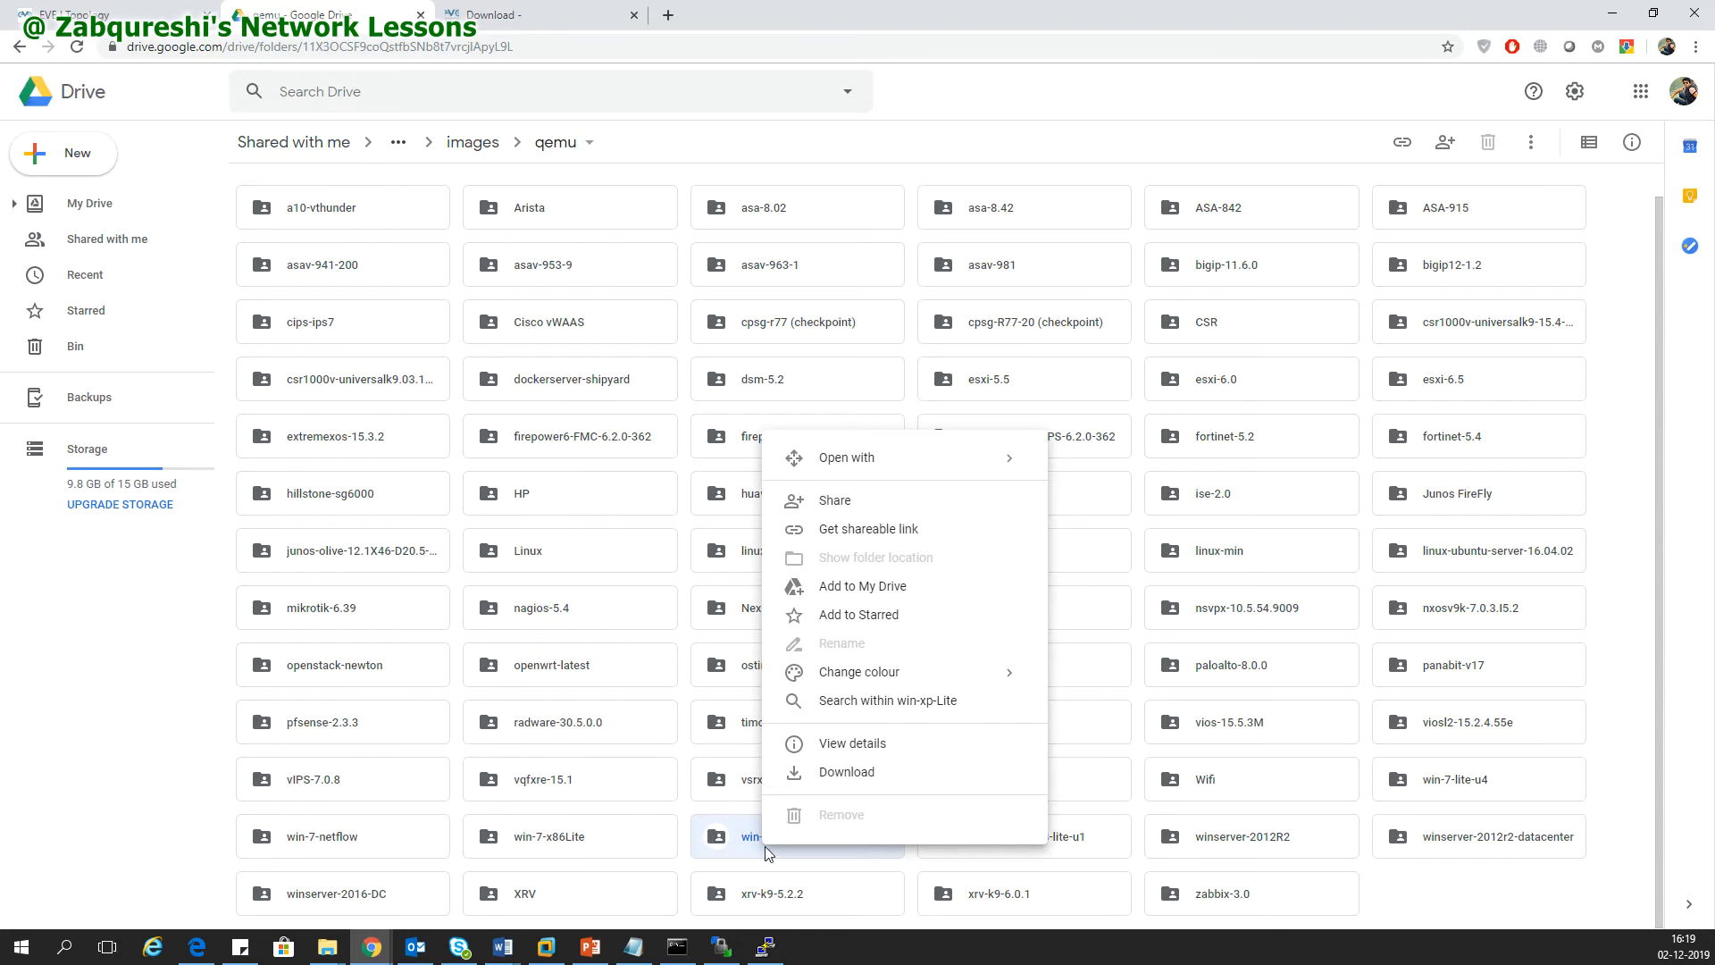
pyautogui.moveTo(1590, 57)
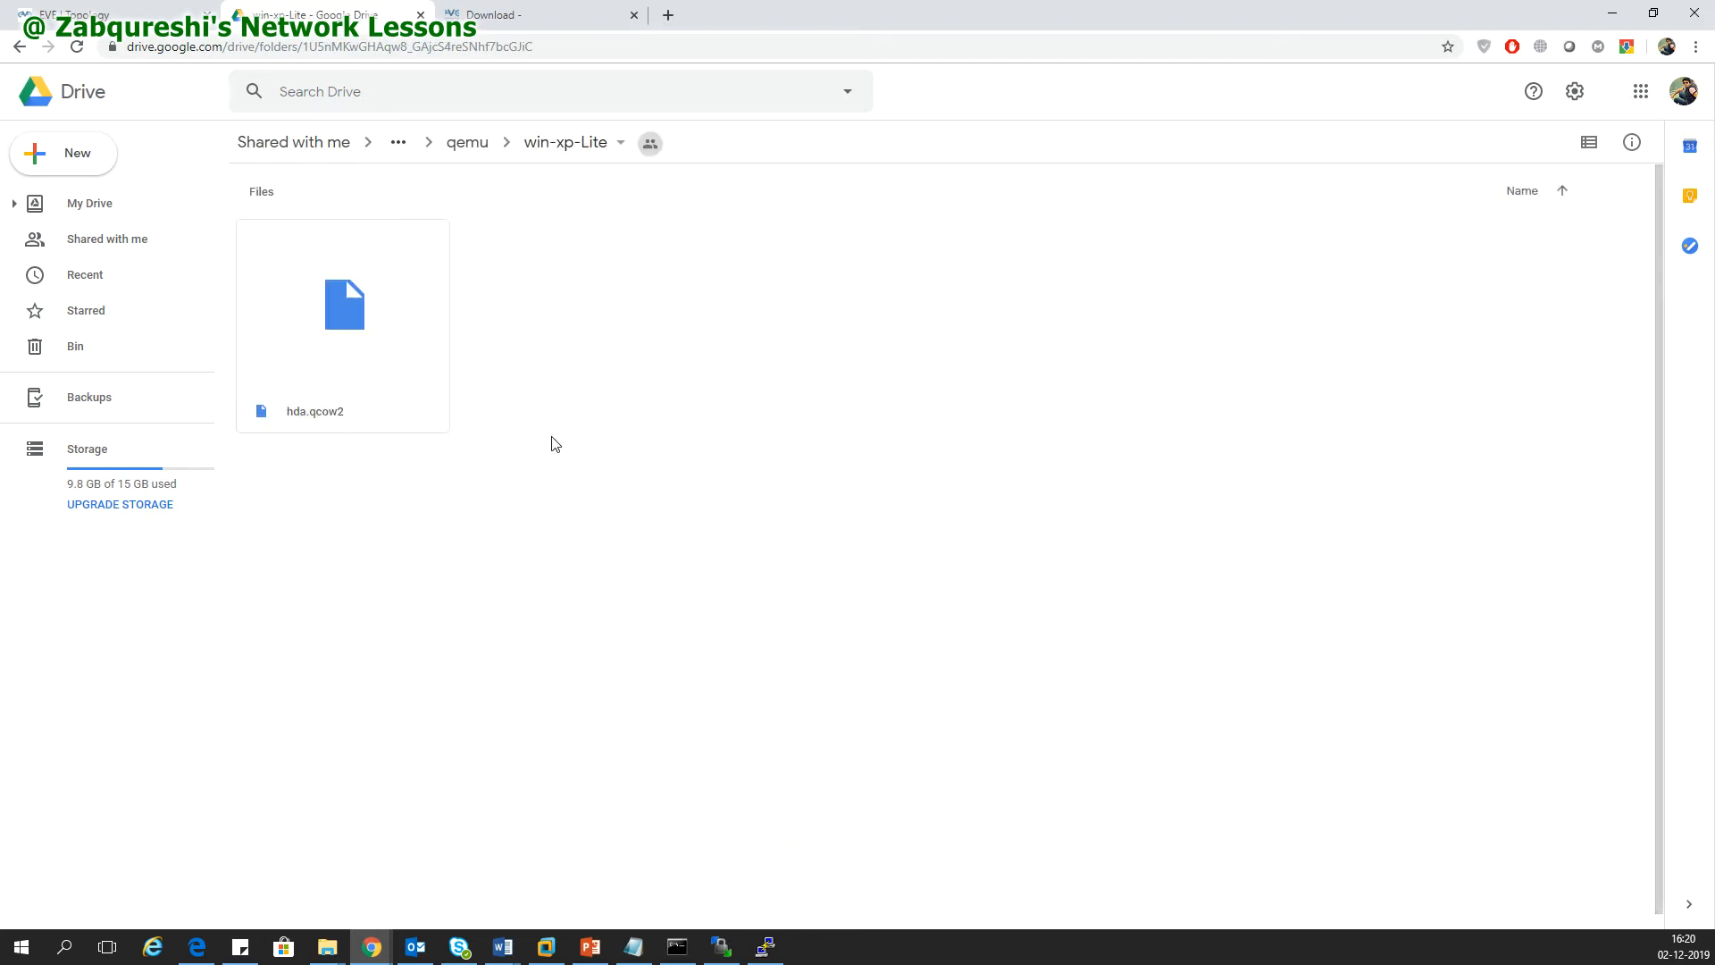
pyautogui.moveTo(377, 381)
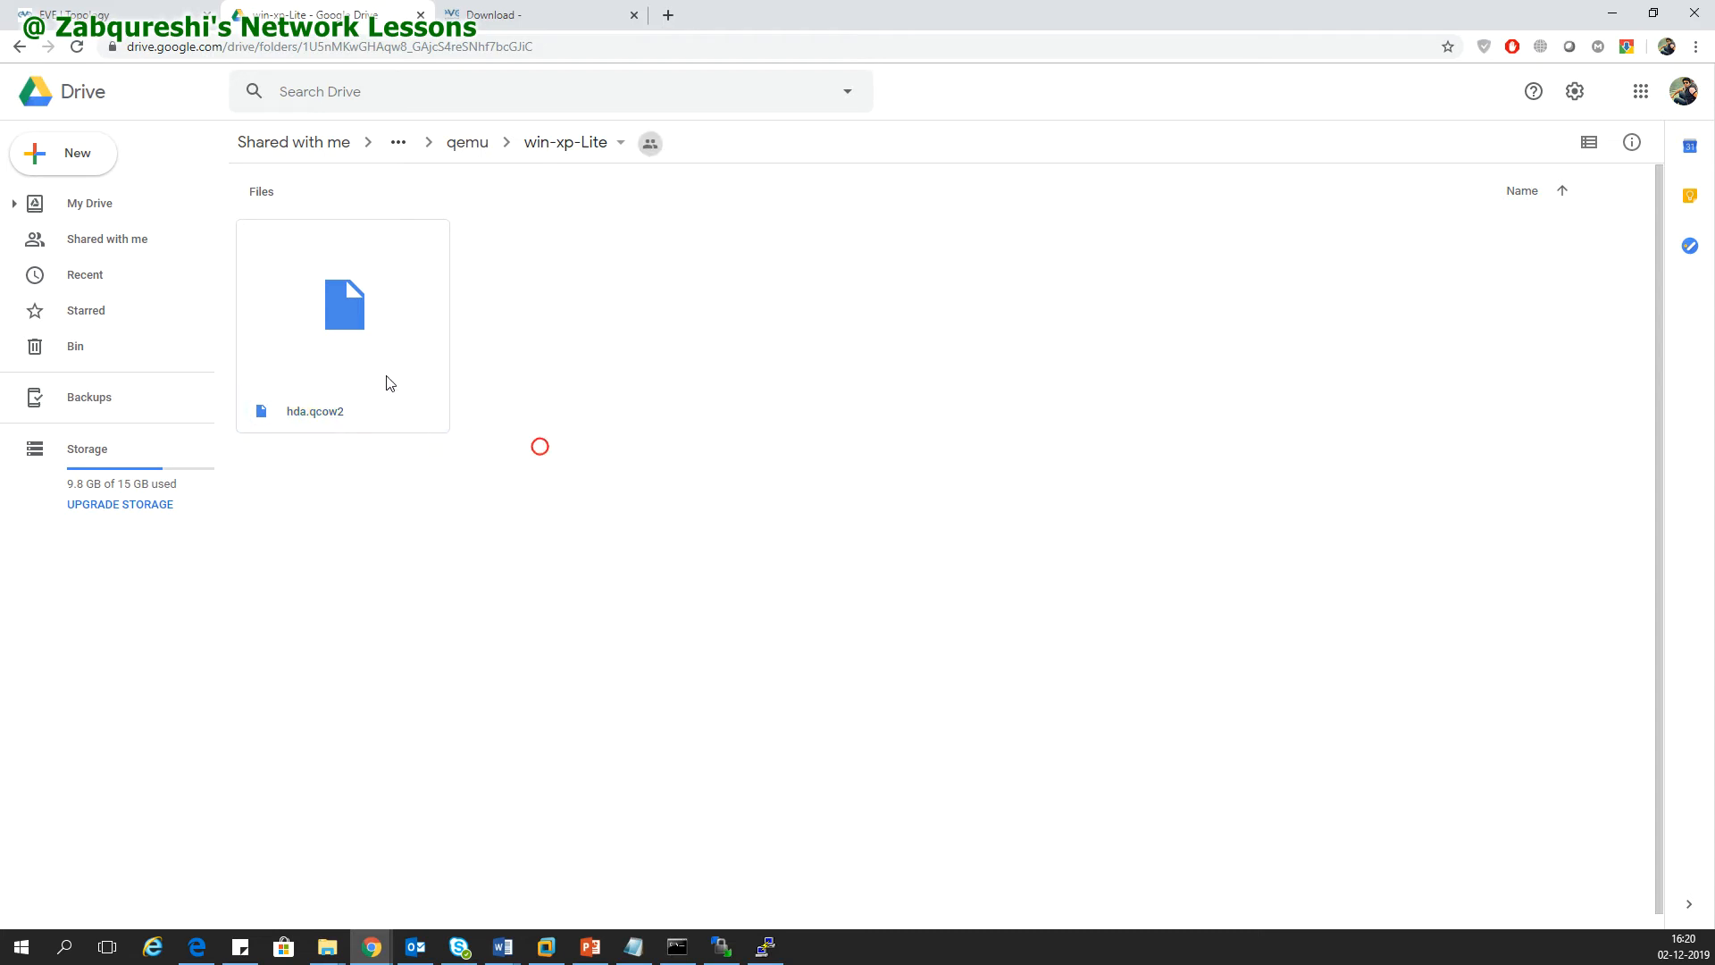
# Select the hda.qcow2 disk image inside the win-xp-Lite folder
pyautogui.click(343, 306)
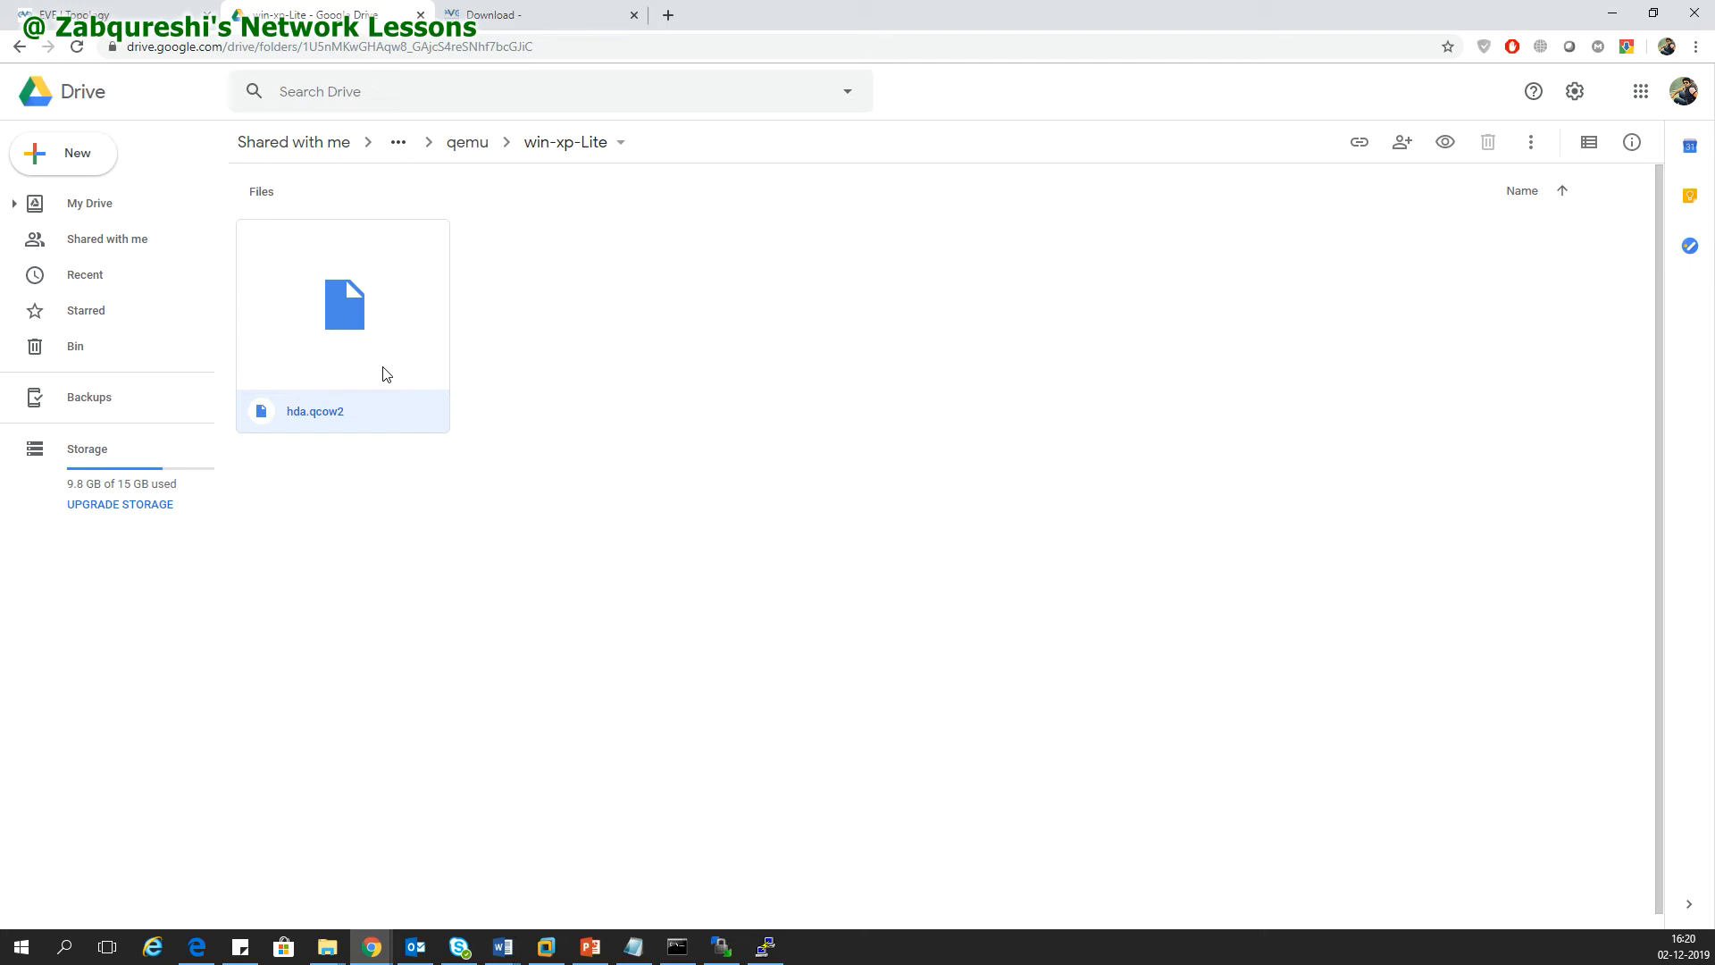
pyautogui.moveTo(1613, 11)
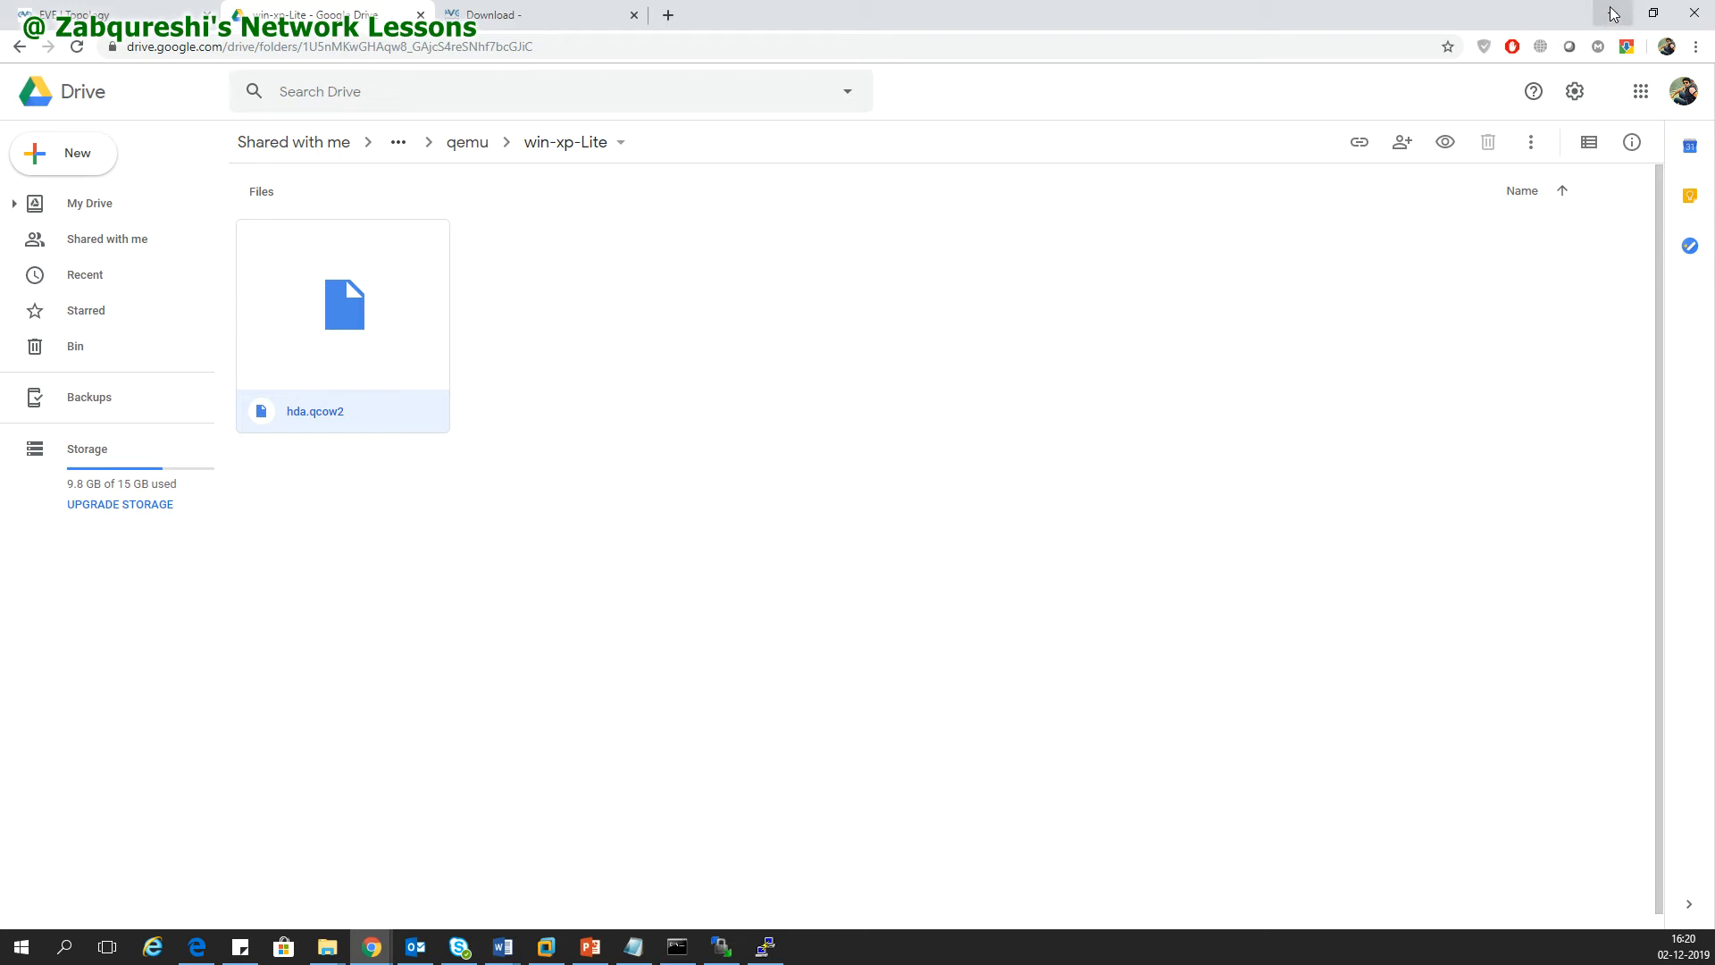
pyautogui.moveTo(18, 46)
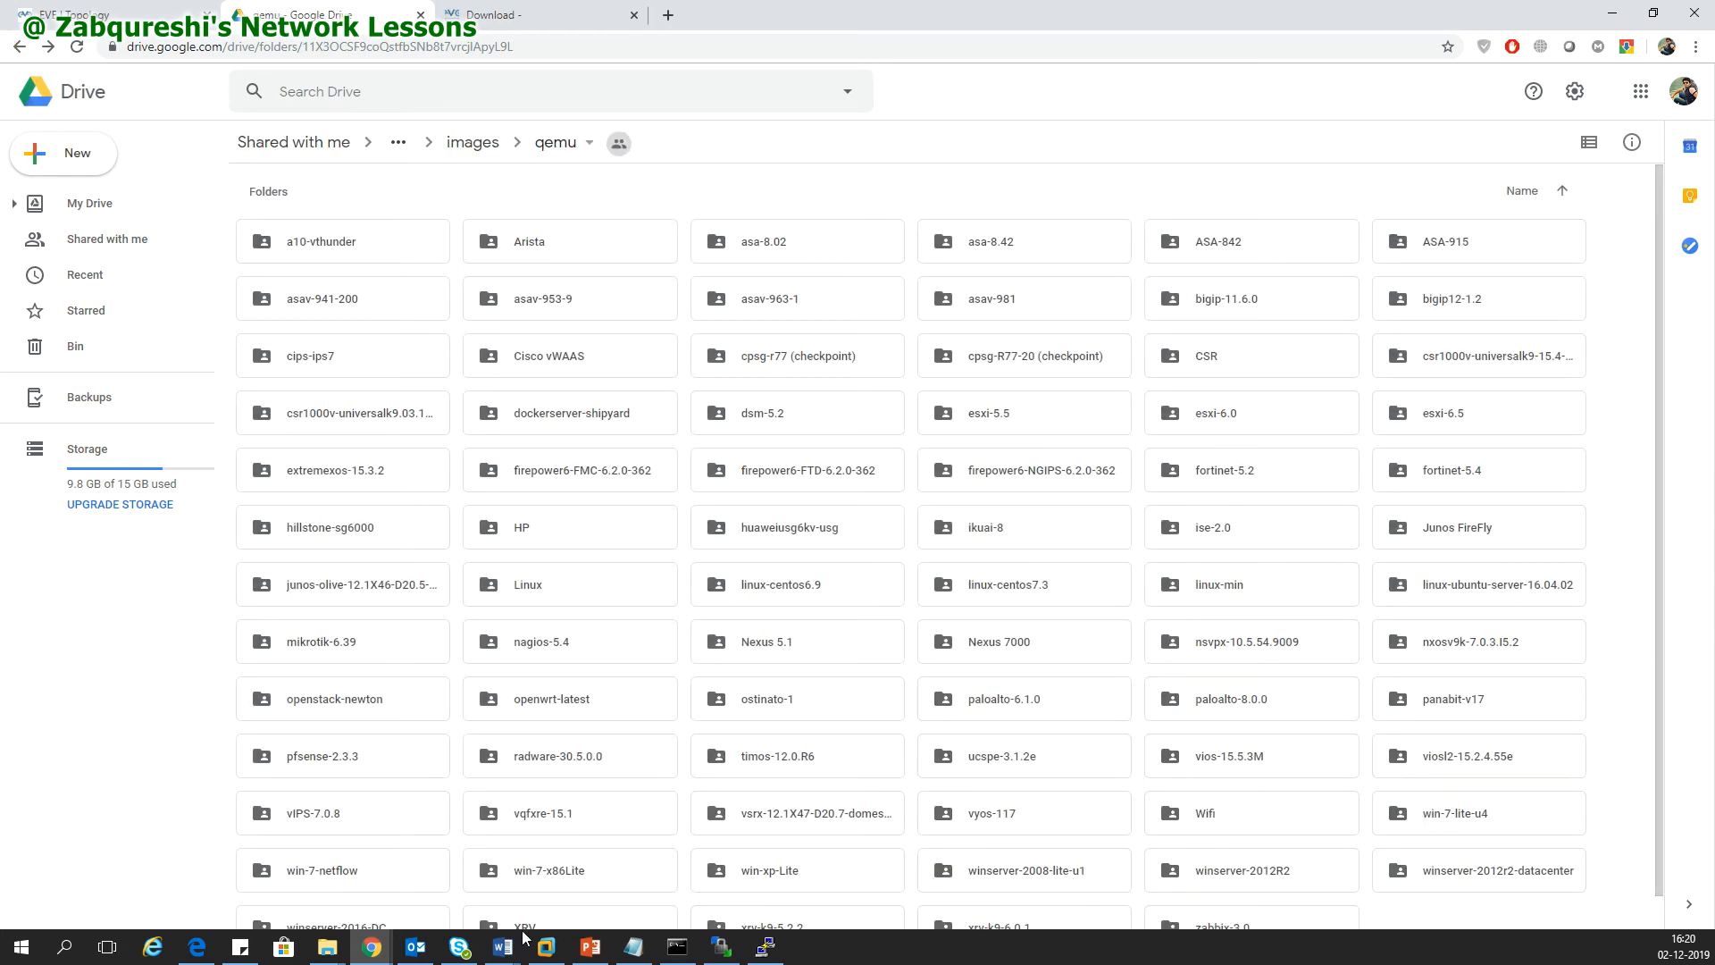
pyautogui.moveTo(325, 945)
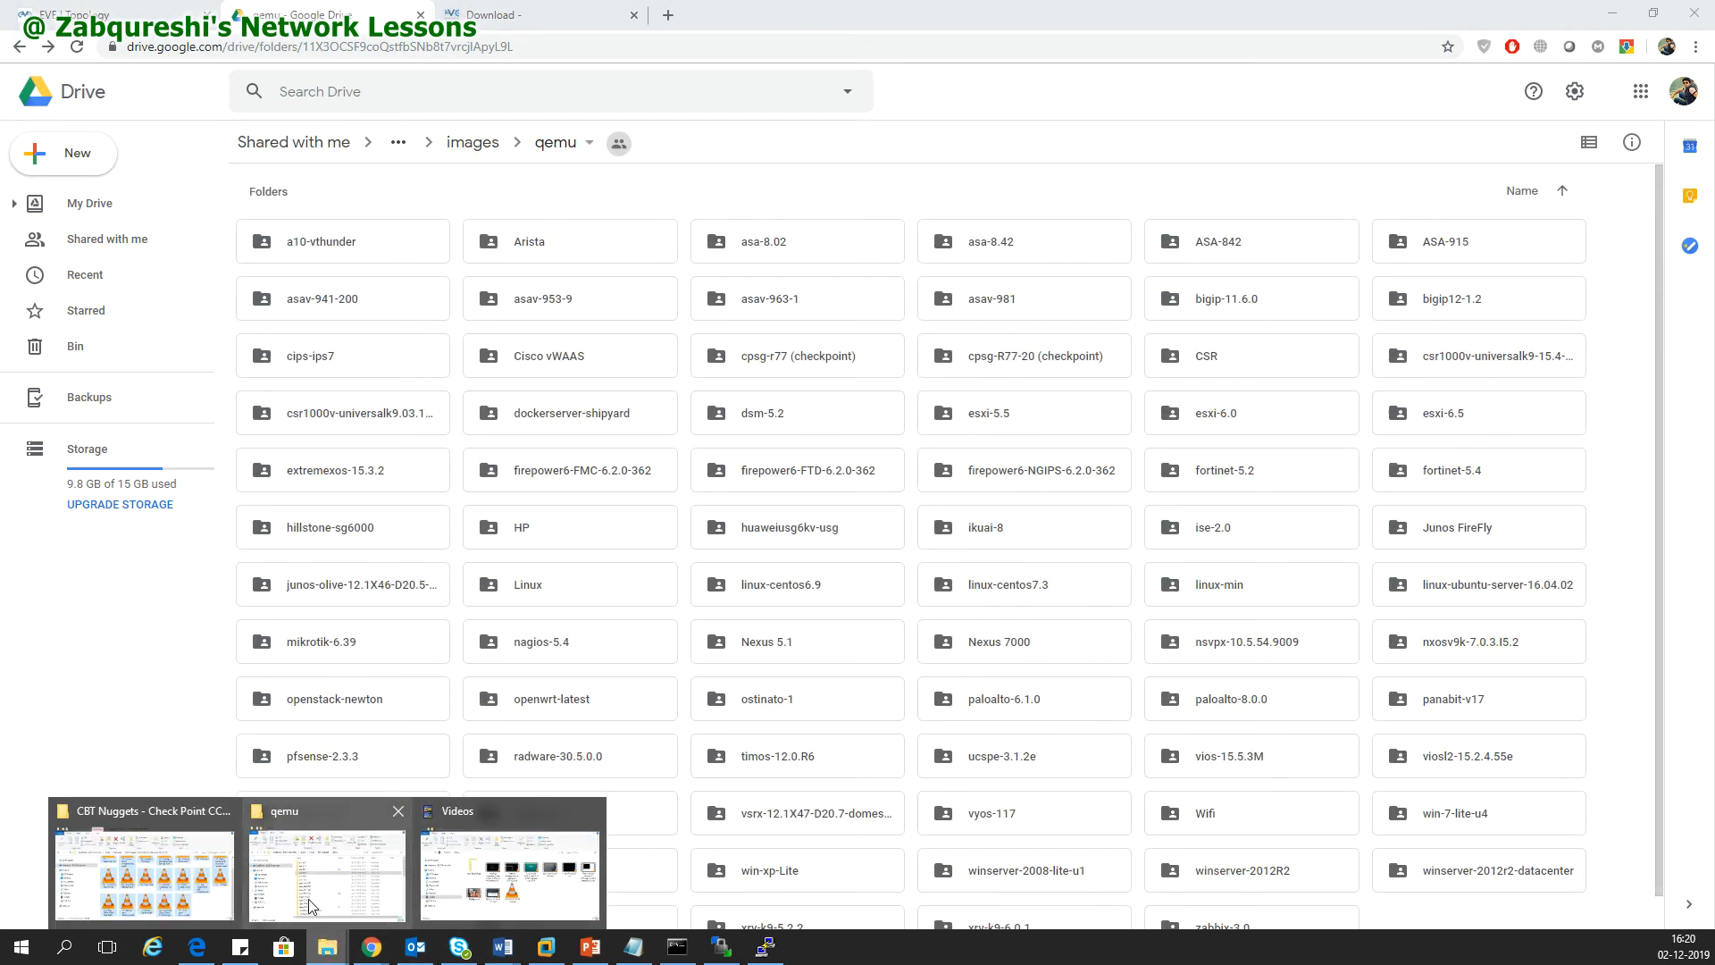
pyautogui.click(323, 869)
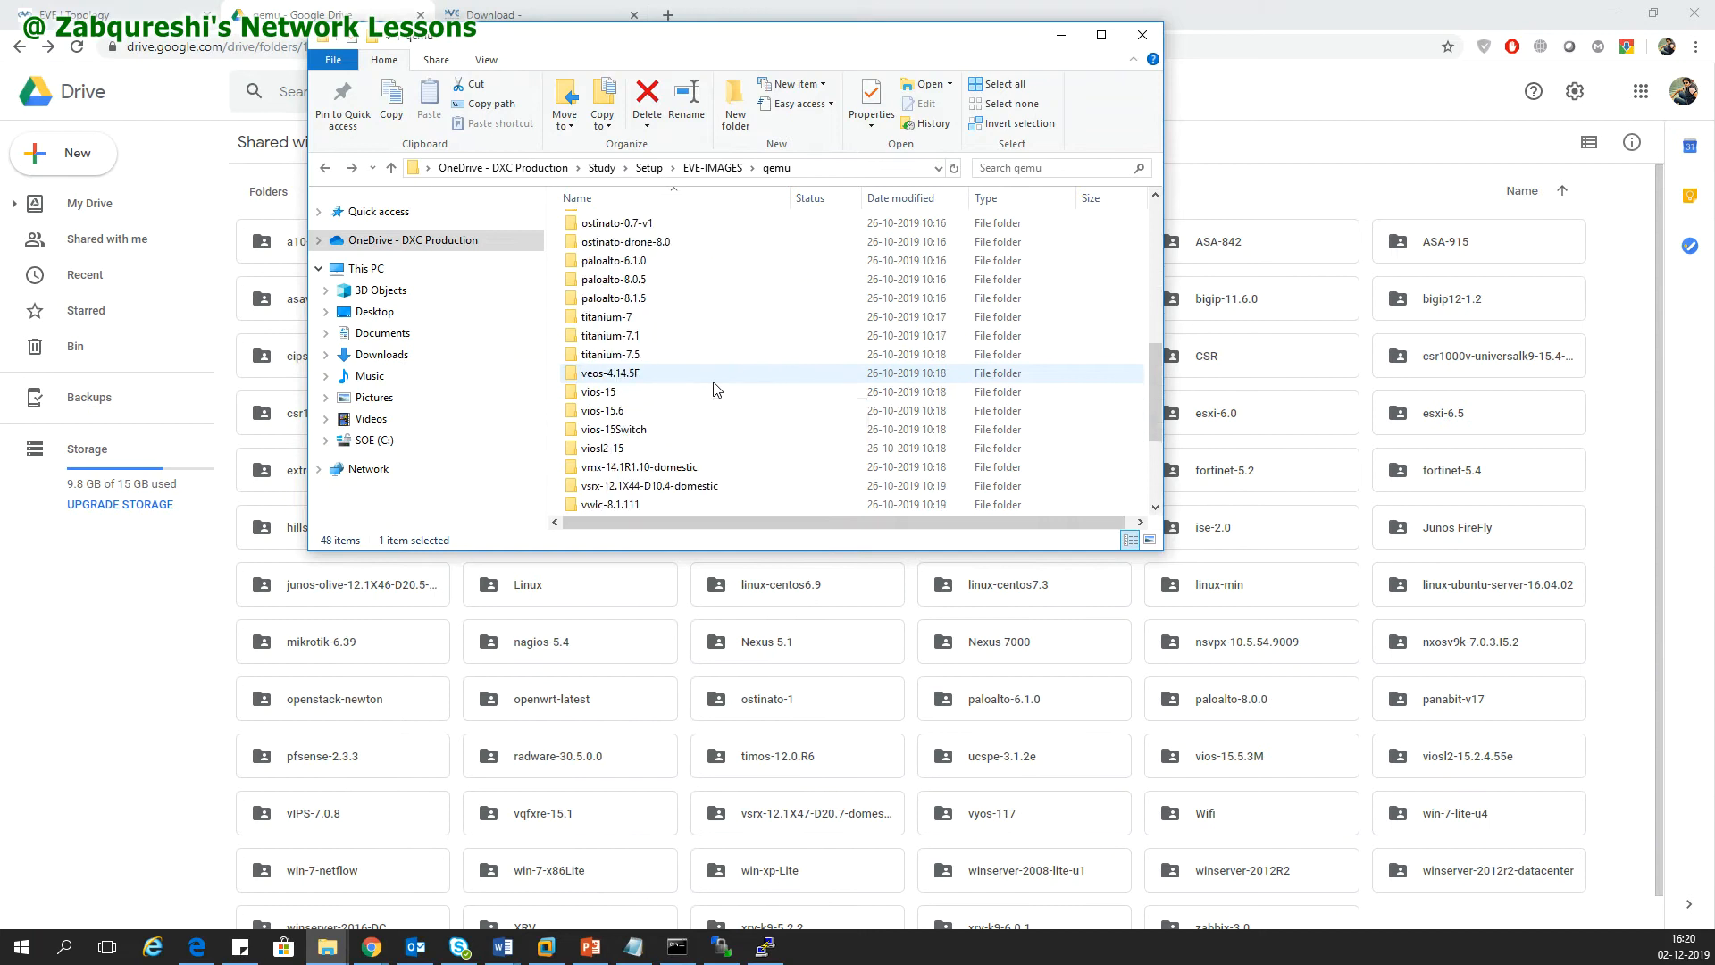
pyautogui.scroll(-3)
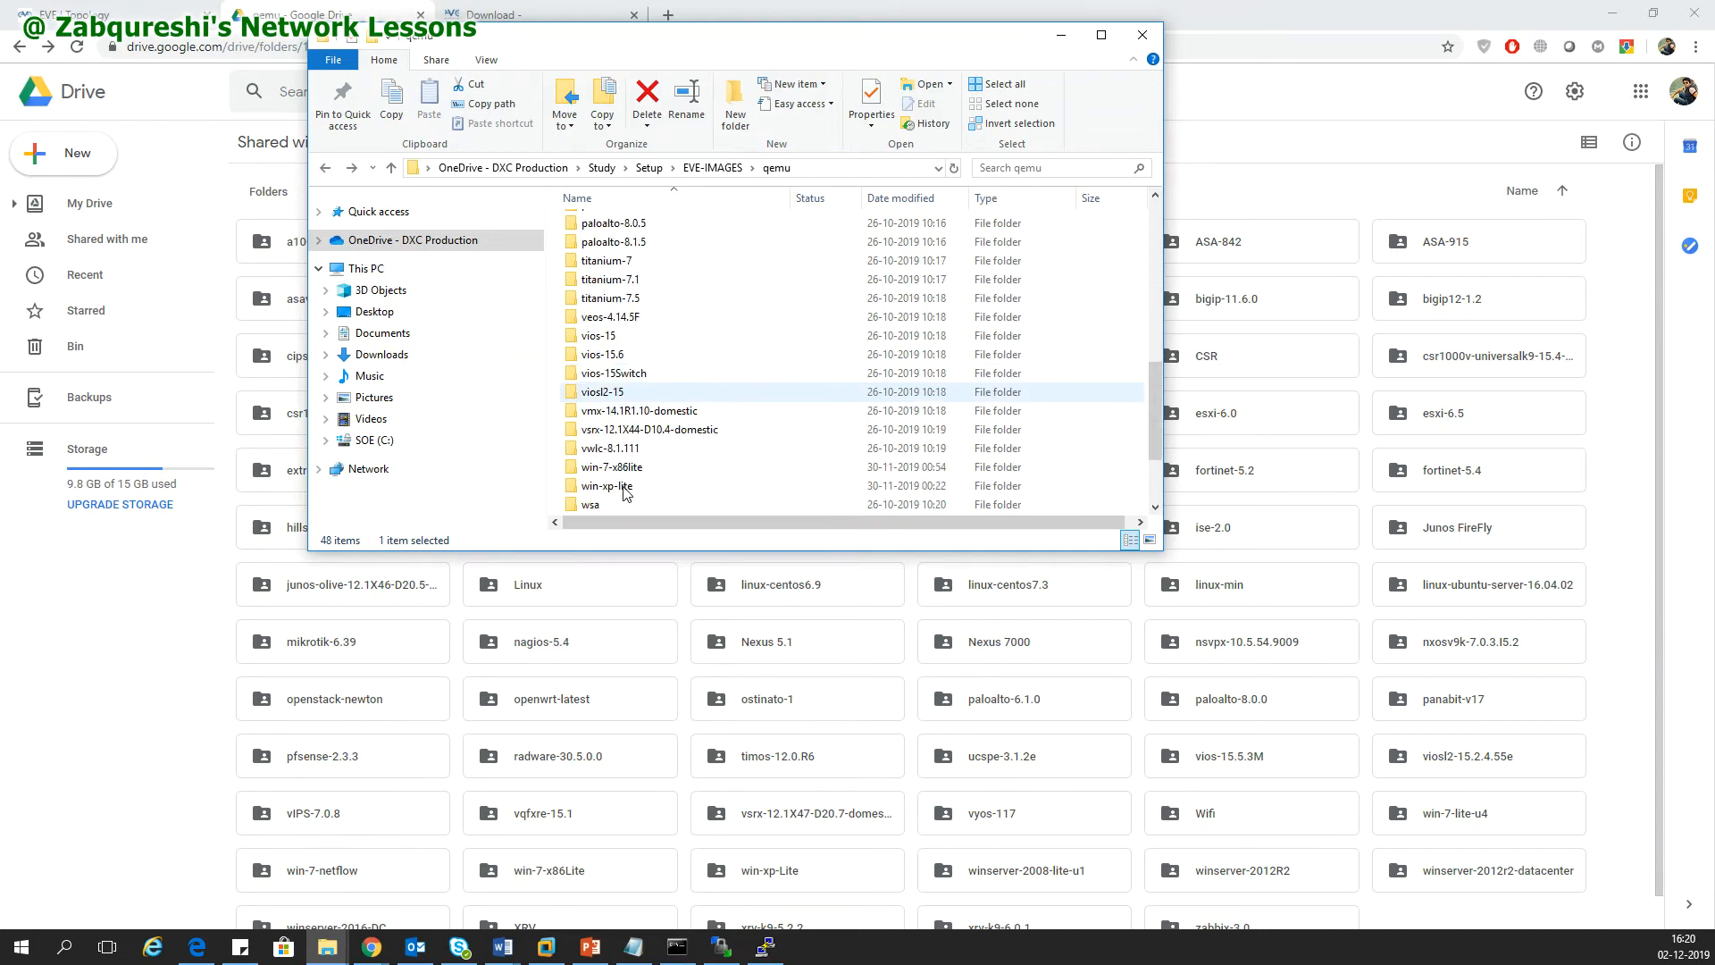
pyautogui.scroll(-3)
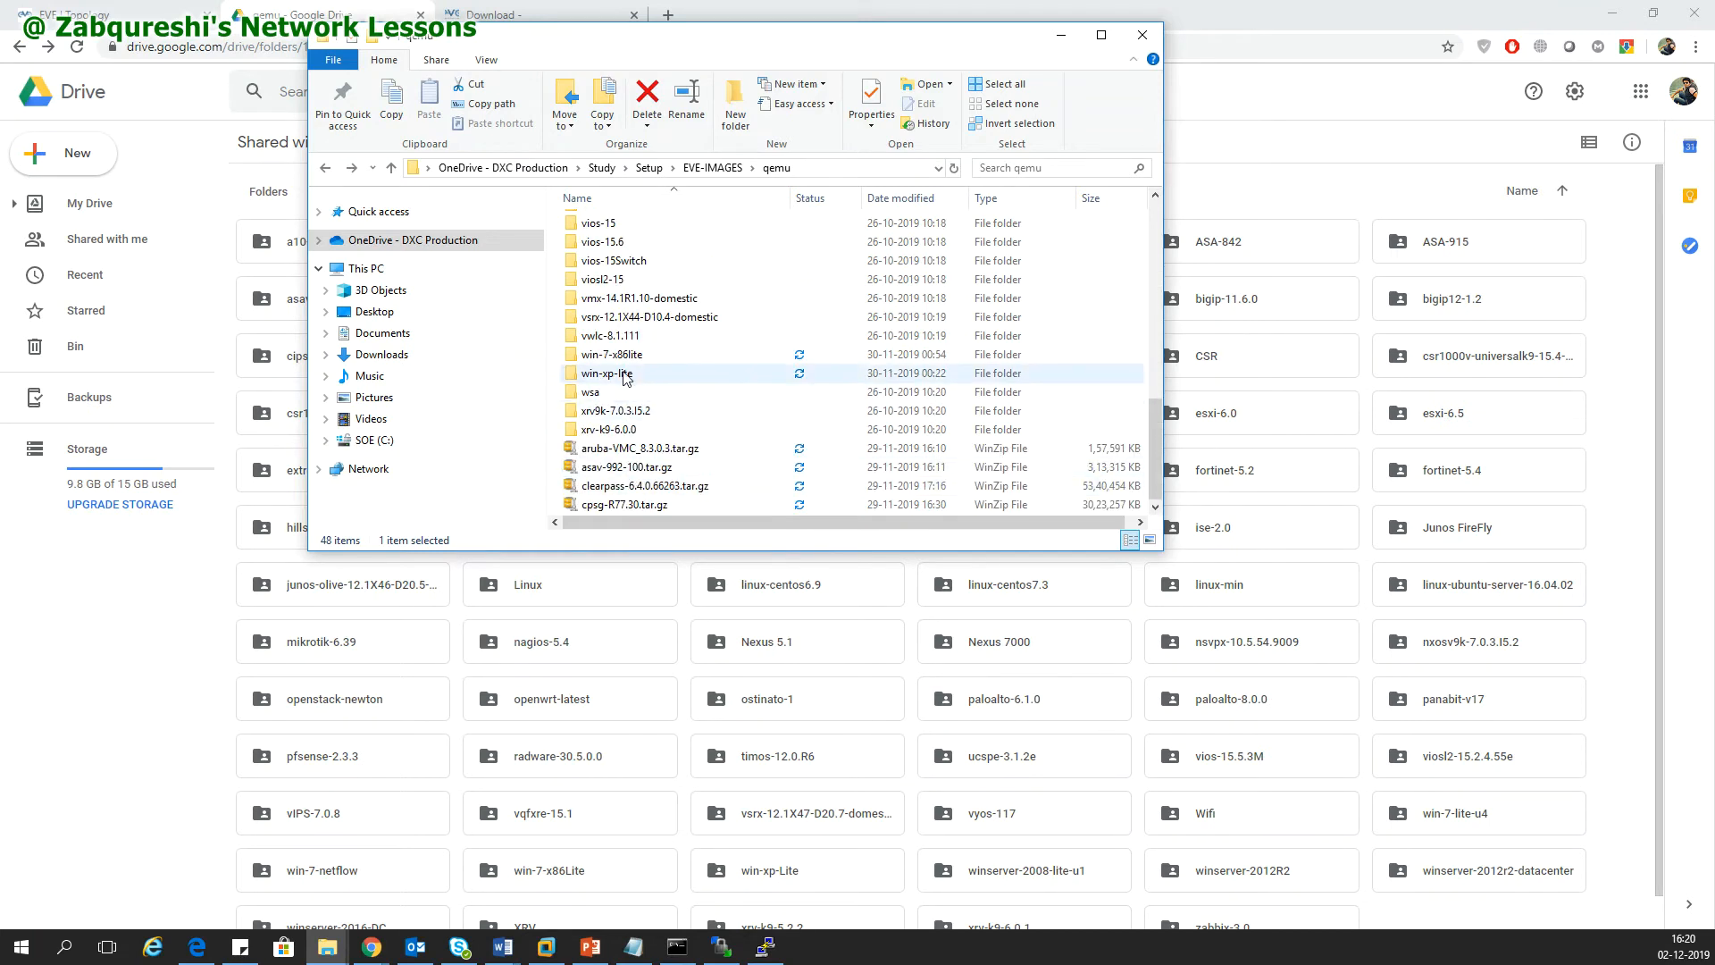
pyautogui.doubleClick(604, 374)
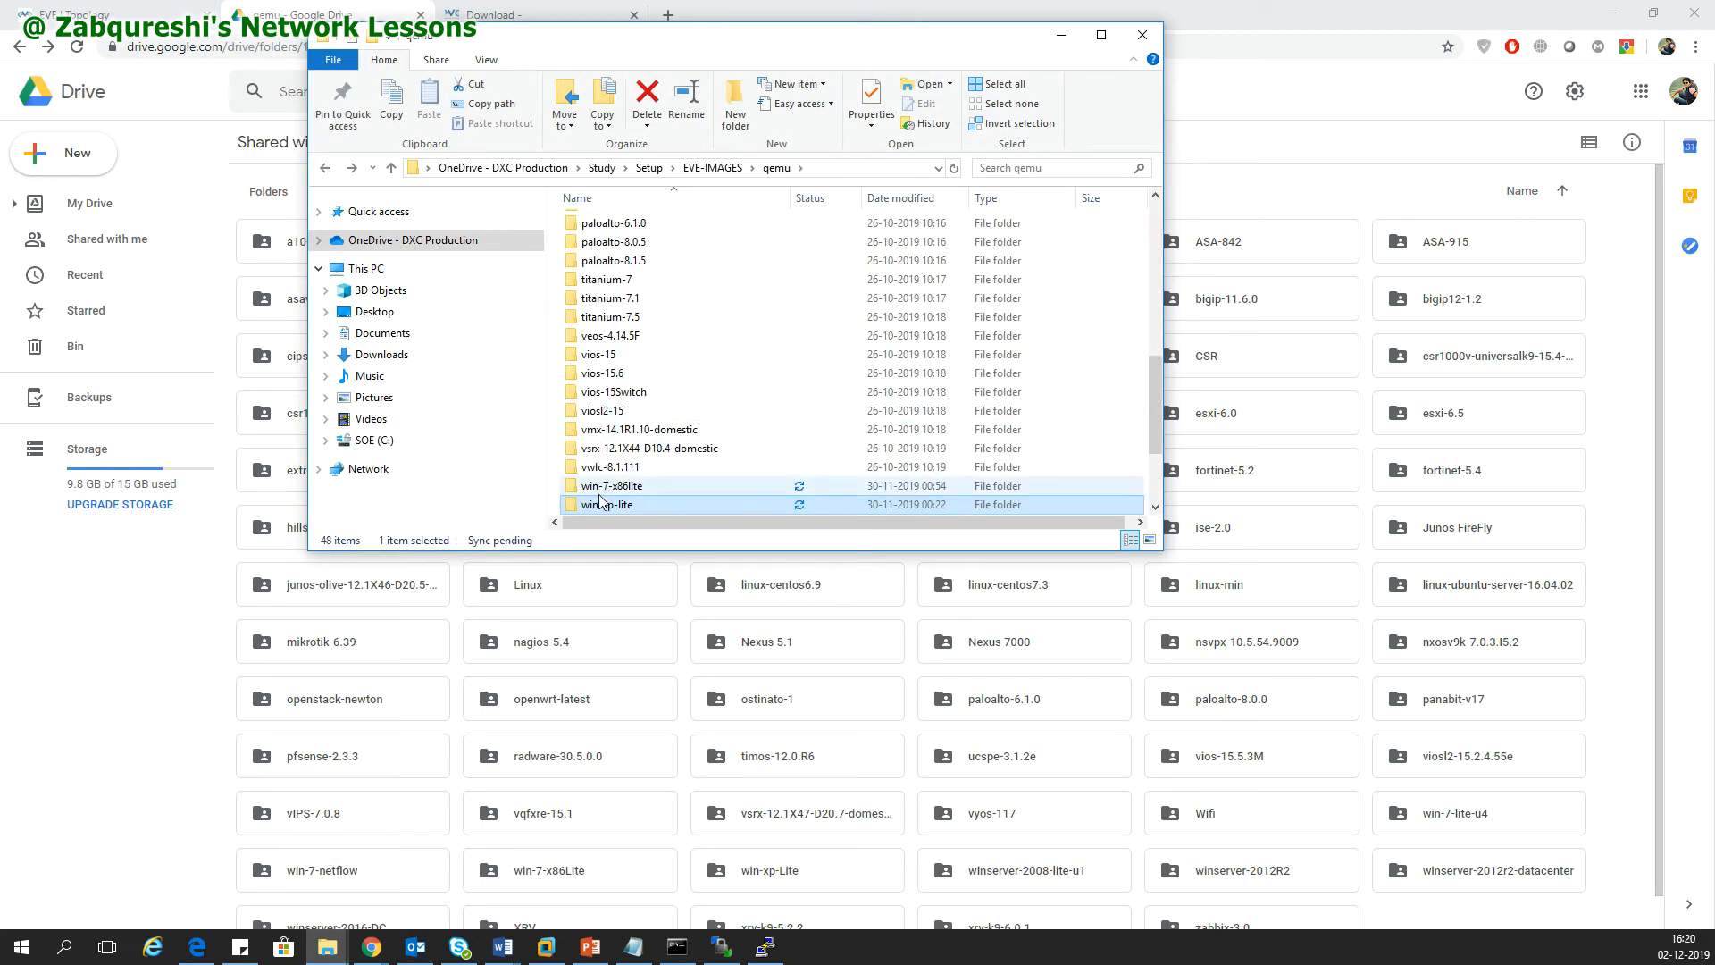
pyautogui.click(326, 167)
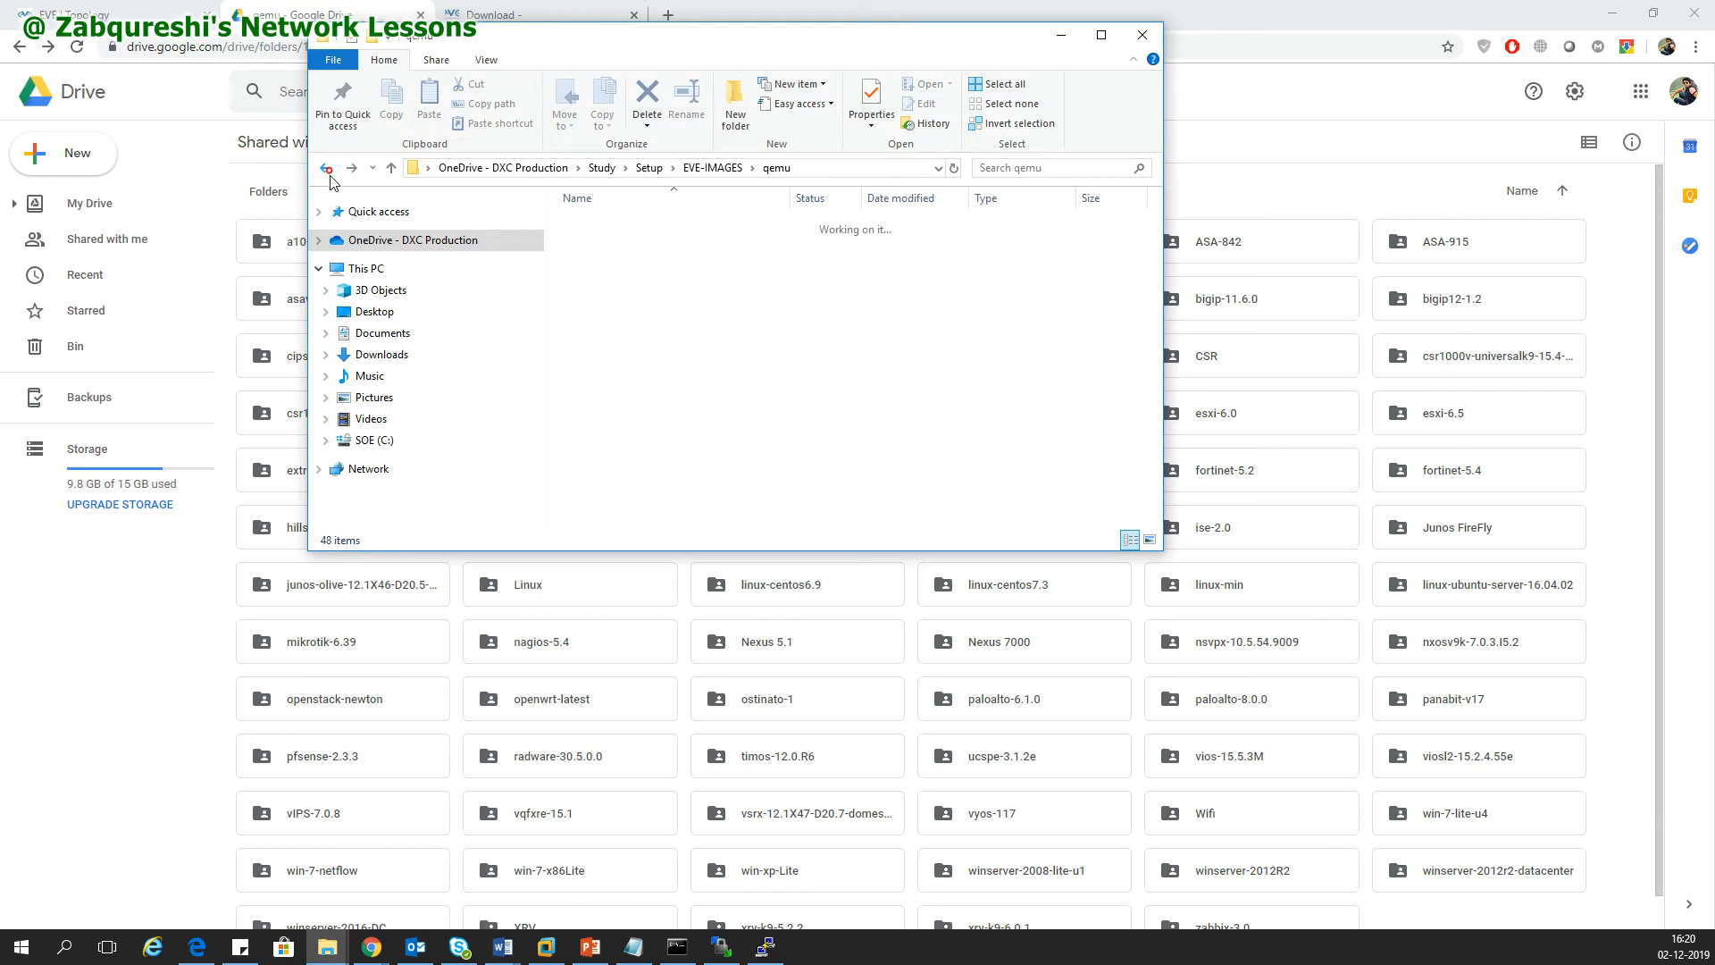
pyautogui.click(610, 391)
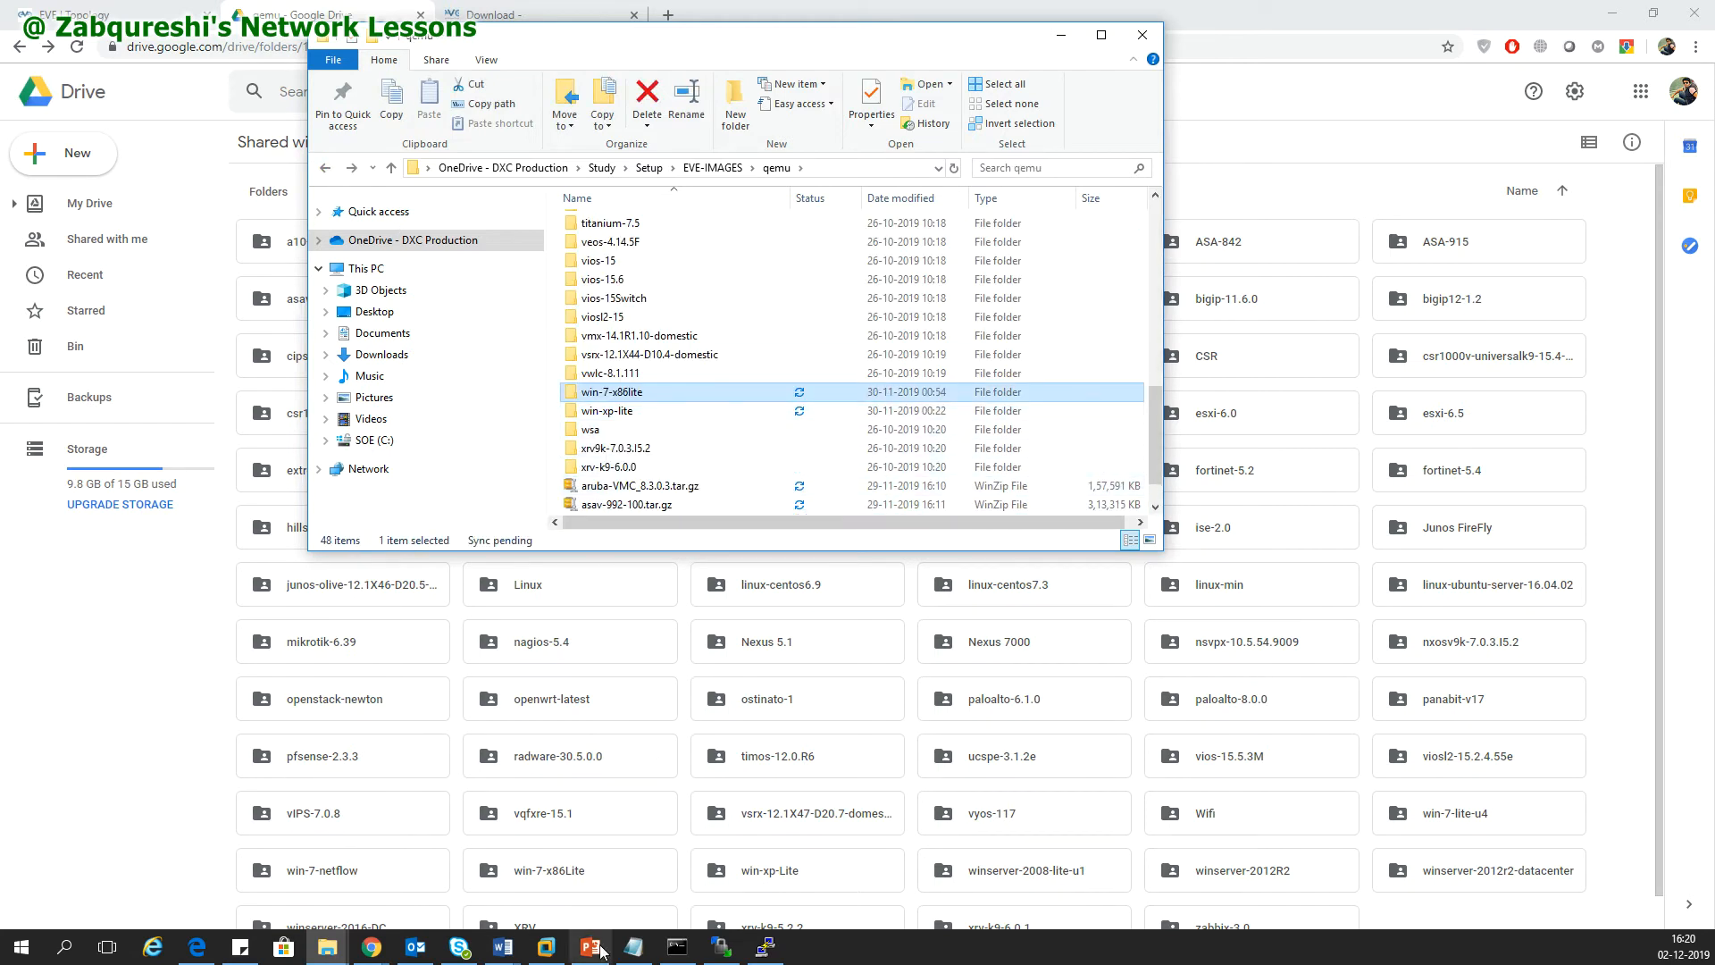
# Navigate WinSCP's server pane to /opt/unetlab/addons/qemu
pyautogui.click(720, 947)
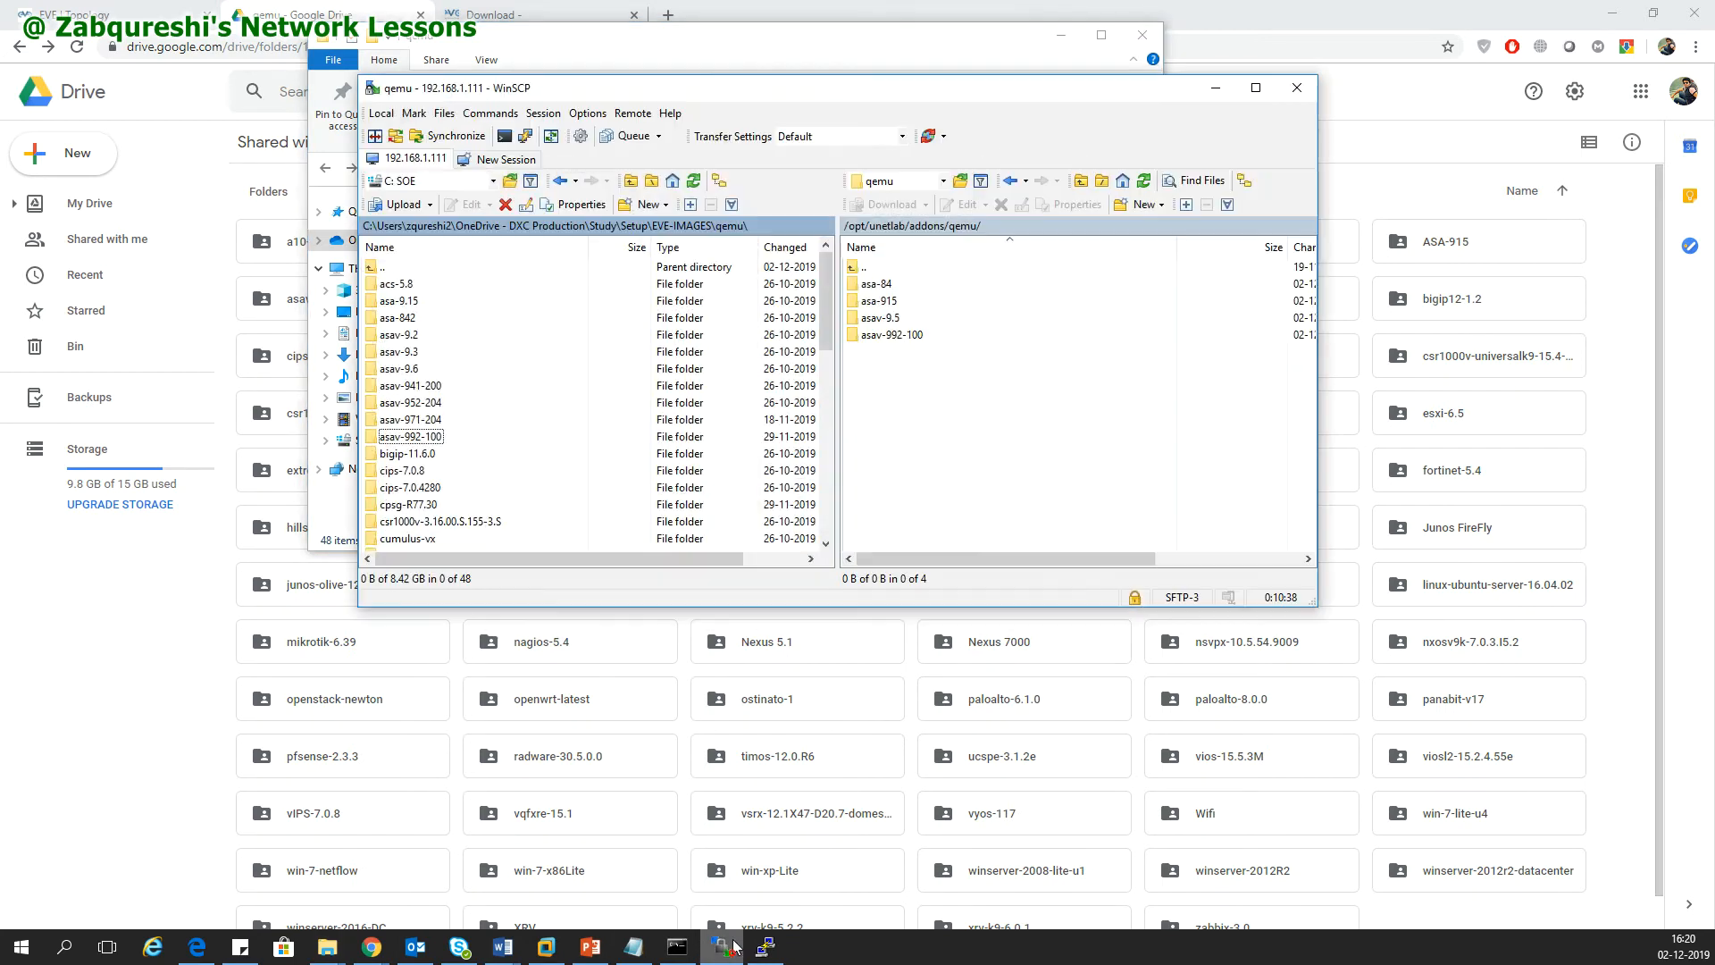
pyautogui.click(869, 267)
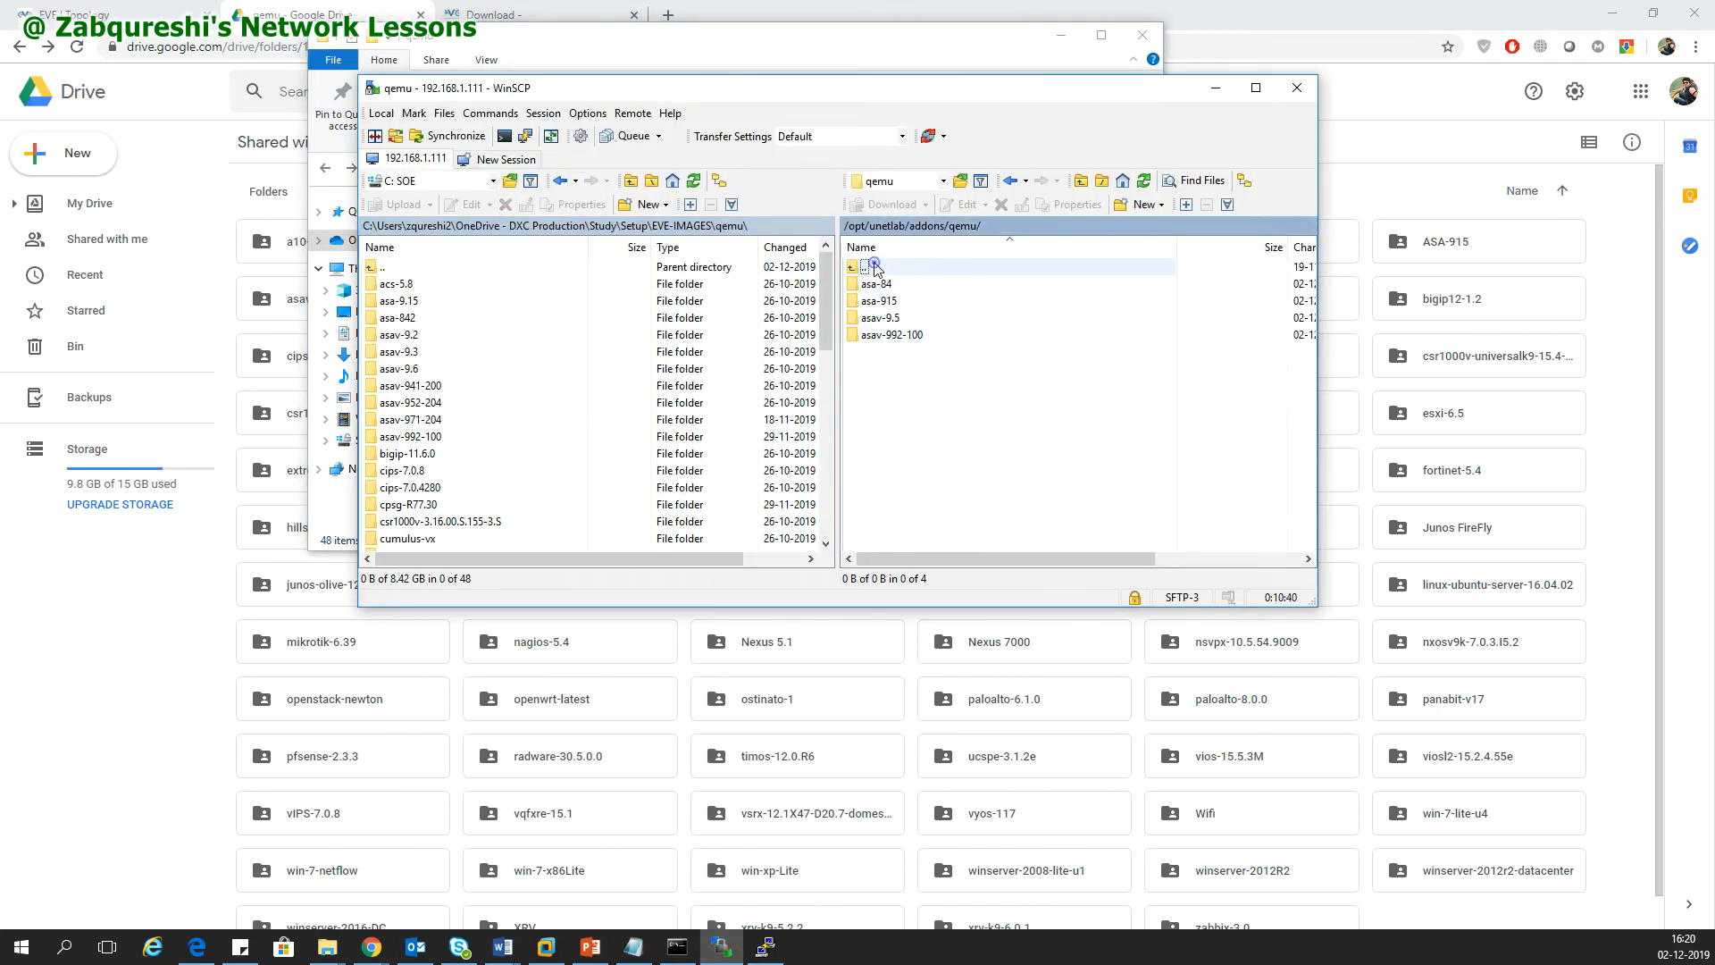
pyautogui.doubleClick(874, 266)
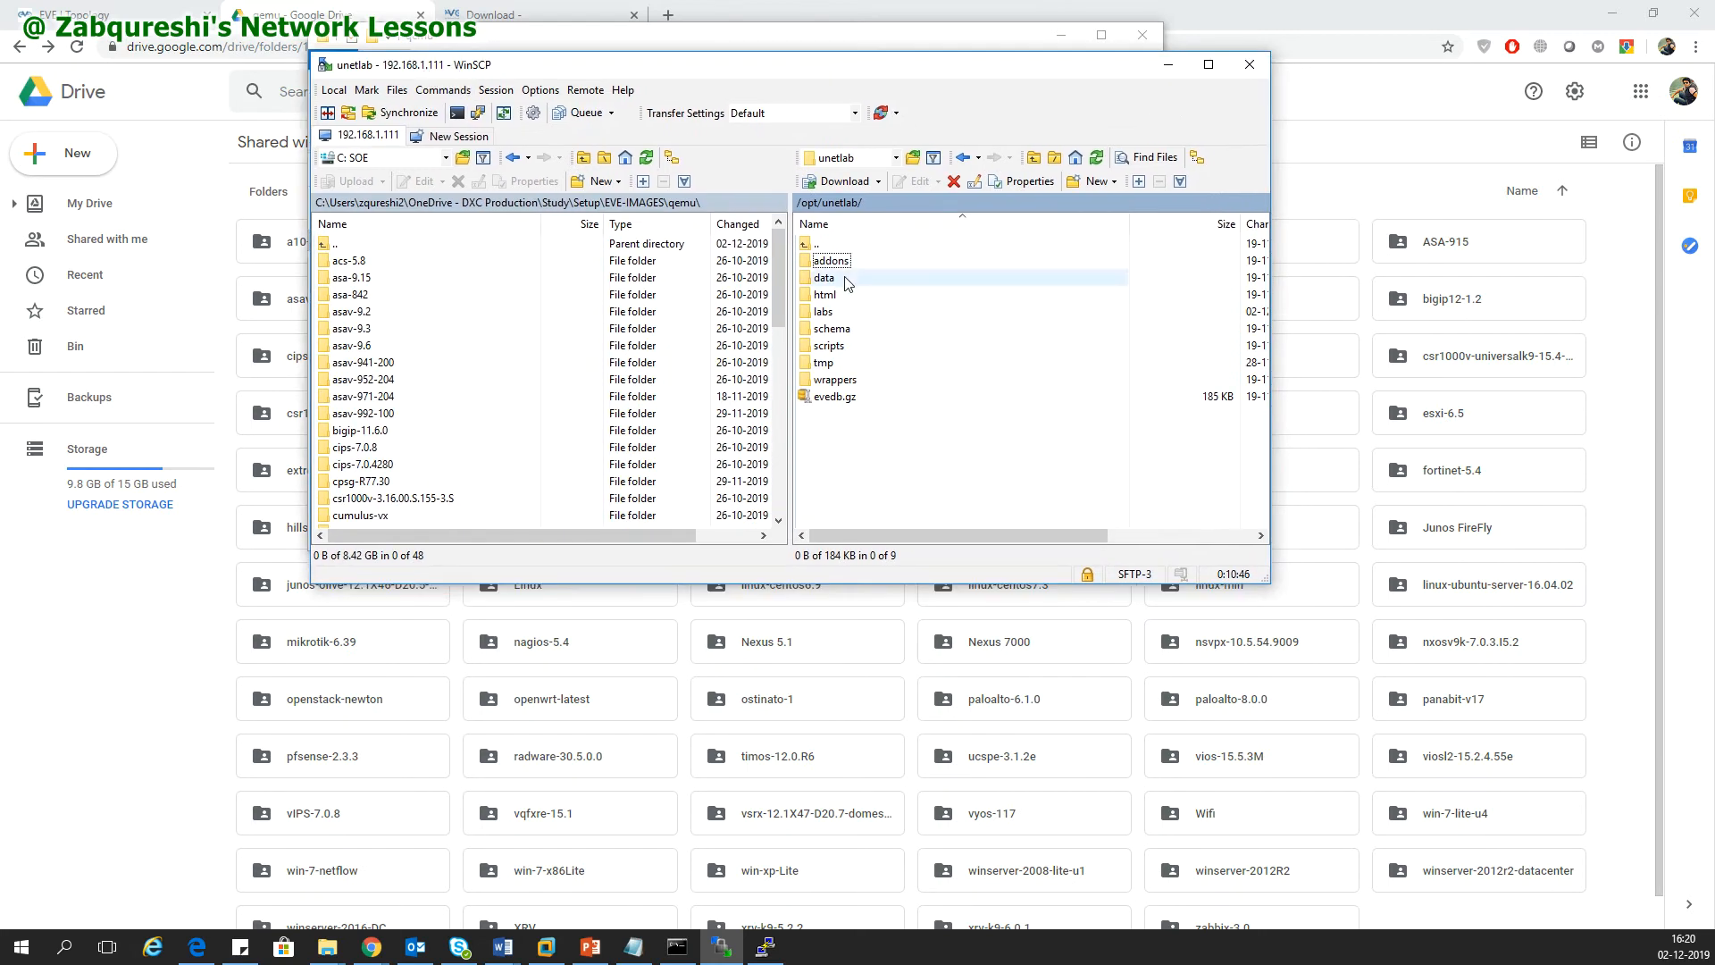
pyautogui.doubleClick(814, 243)
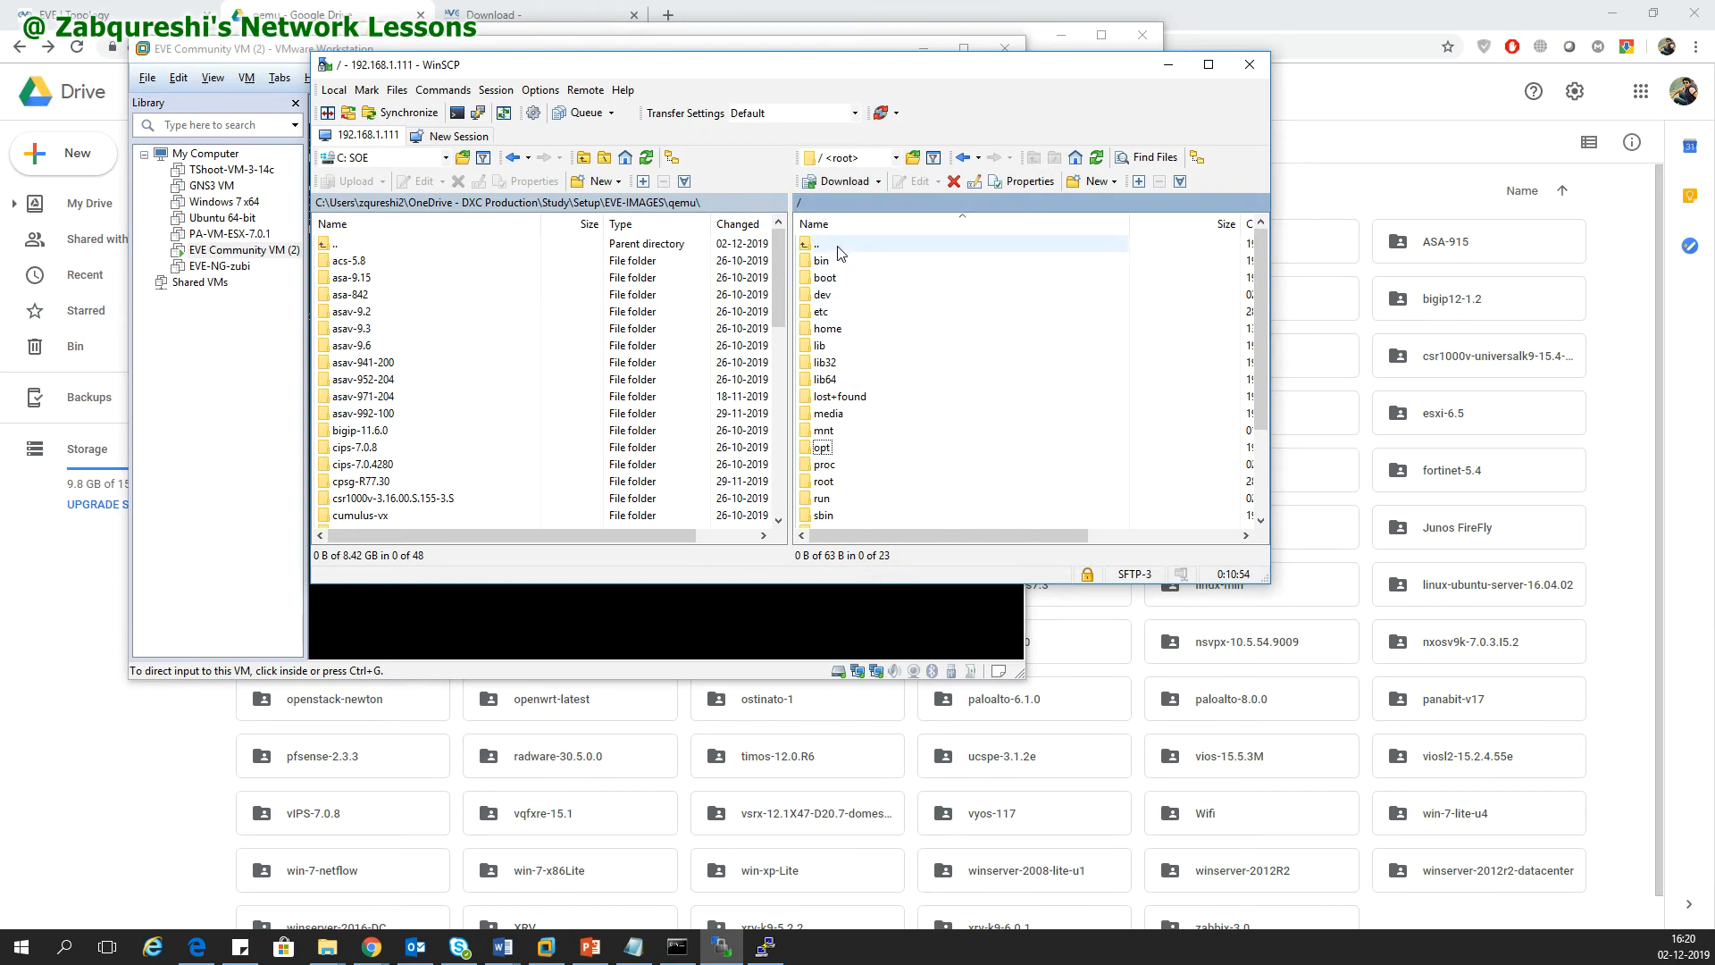
pyautogui.click(821, 447)
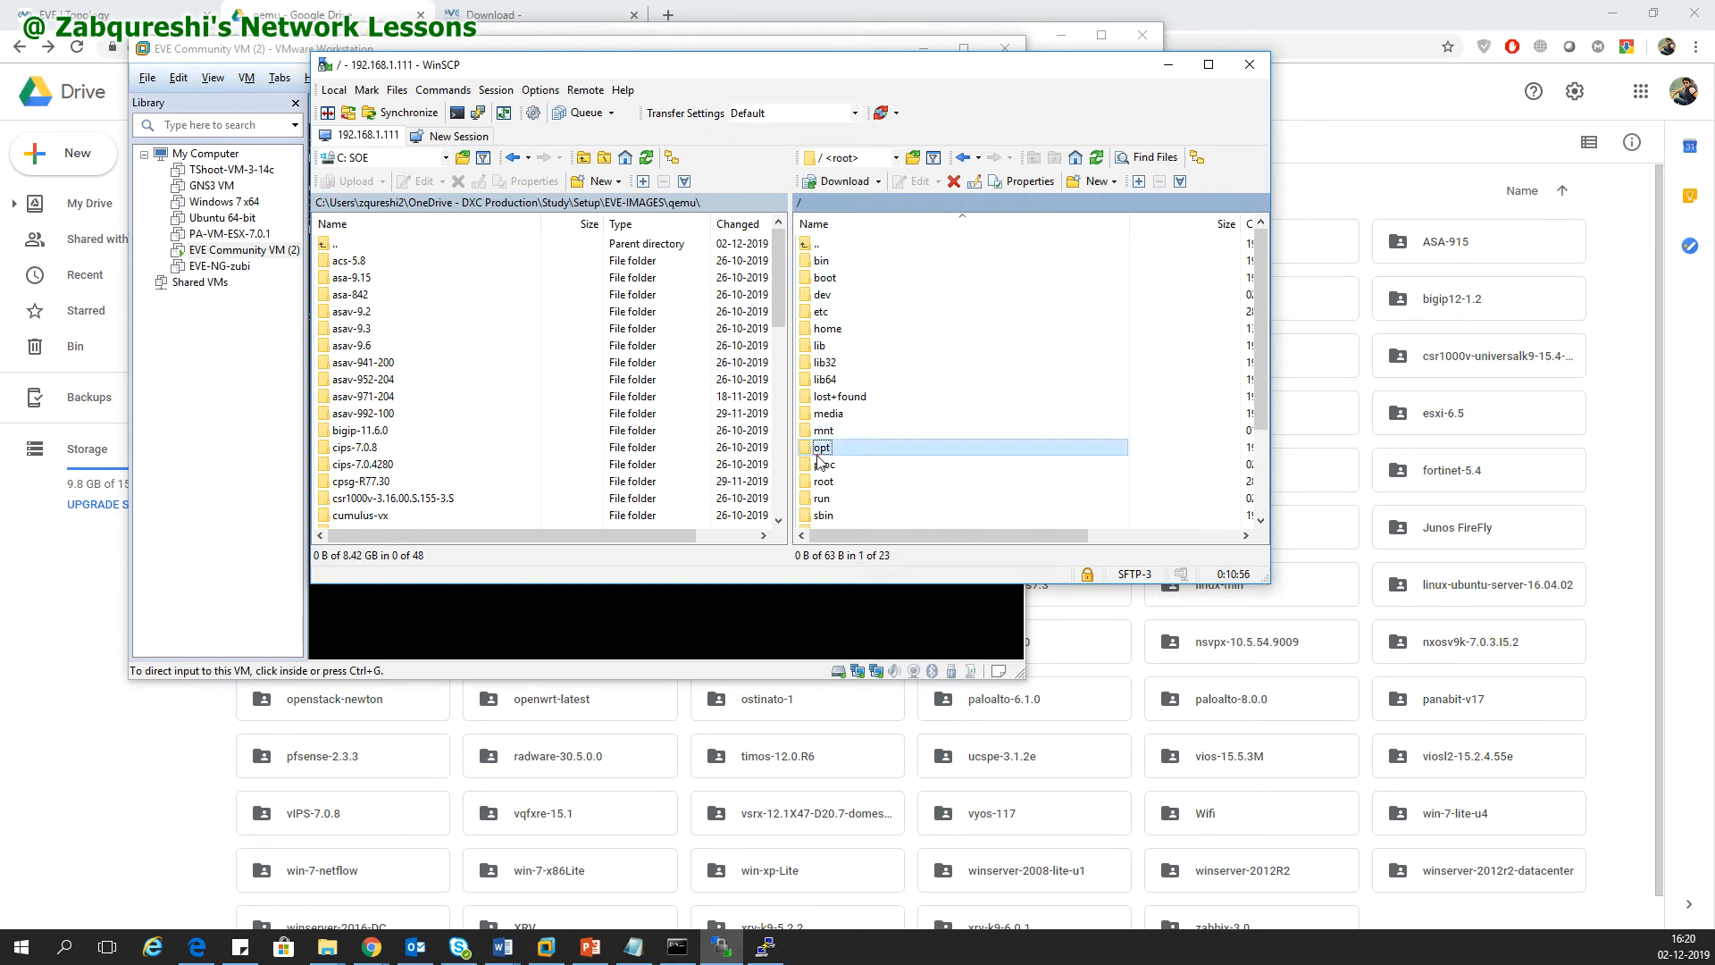
pyautogui.doubleClick(821, 447)
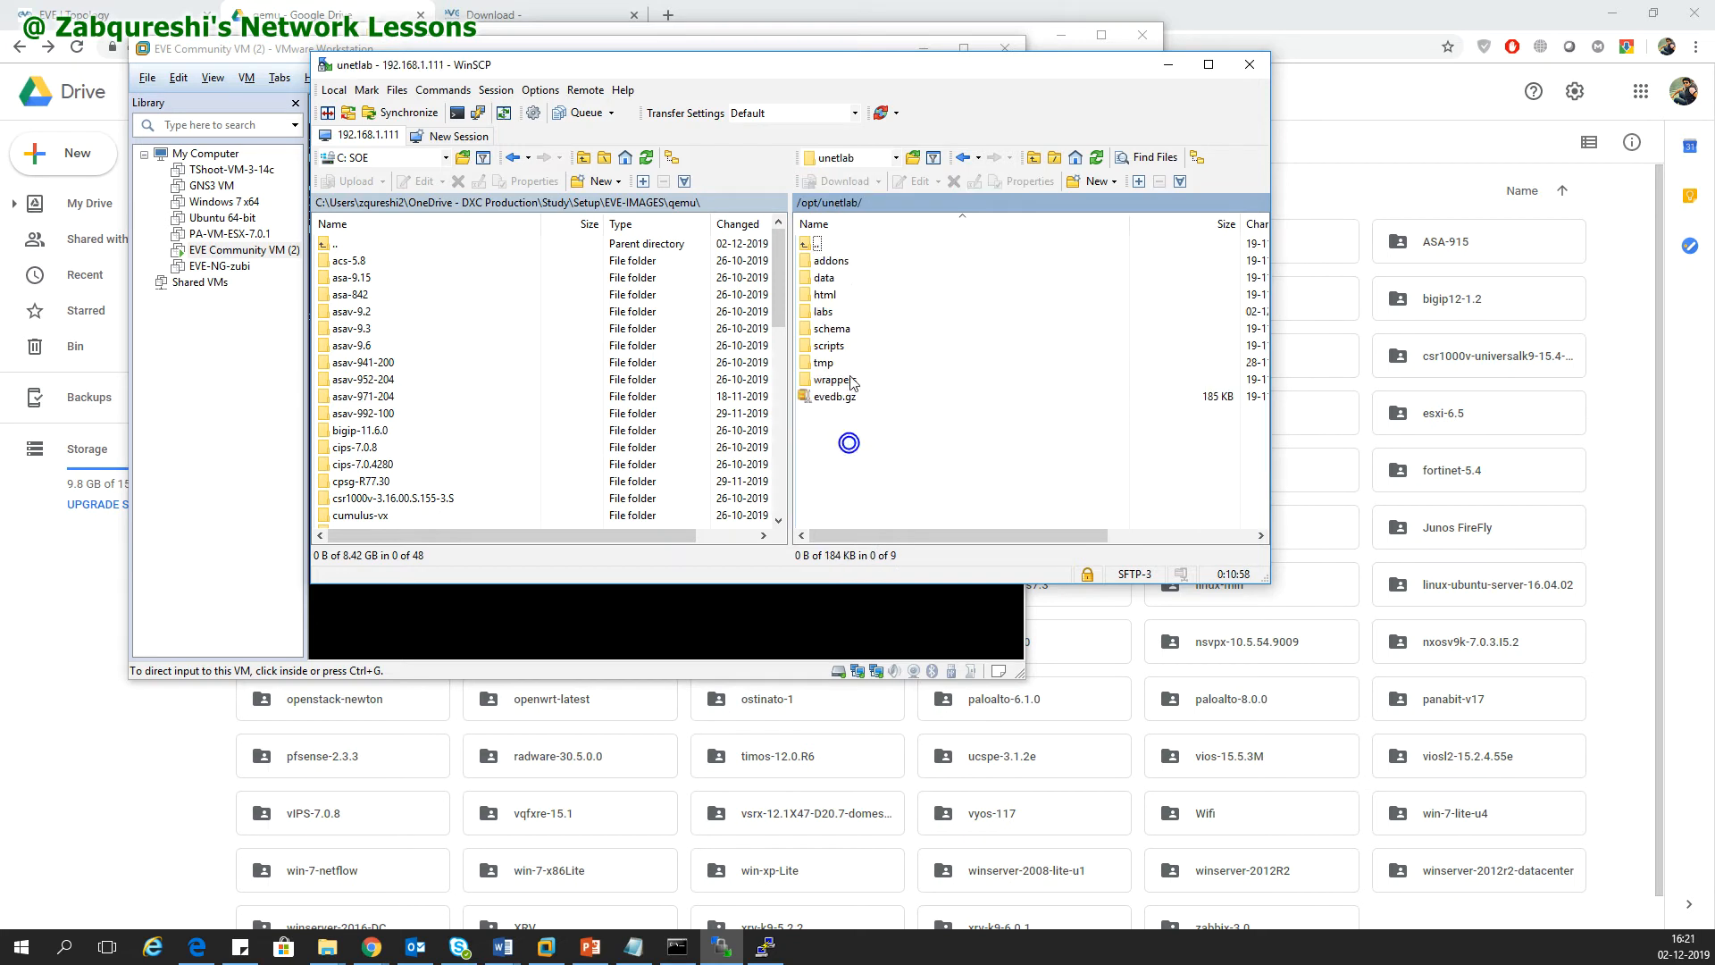
pyautogui.doubleClick(829, 260)
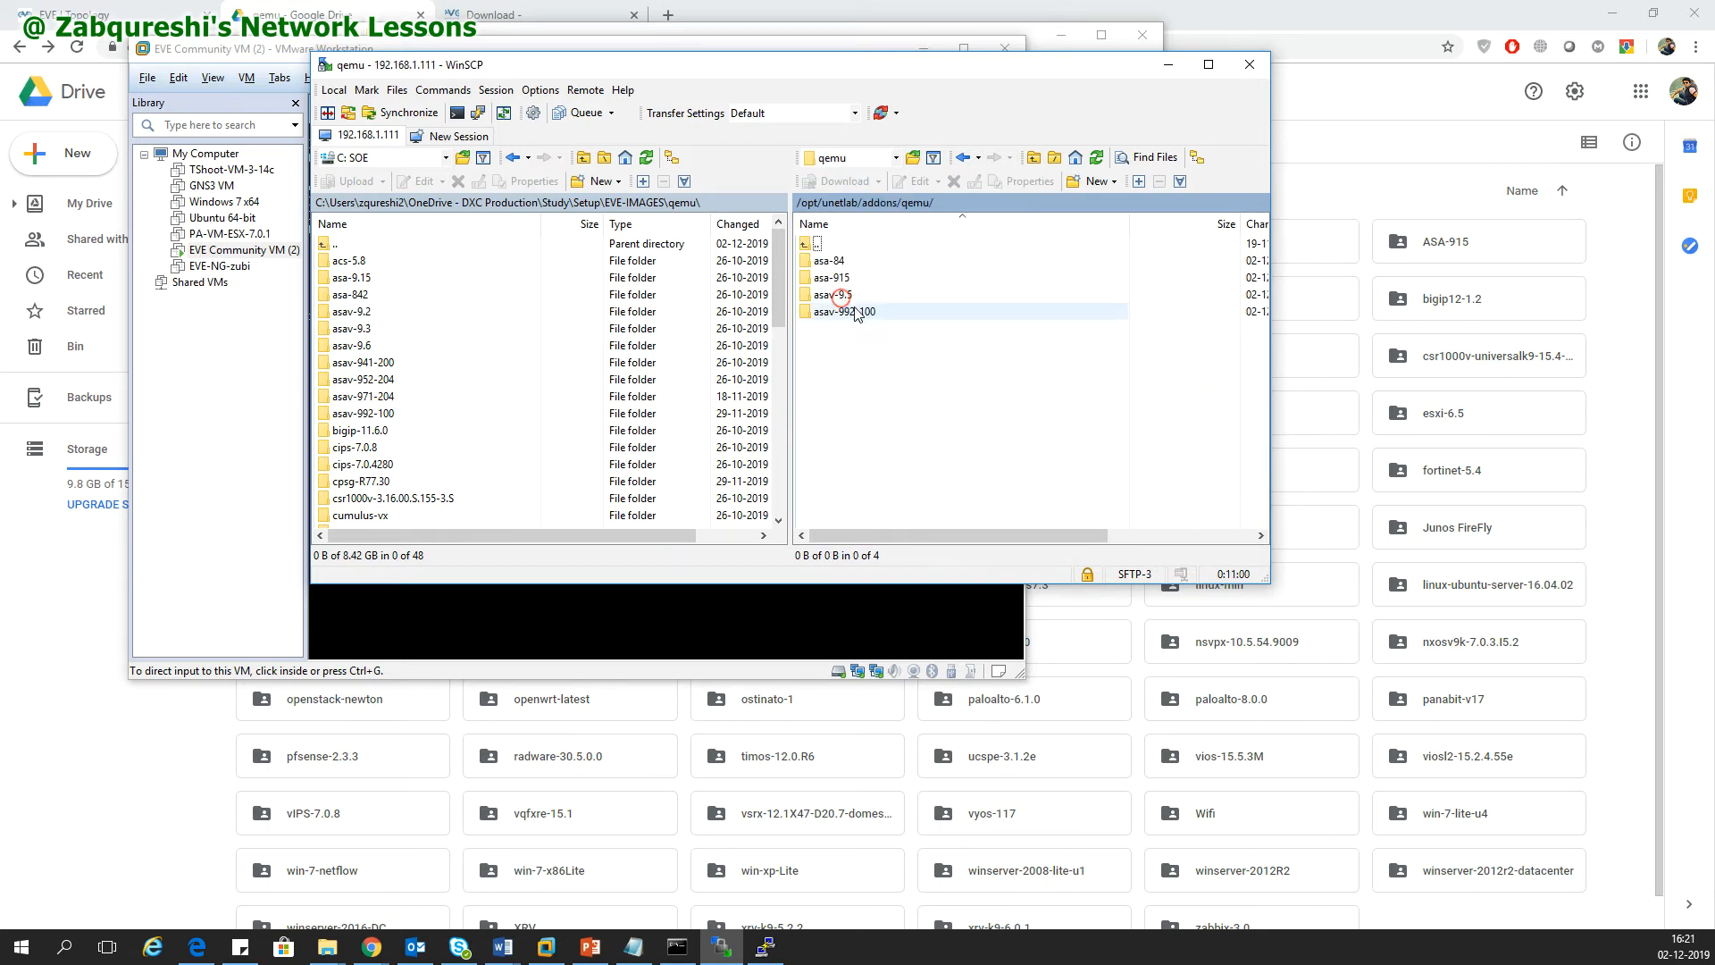
# Create a new win-xp-lite folder in qemu and open it
pyautogui.rightClick(842, 311)
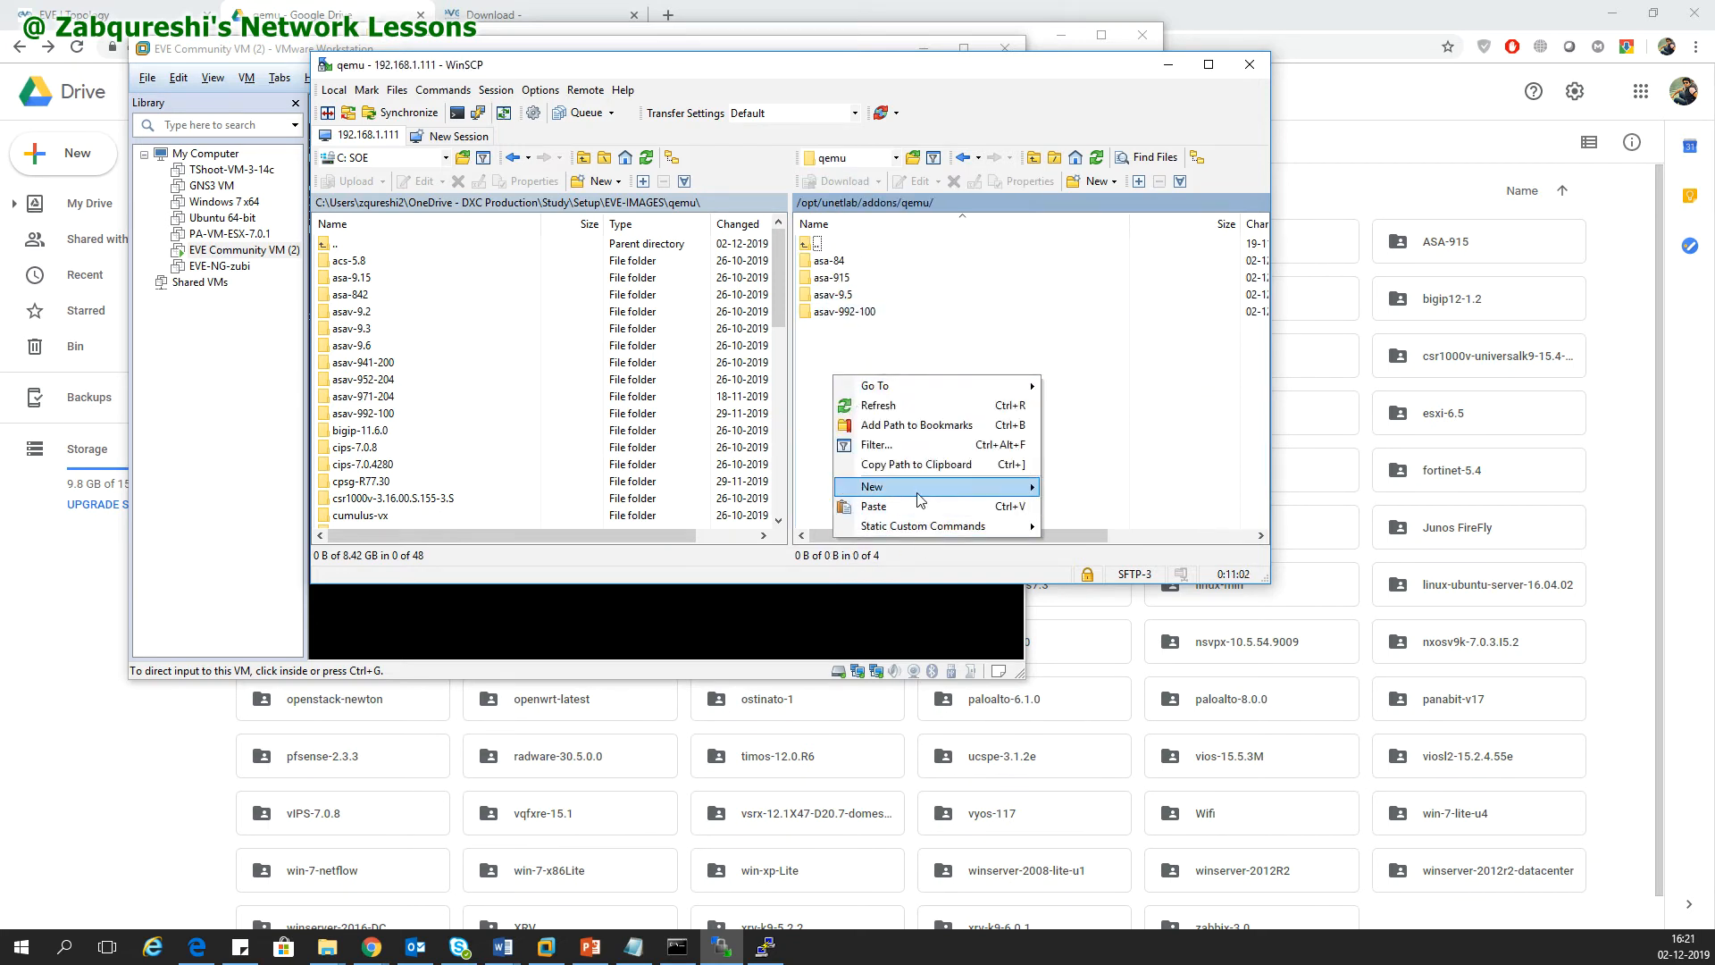
pyautogui.click(871, 486)
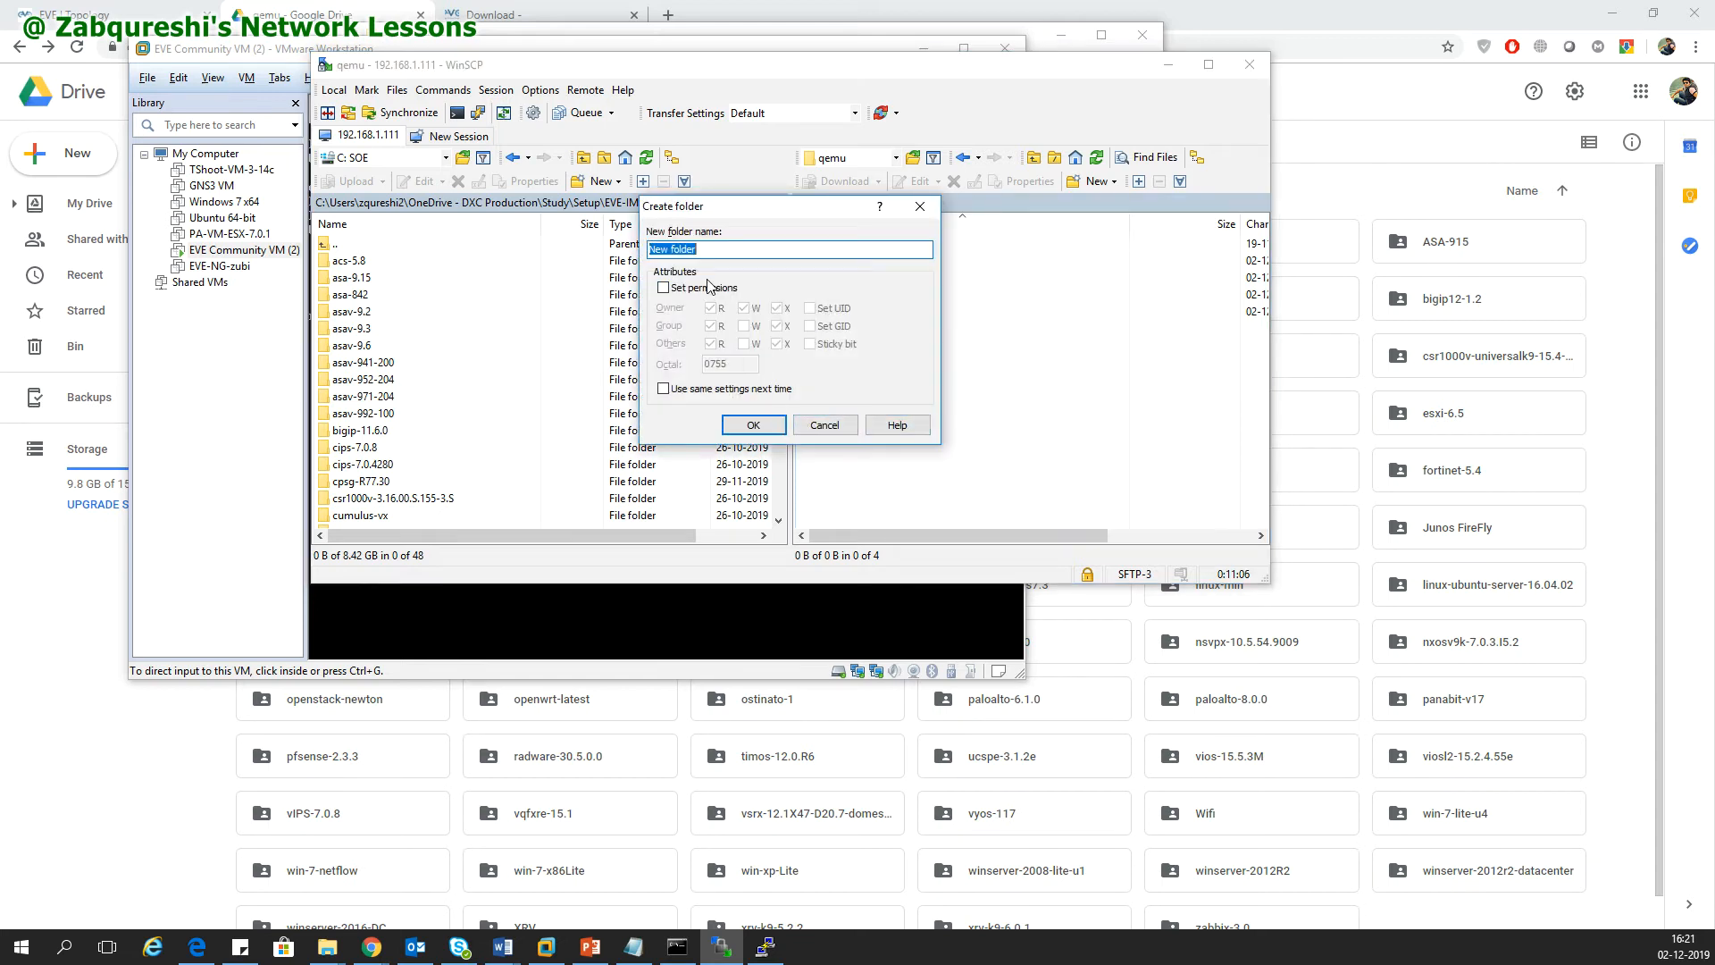
pyautogui.write('win-xp-l')
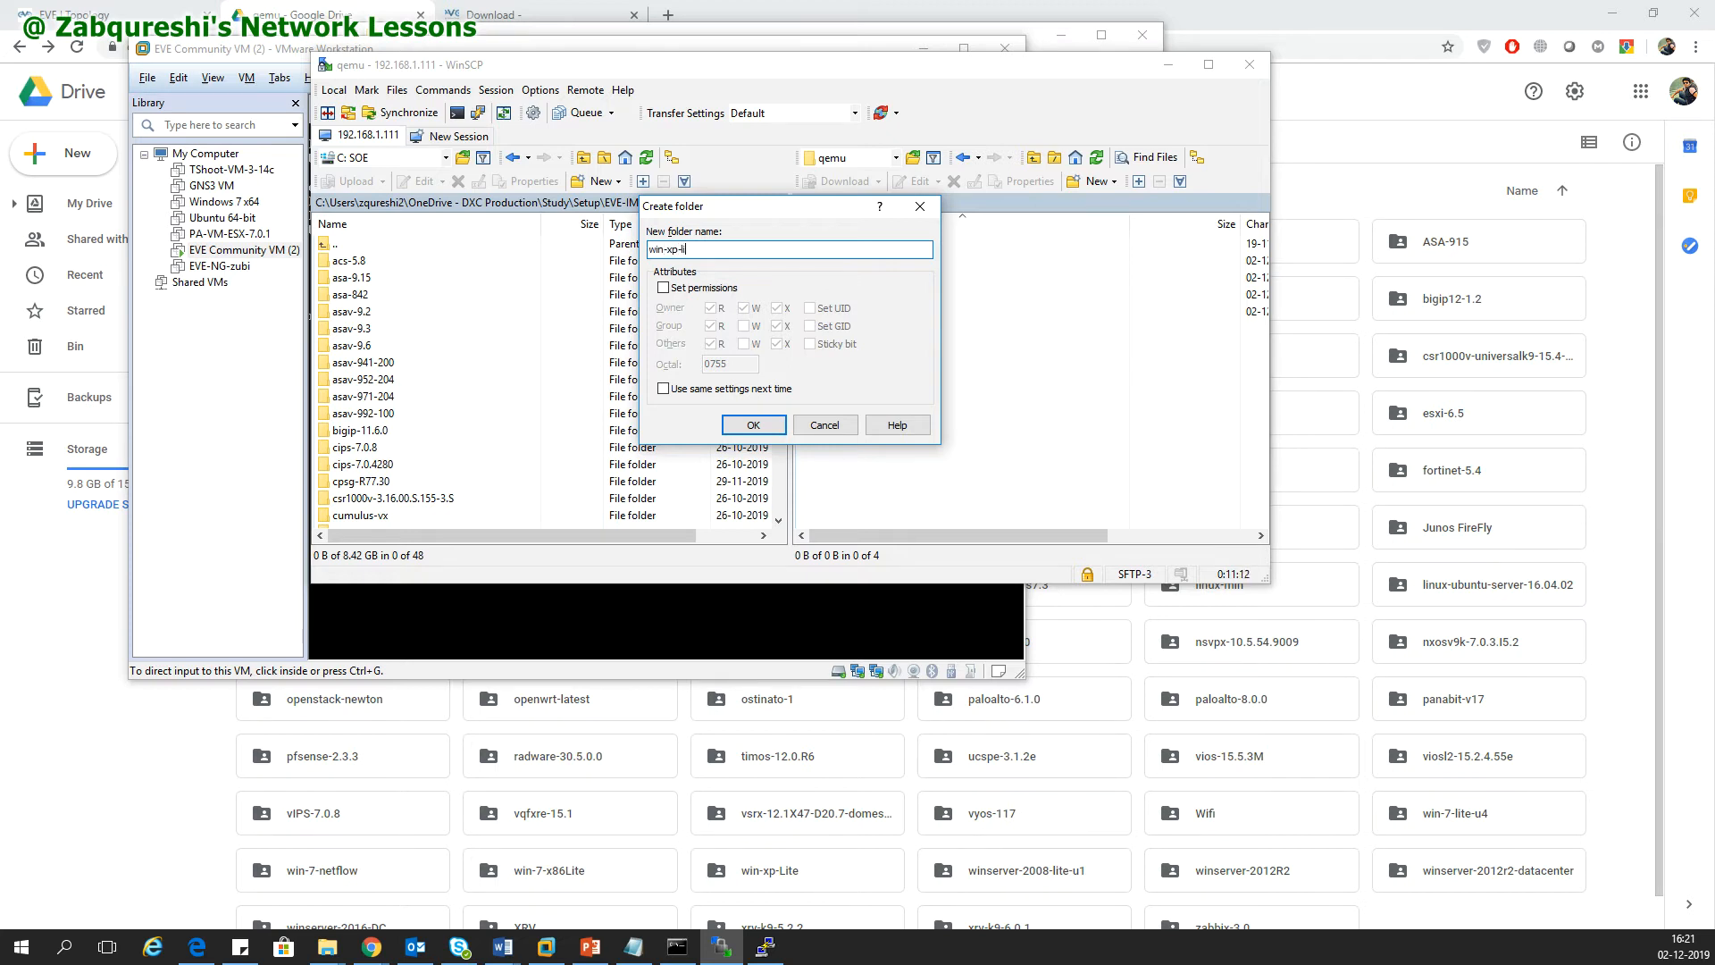
pyautogui.write('ite')
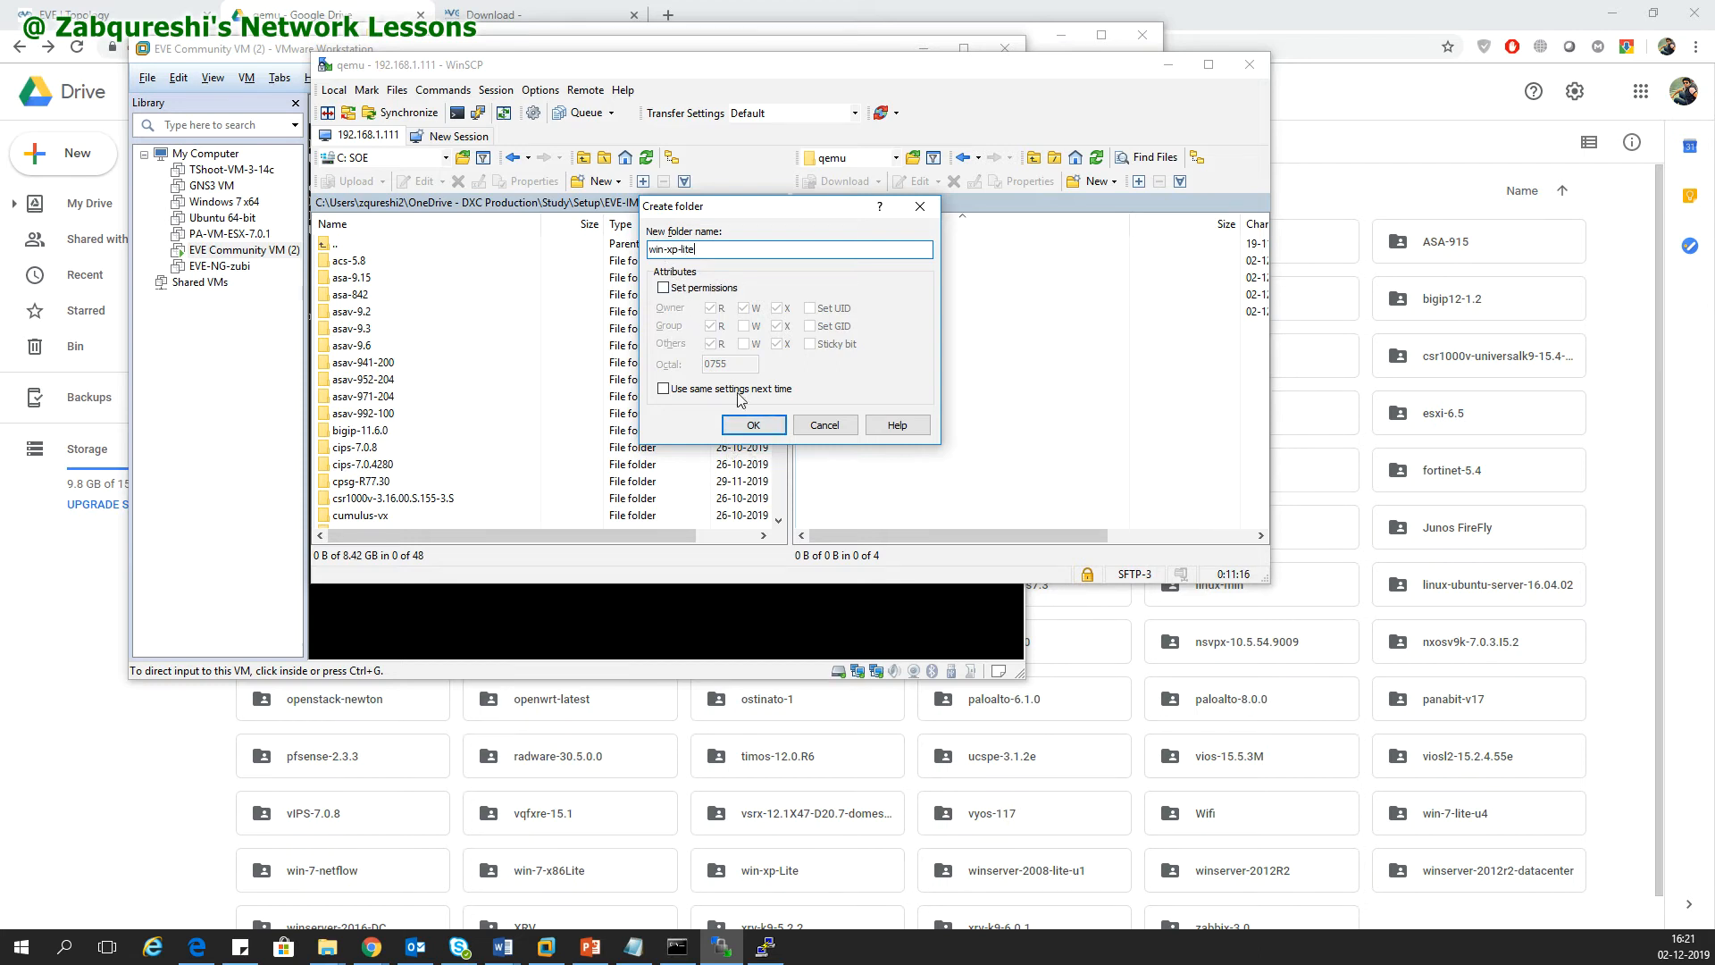
pyautogui.click(752, 424)
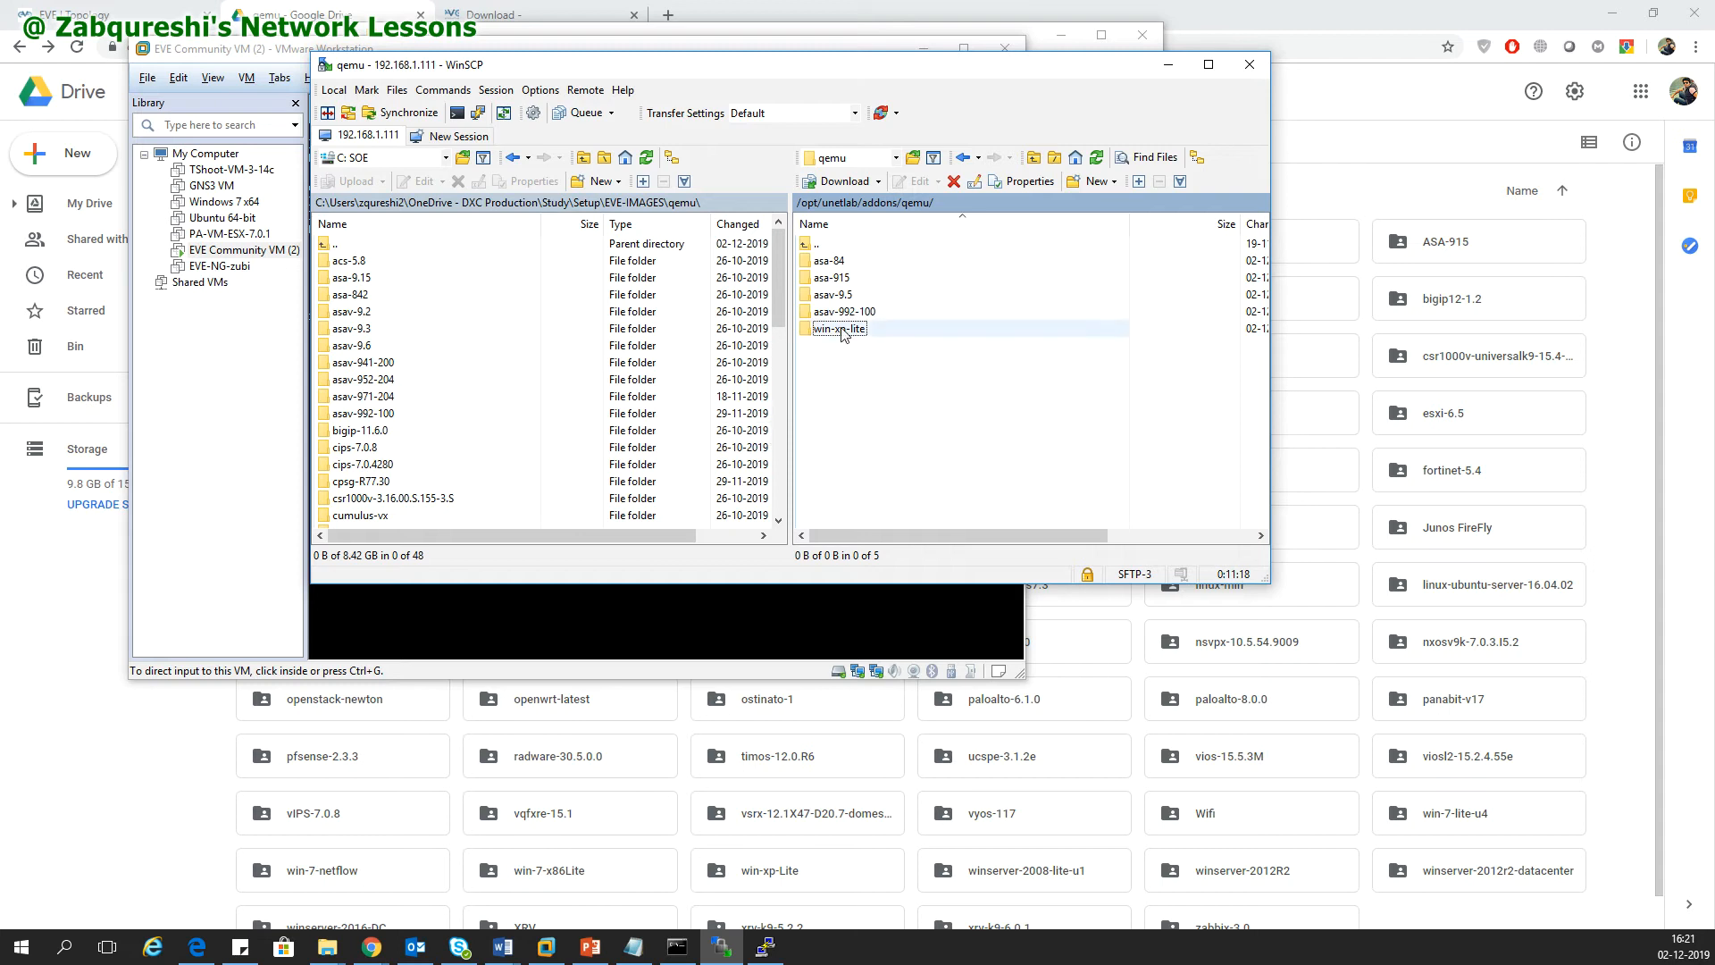
pyautogui.doubleClick(839, 328)
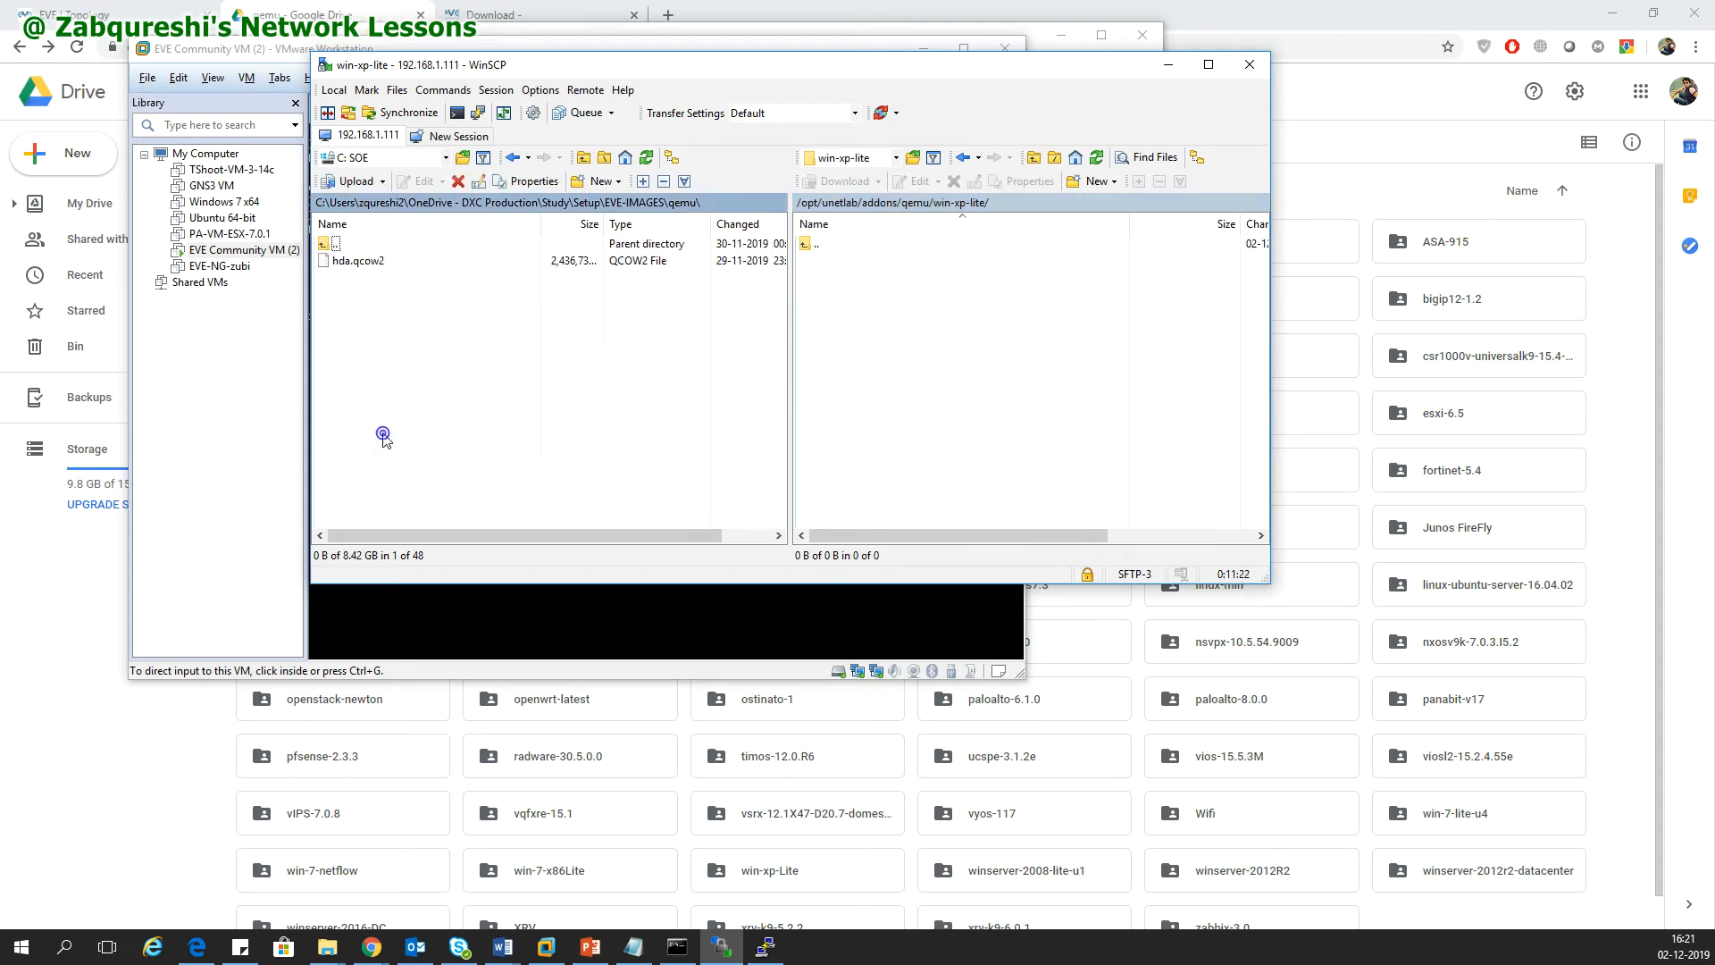
# Upload hda.qcow2 to the server's win-xp-lite folder
pyautogui.click(355, 260)
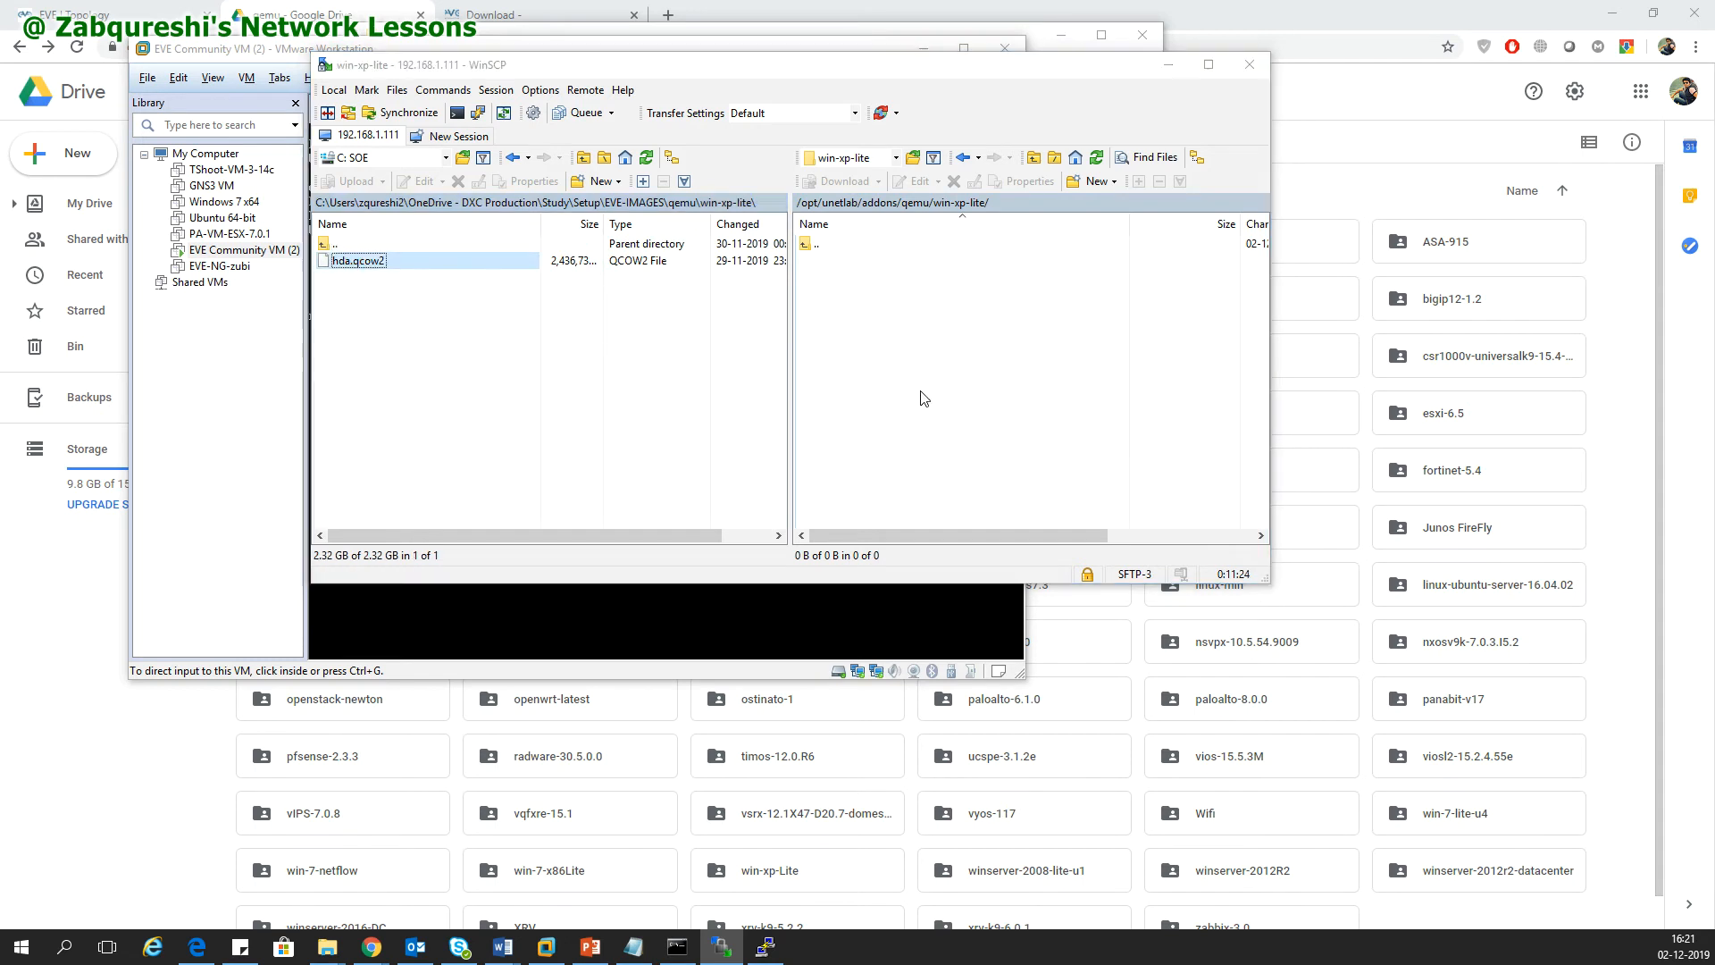
pyautogui.click(354, 181)
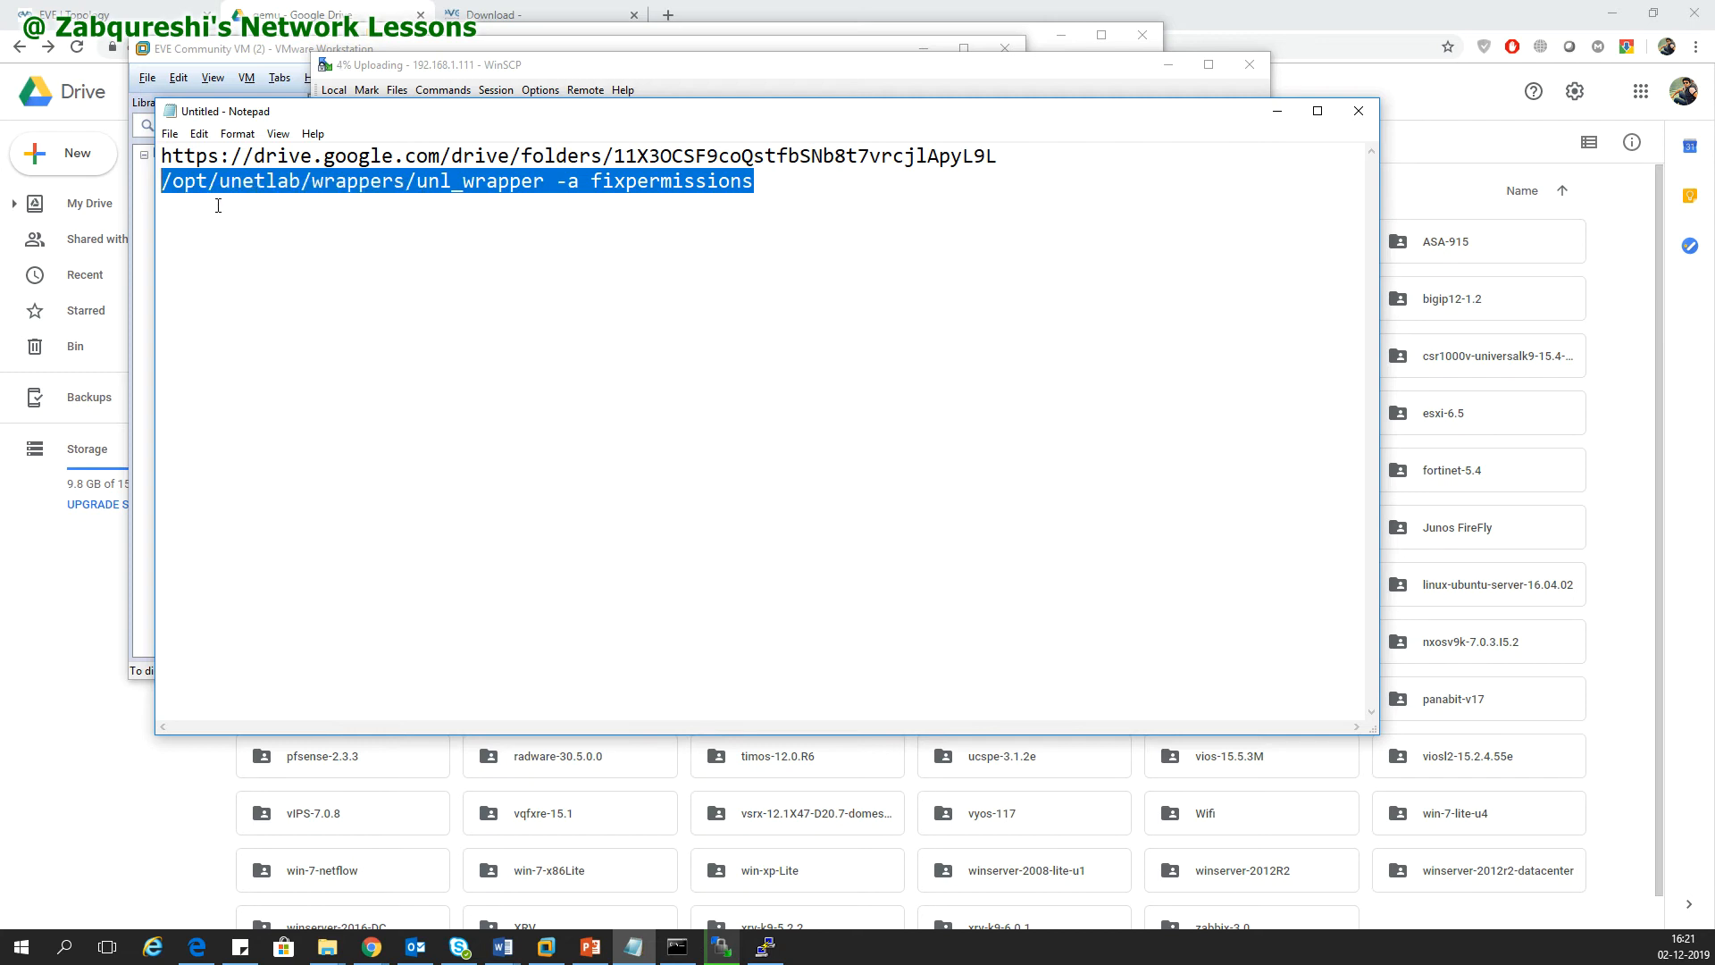
pyautogui.moveTo(366, 198)
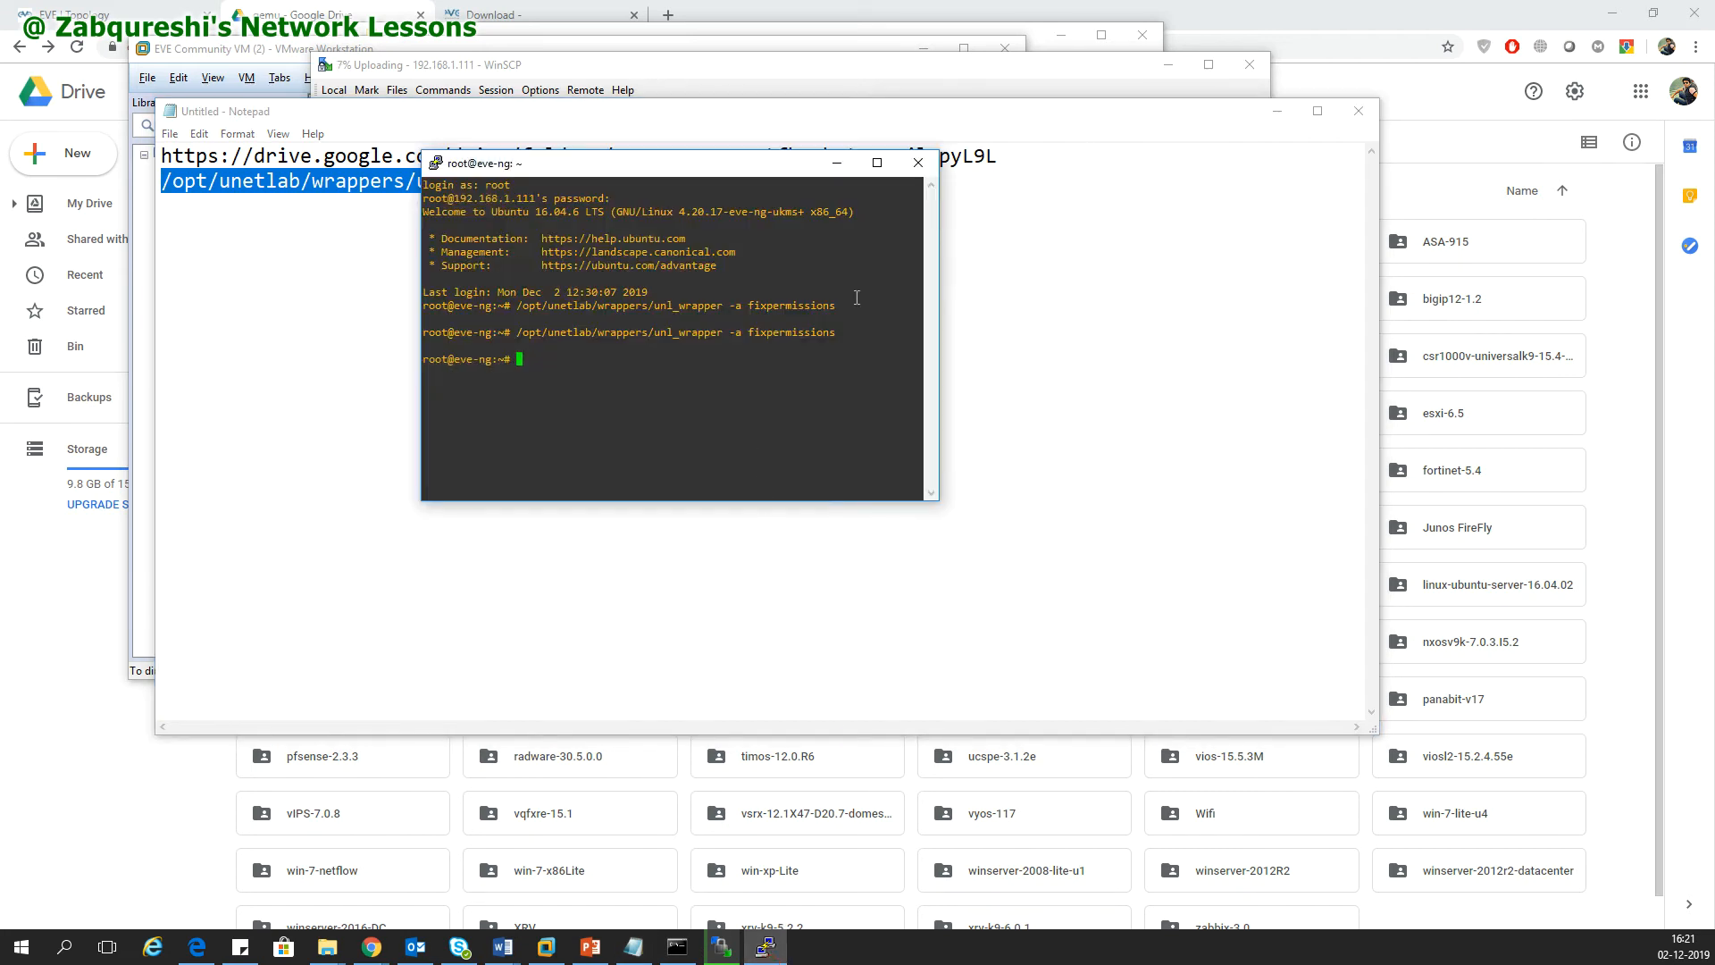
# Run '/opt/unetlab/wrappers/unl_wrapper -a fixpermissions' in the PuTTY root session
pyautogui.write('/opt/unetlab/wrappers/unl_wrapper -a fixpermissions')
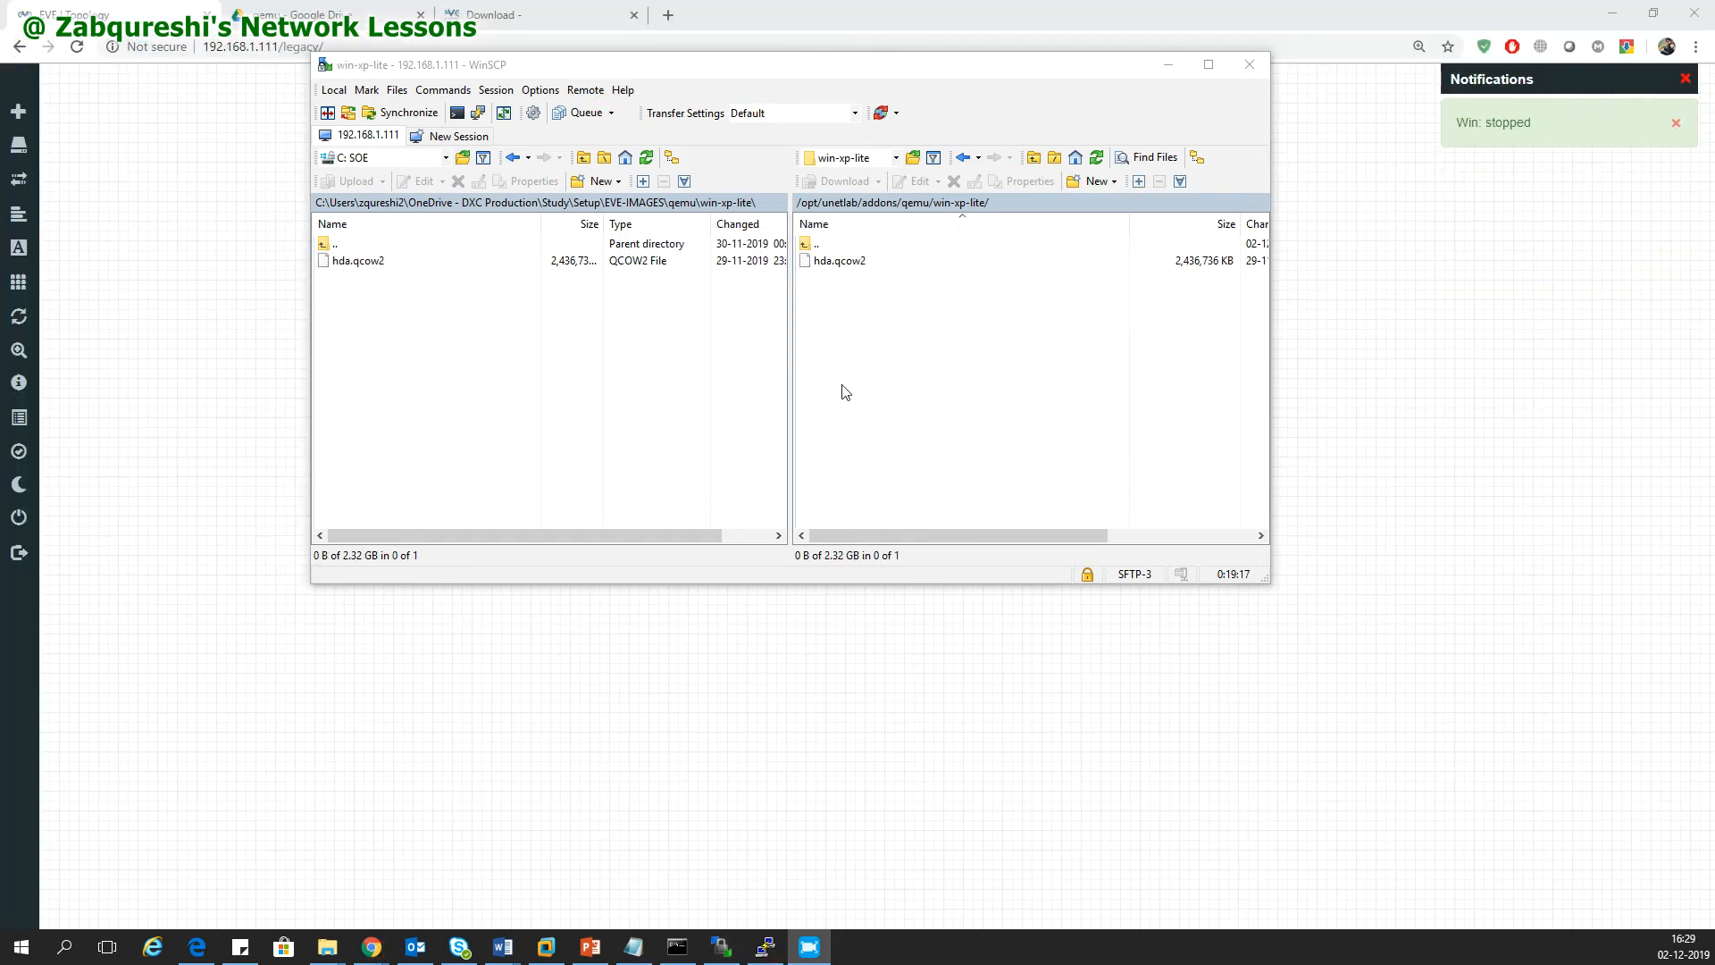
# Return to the server's qemu folder listing and rerun fixpermissions in PuTTY
pyautogui.click(839, 260)
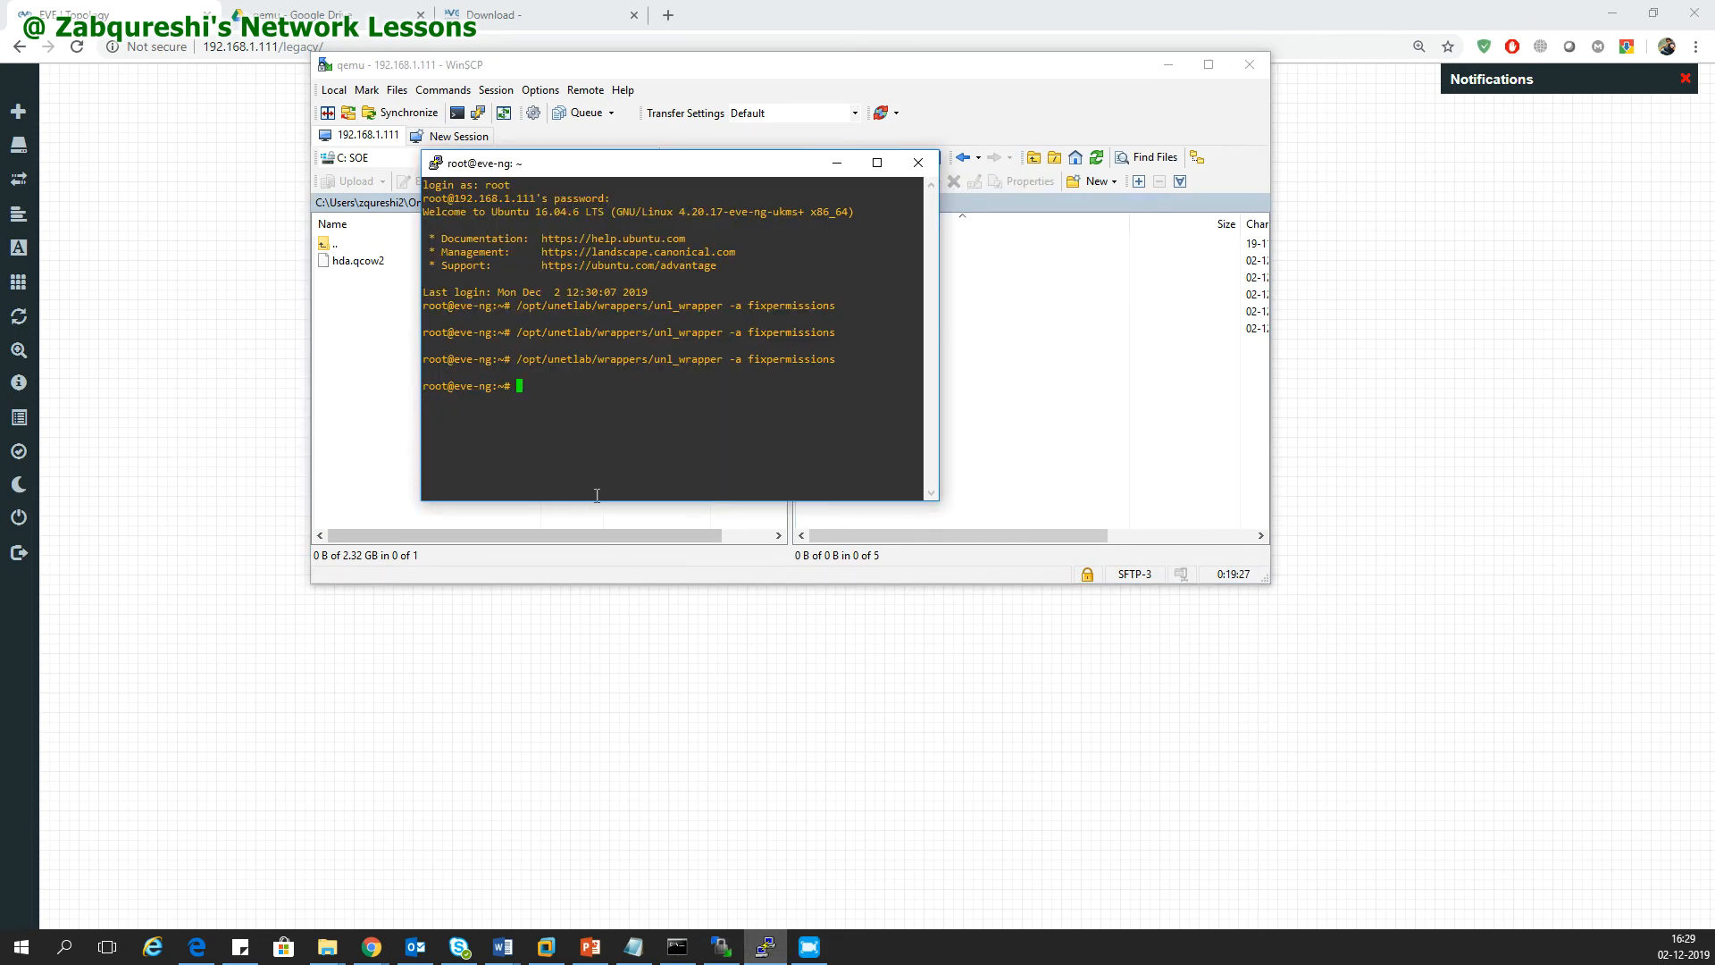
pyautogui.press('Return')
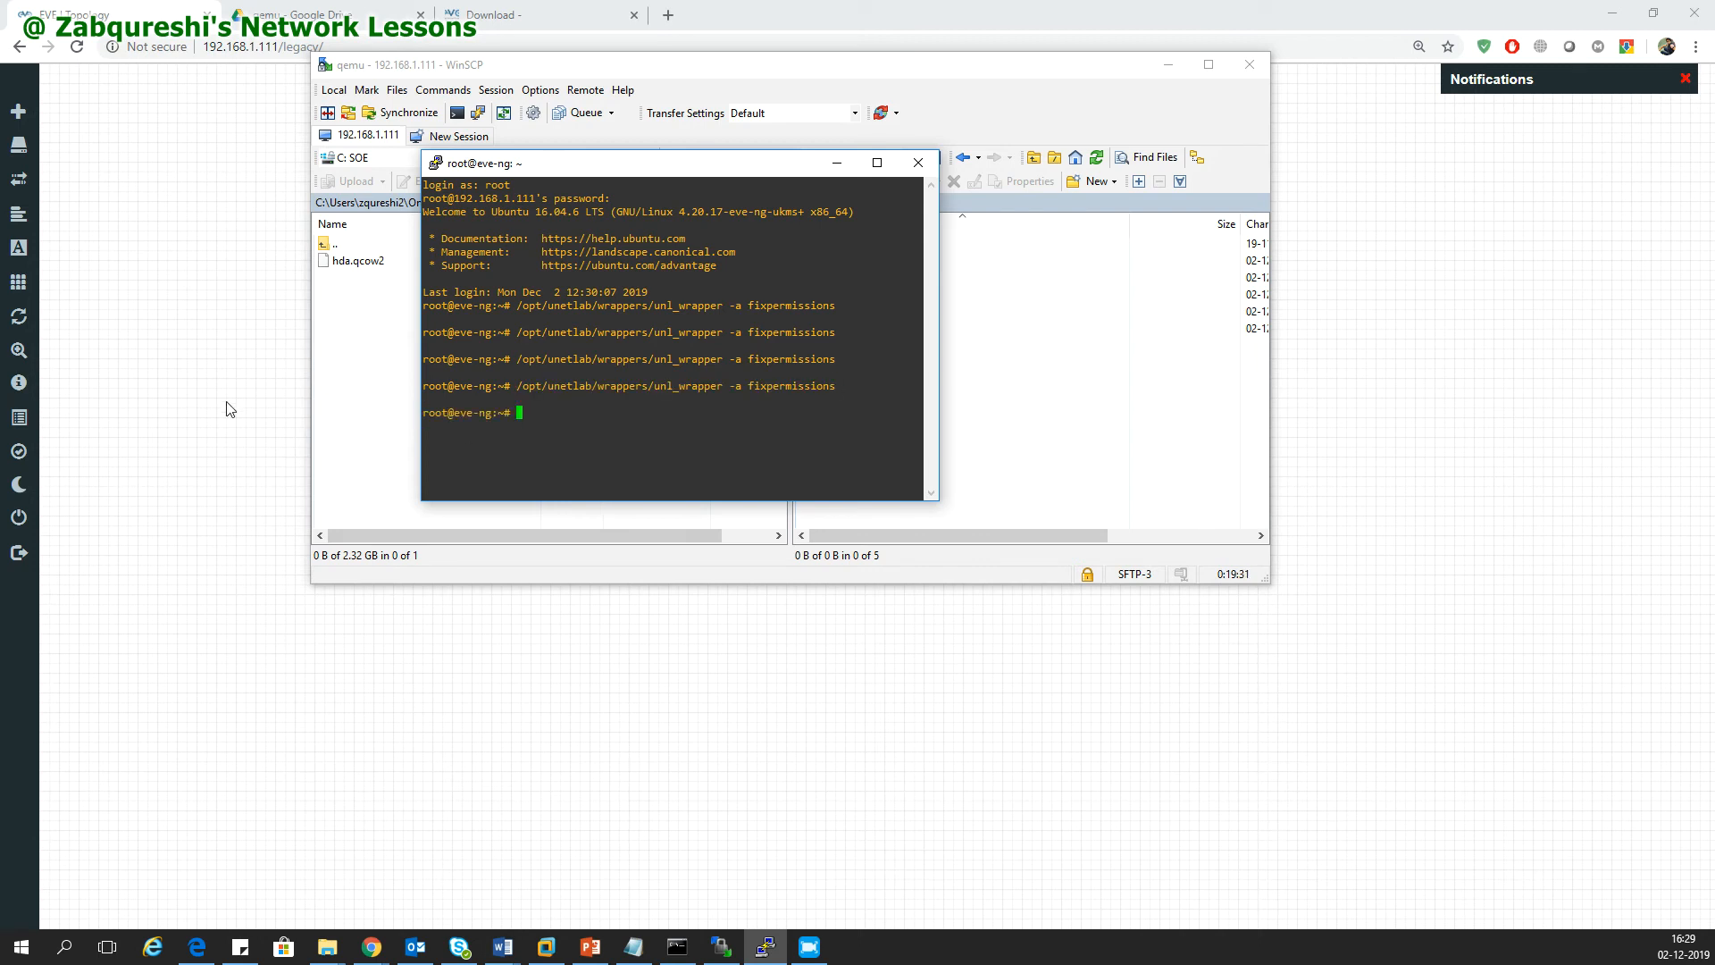
pyautogui.rightClick(465, 233)
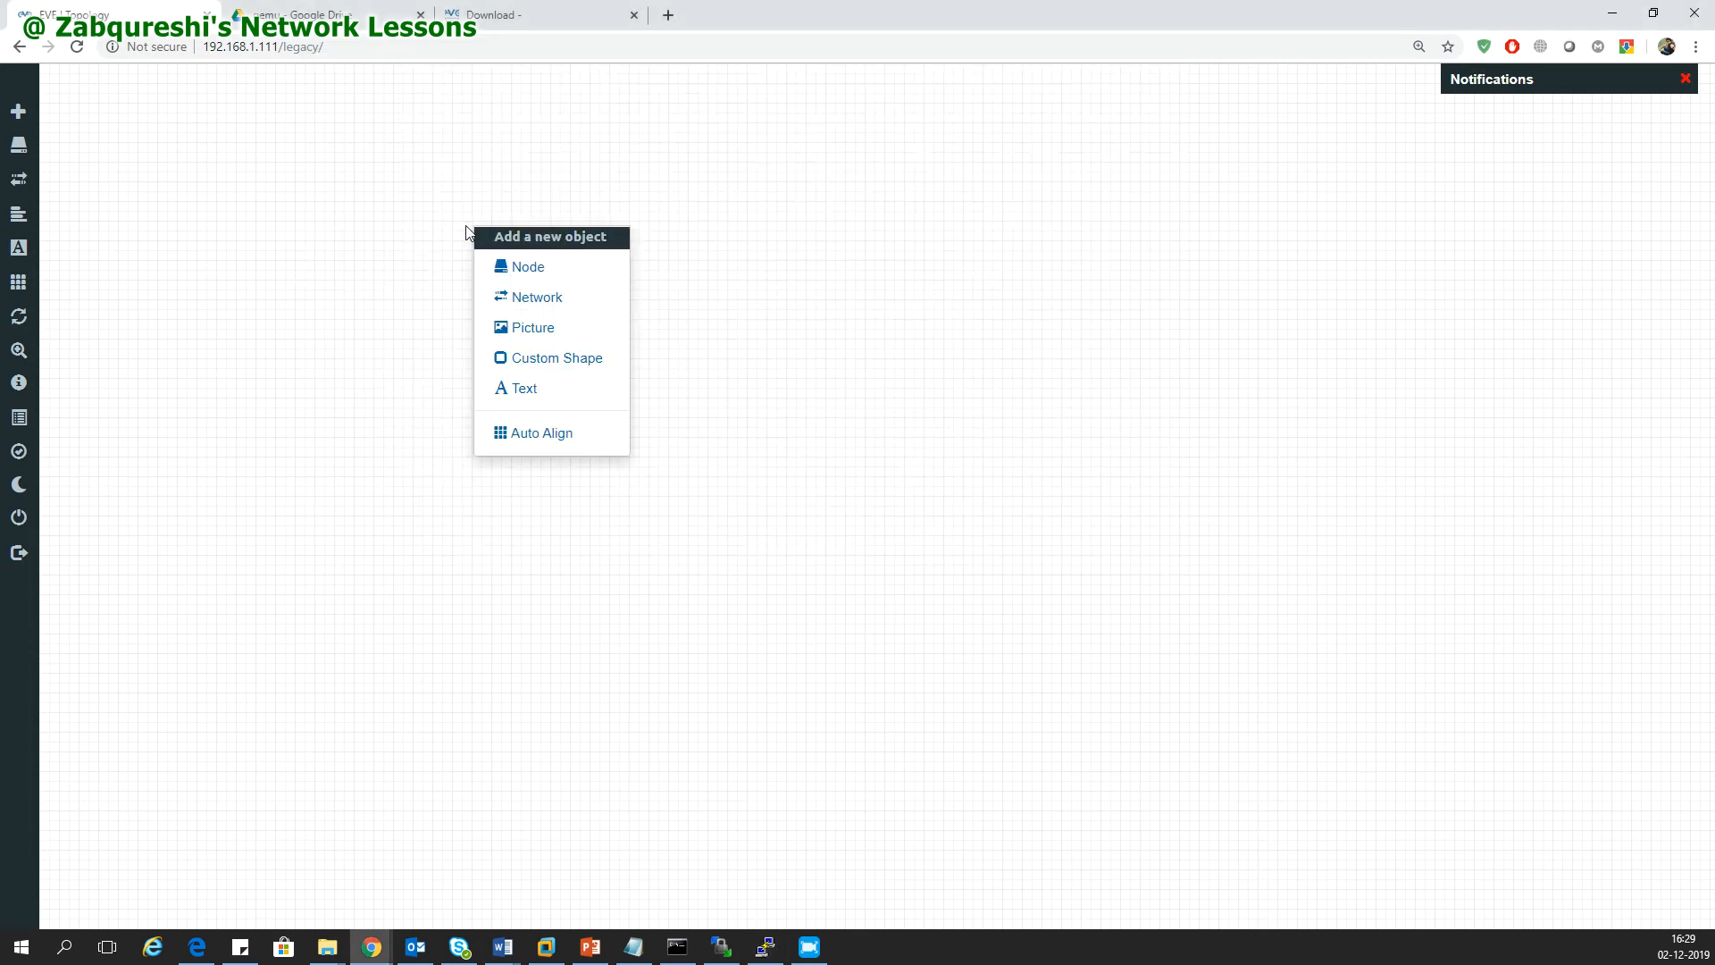
# Add a Windows-template node named Win with the win-xp-lite image and vnc console
pyautogui.click(528, 267)
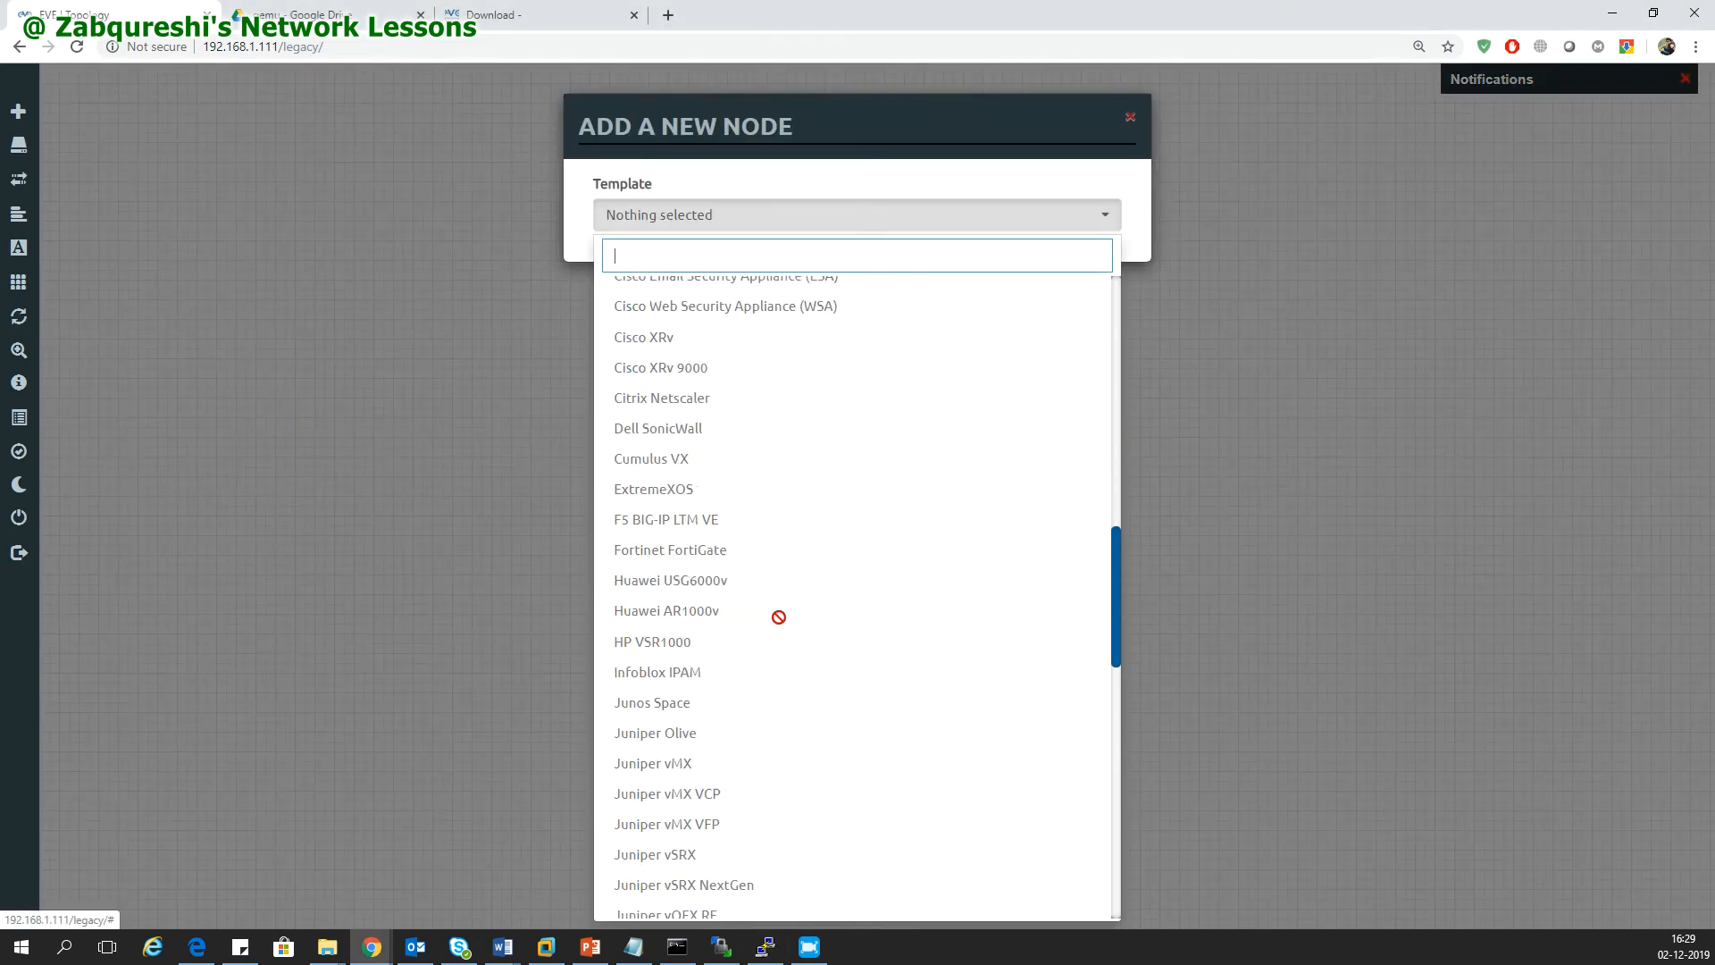
pyautogui.scroll(-3)
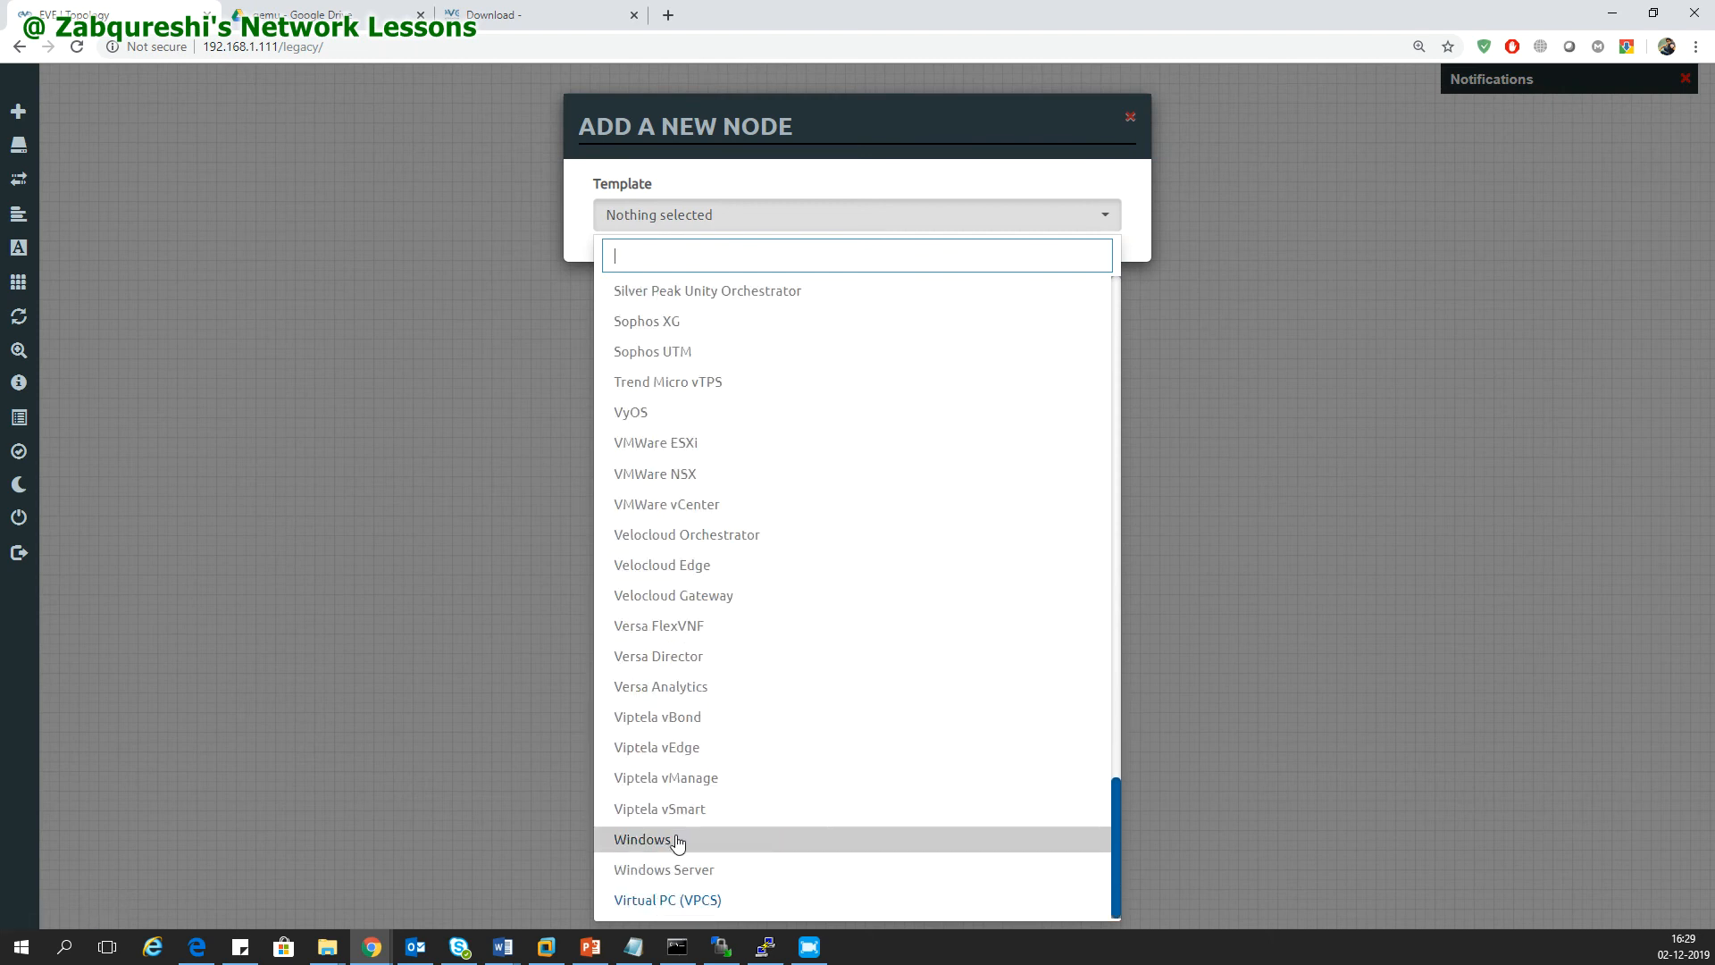
pyautogui.click(643, 839)
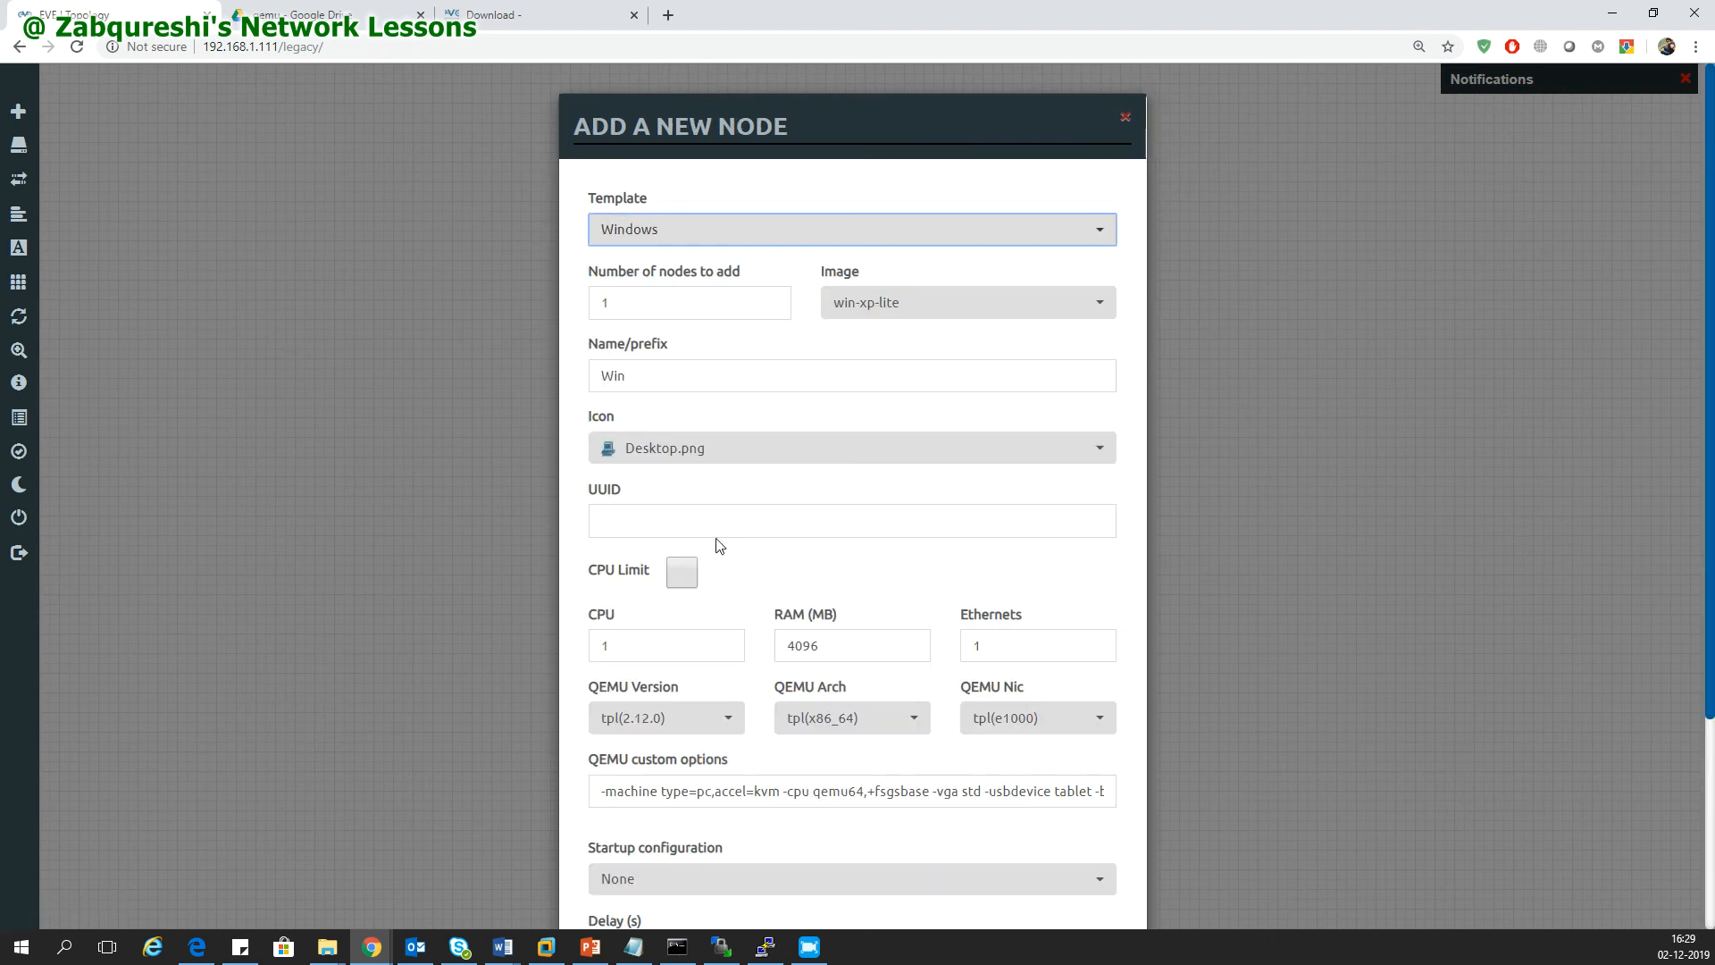
pyautogui.moveTo(910, 289)
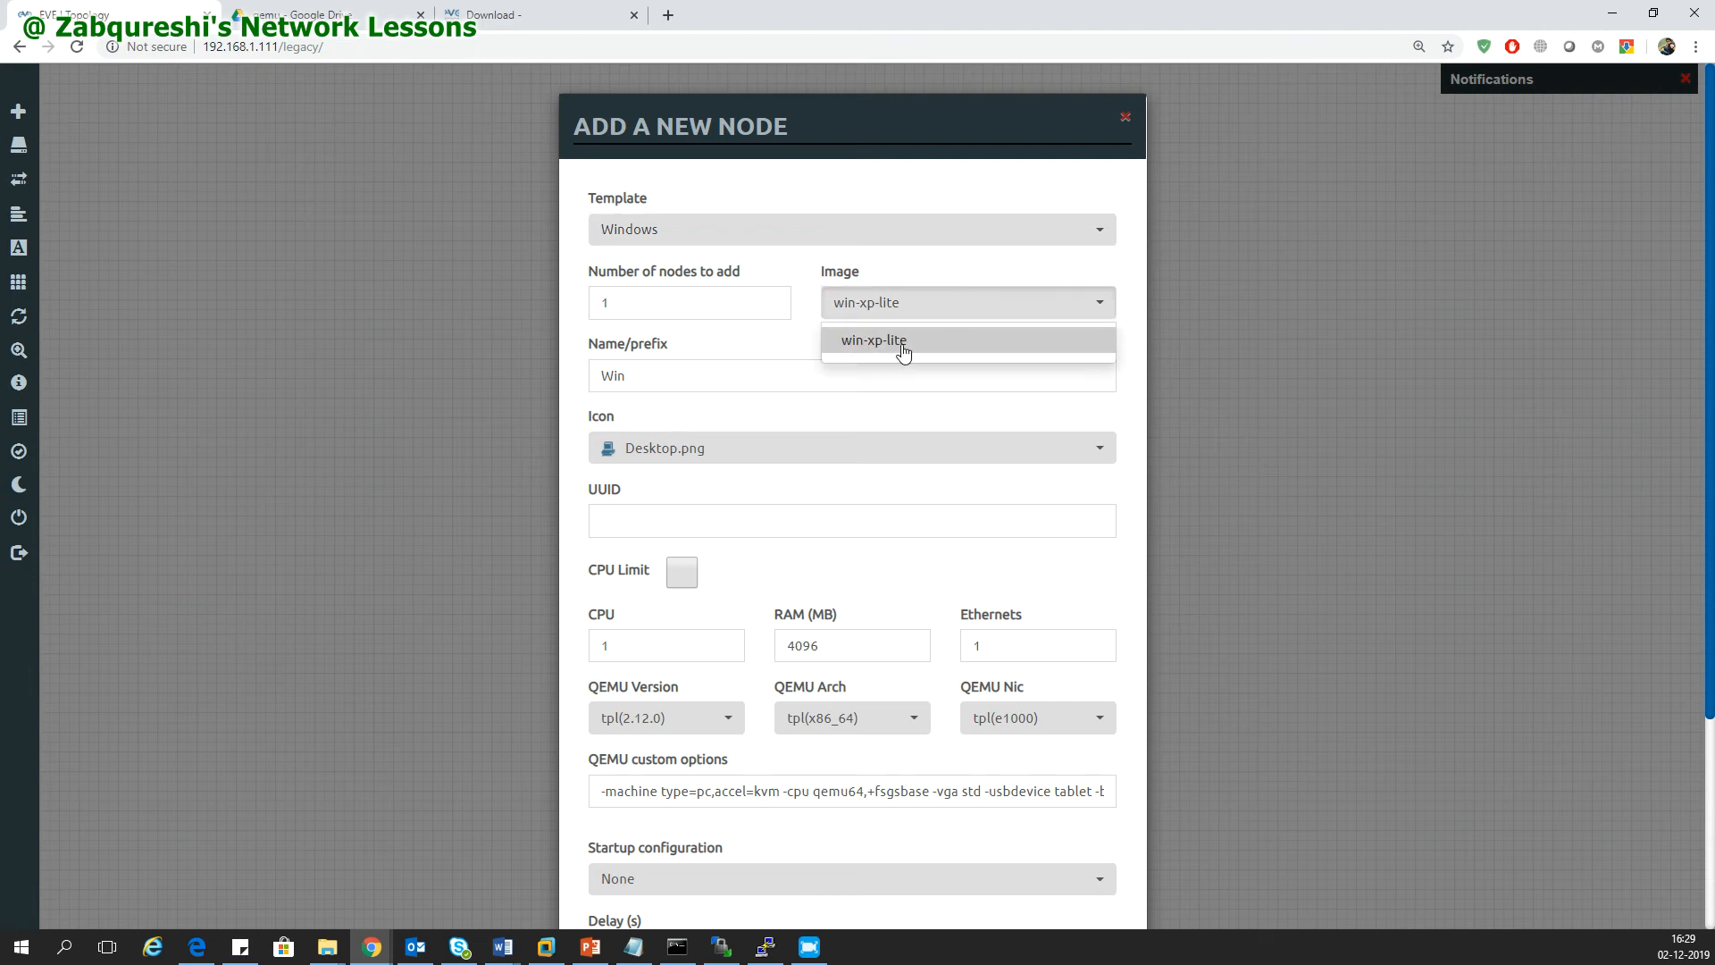
pyautogui.moveTo(815, 602)
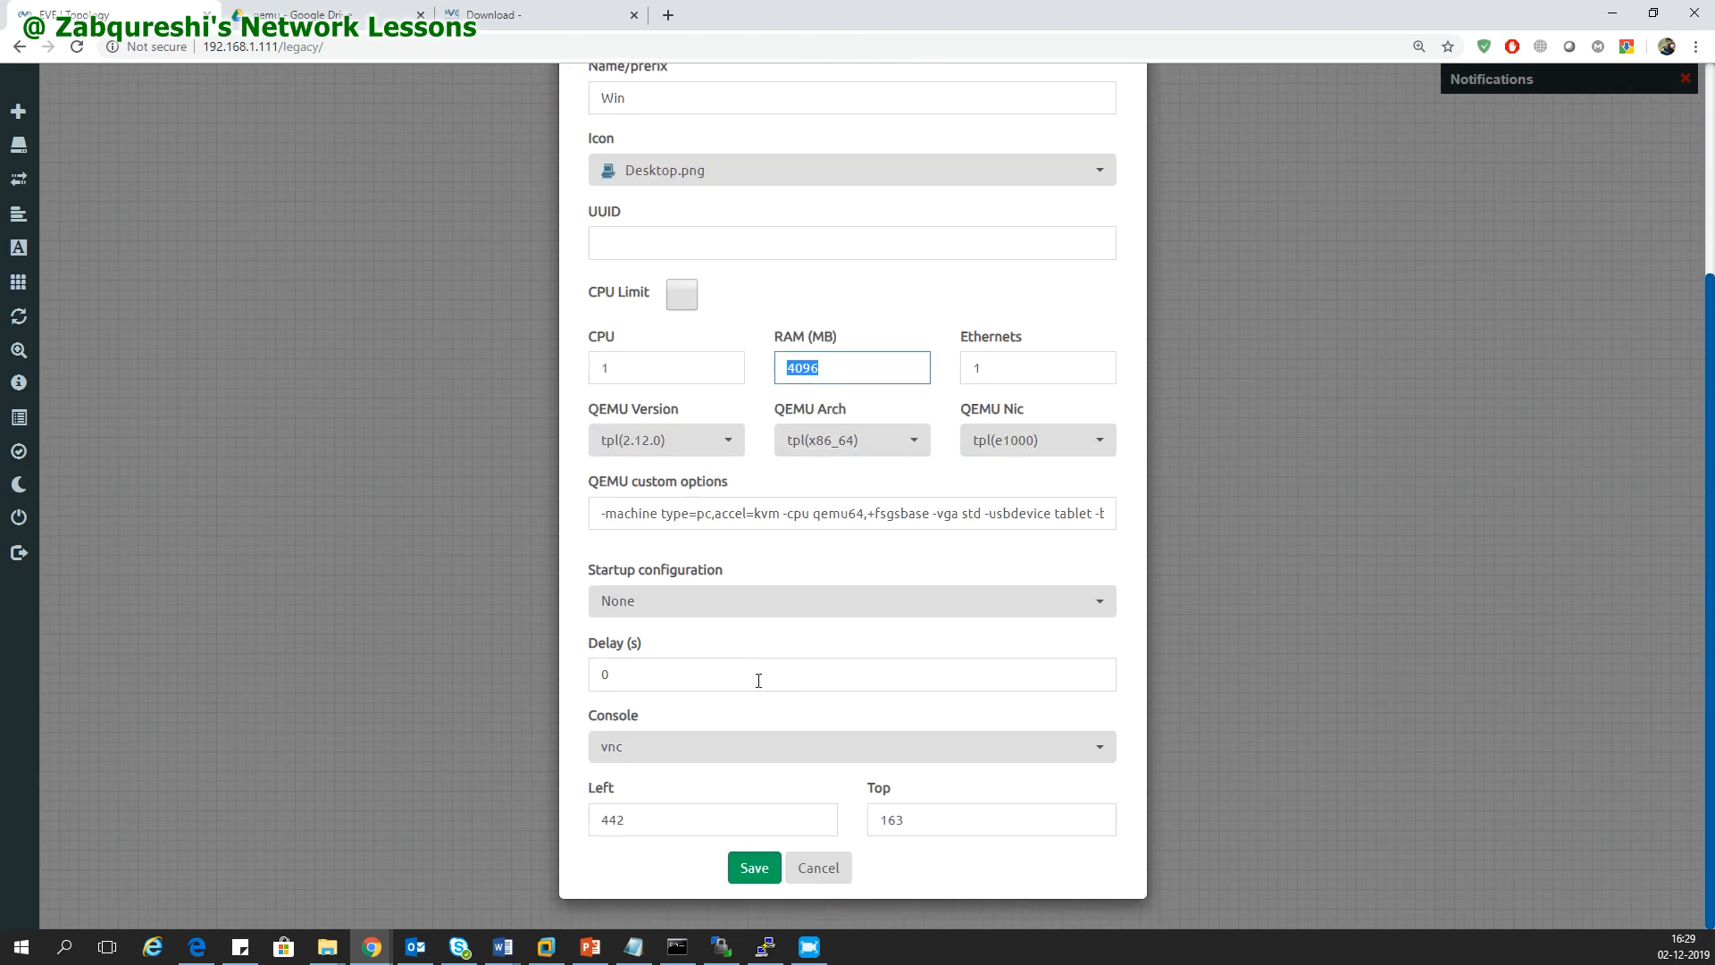
pyautogui.click(851, 745)
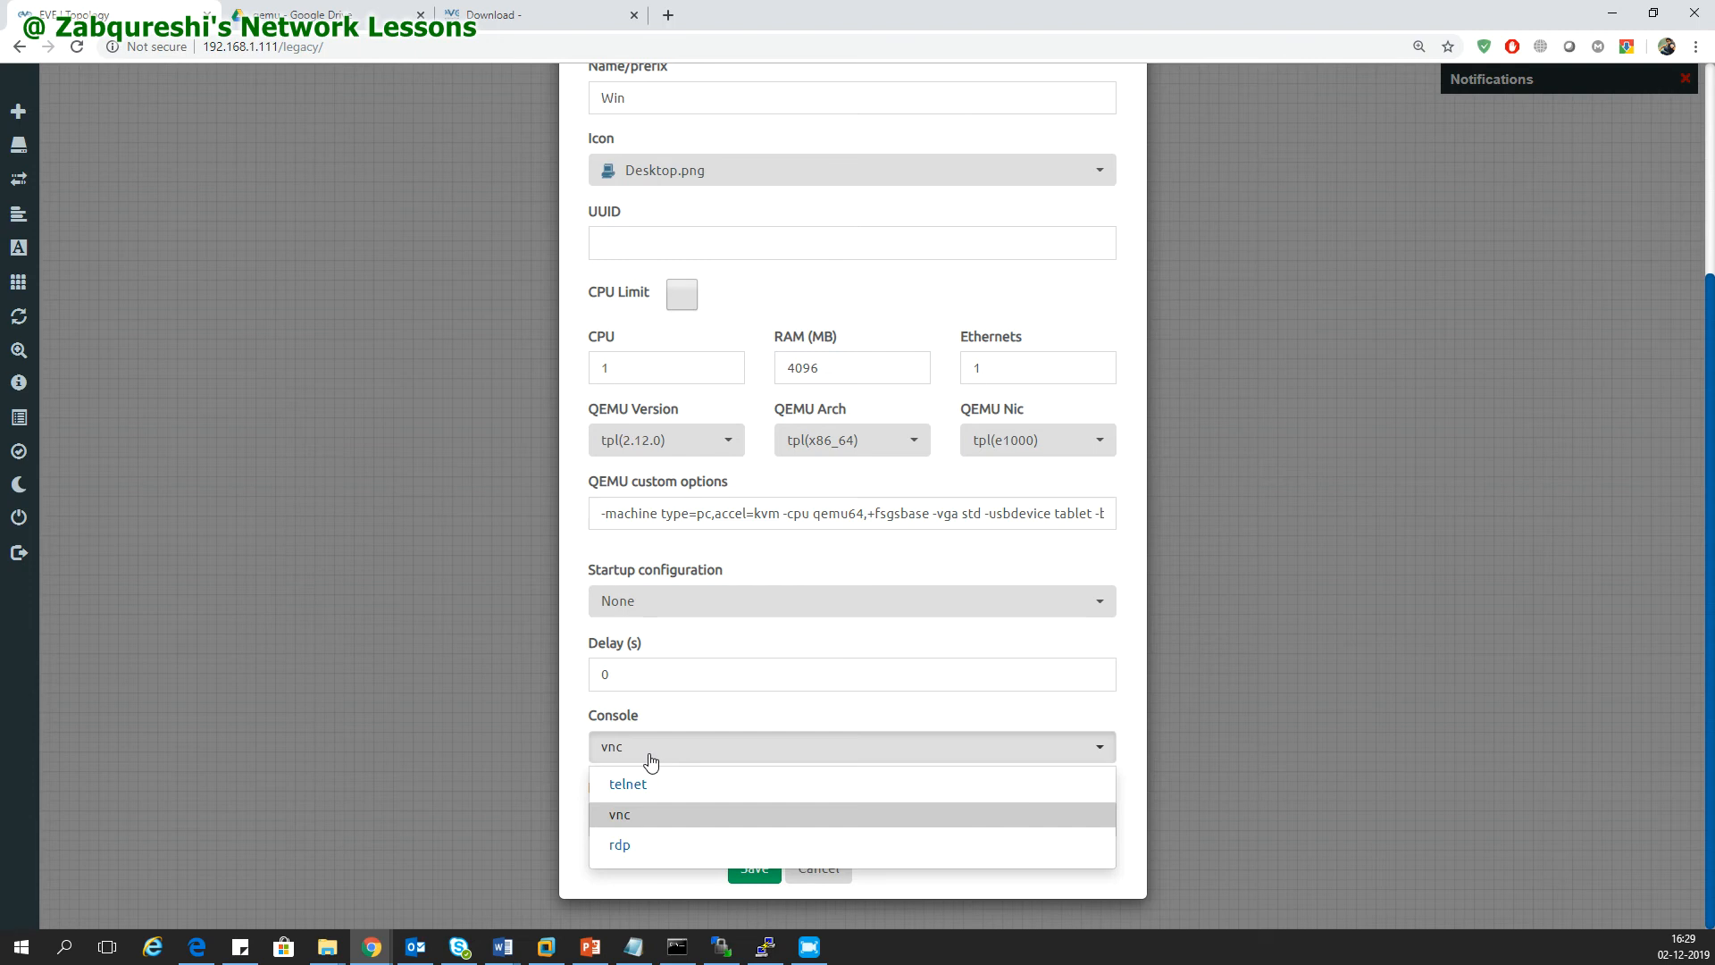
pyautogui.click(754, 868)
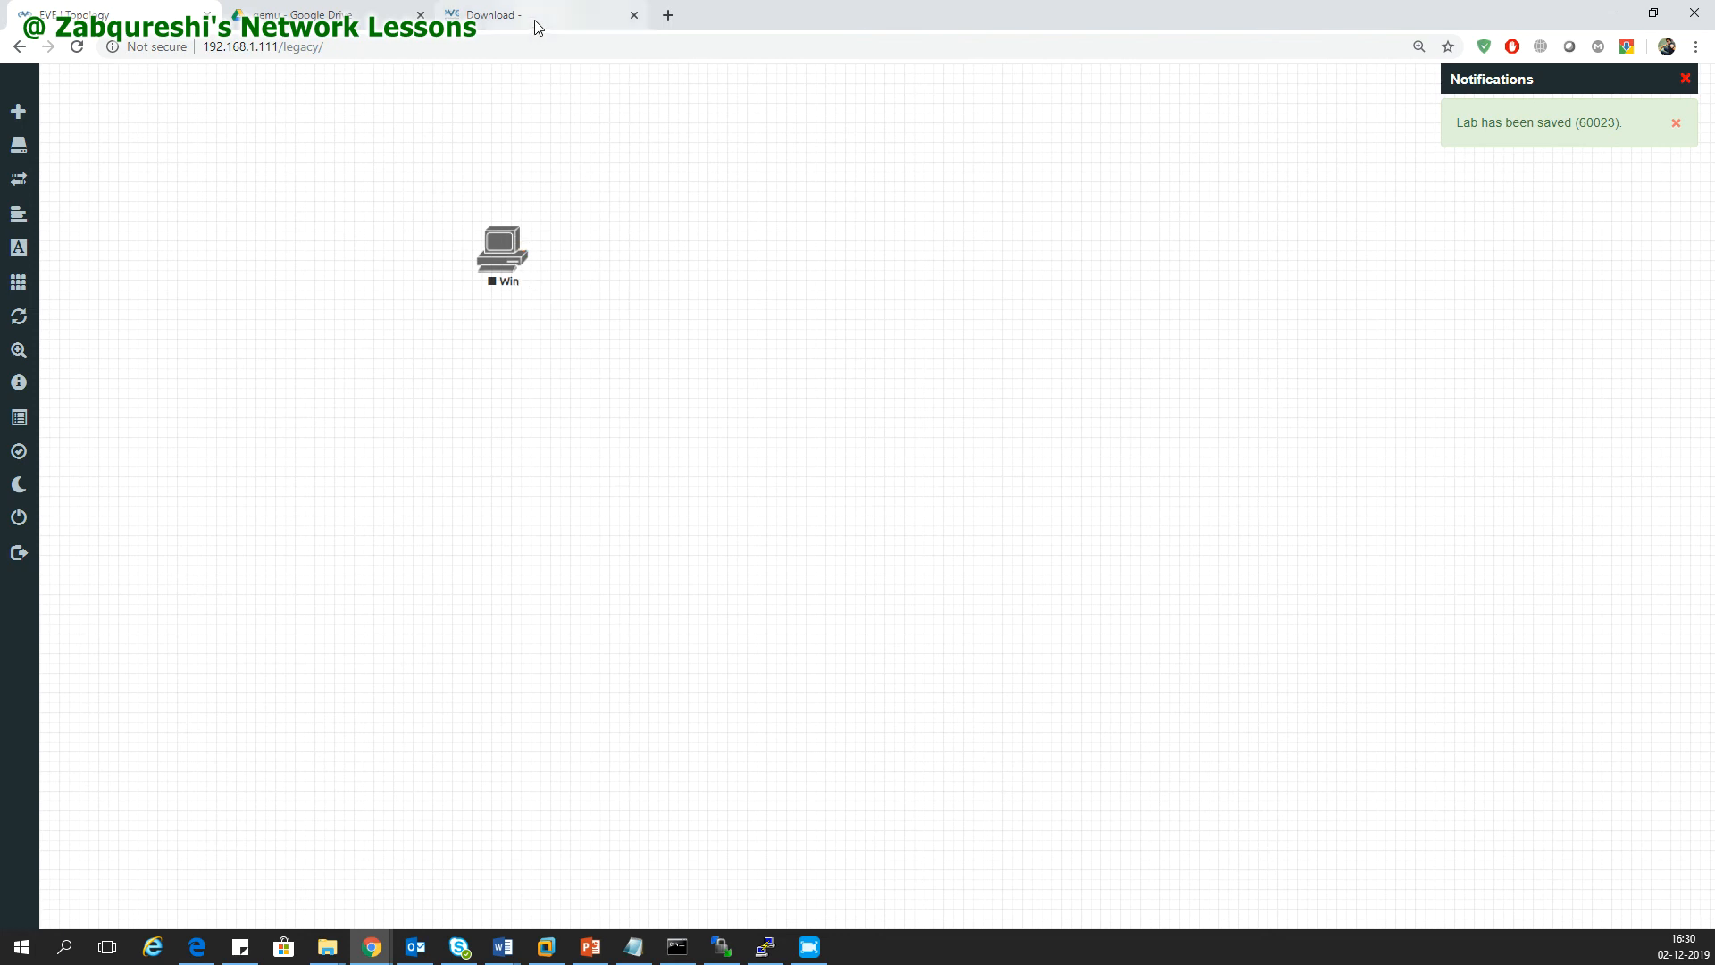
pyautogui.click(535, 14)
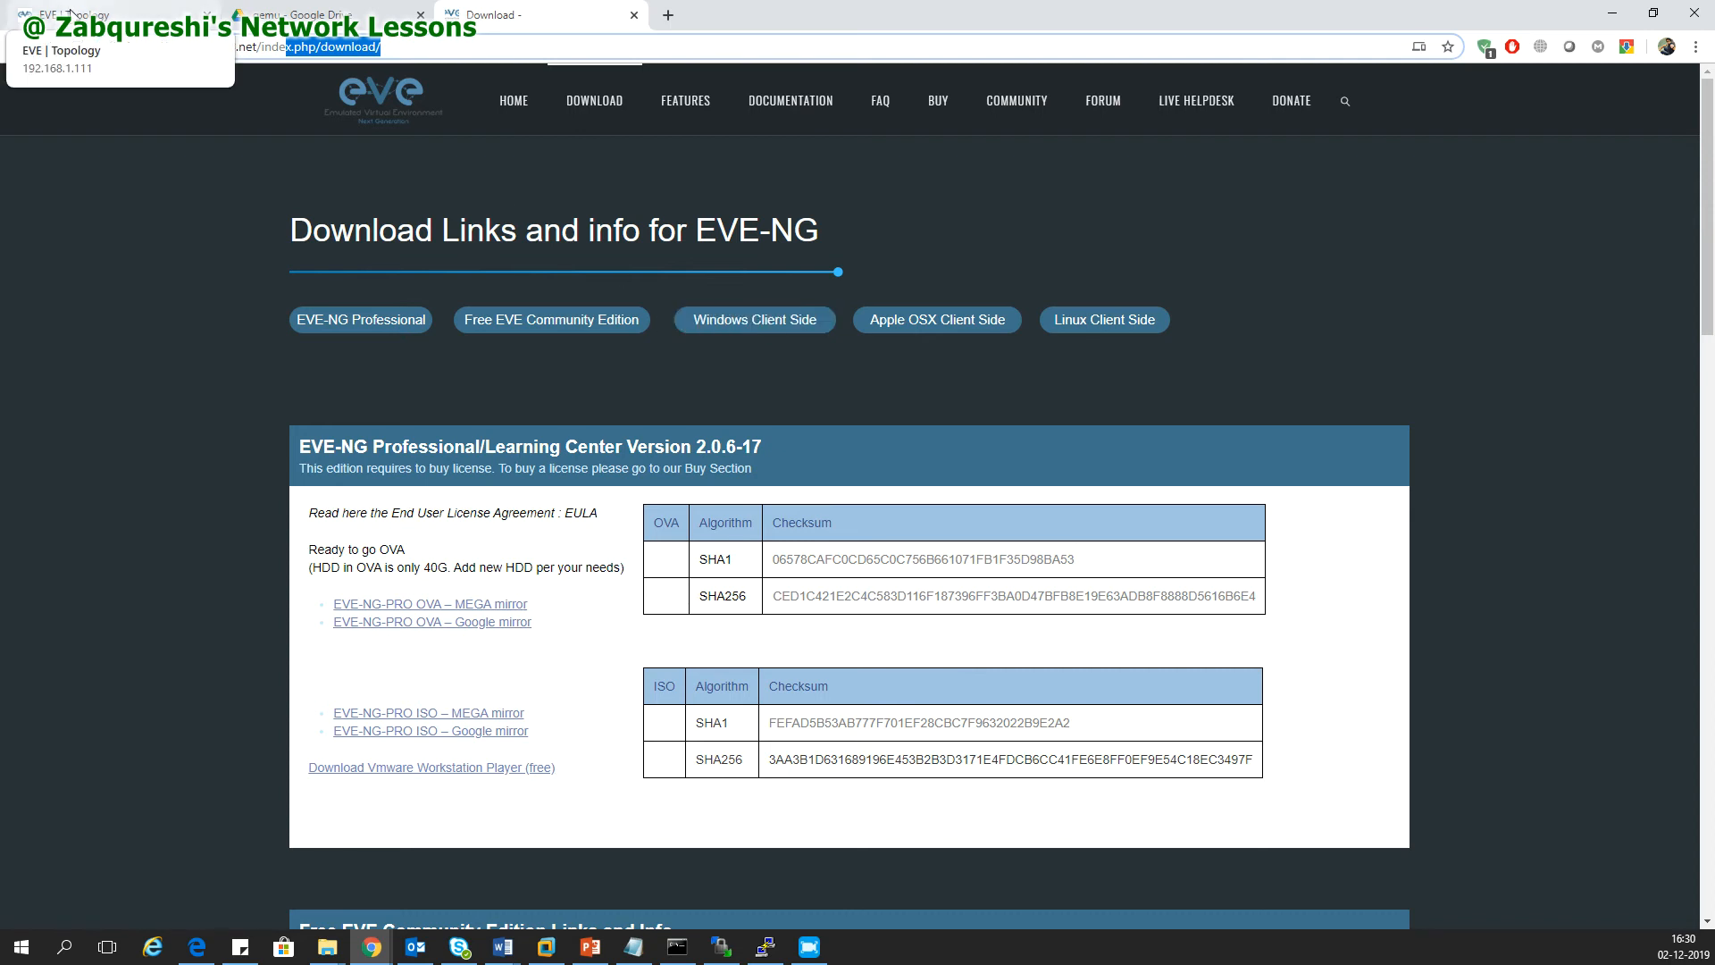
# Start the Win node from the lab topology and open its console
pyautogui.click(66, 14)
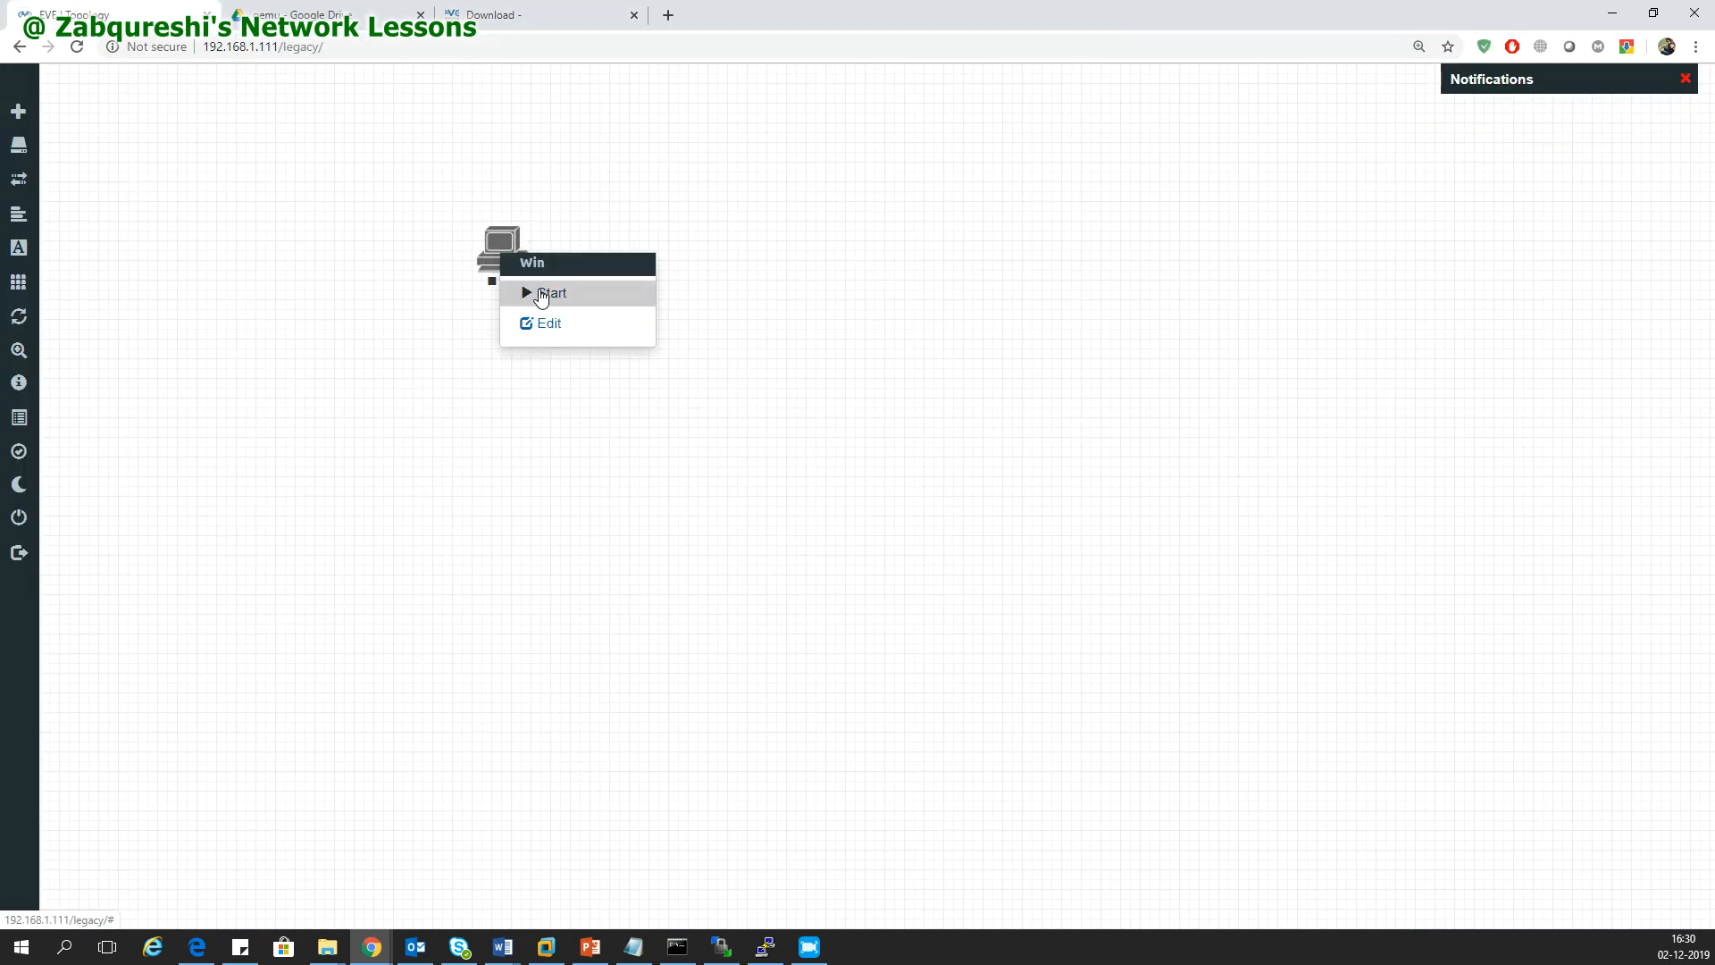
pyautogui.click(551, 293)
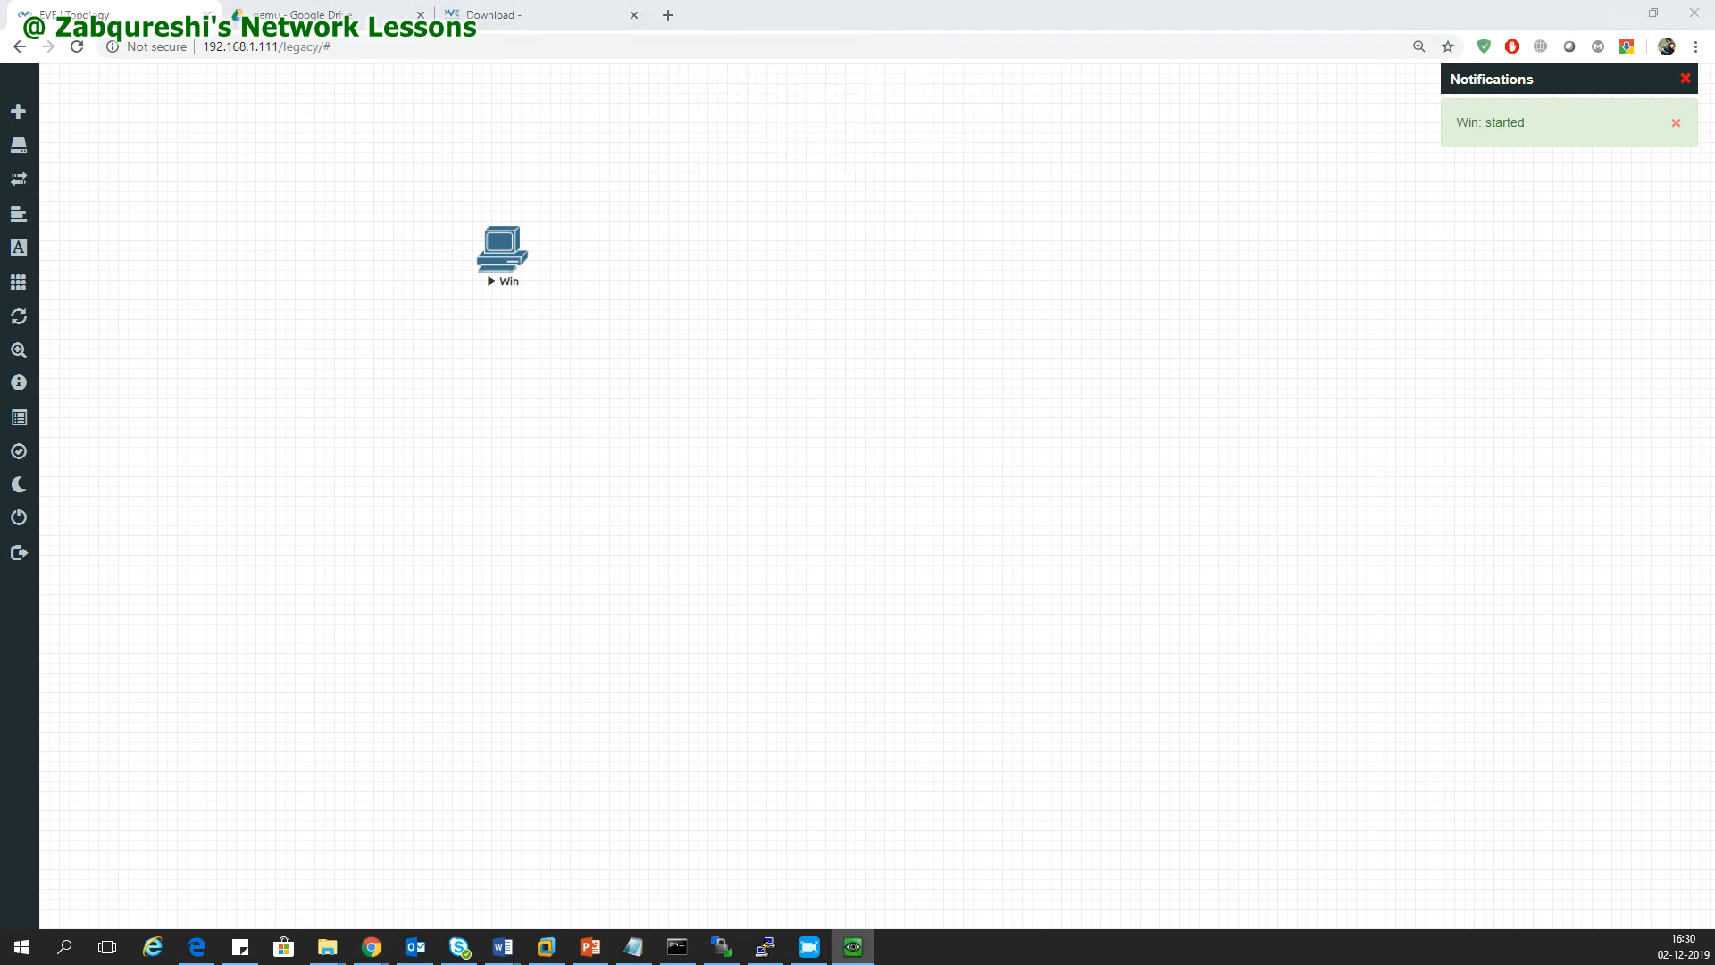
pyautogui.doubleClick(501, 244)
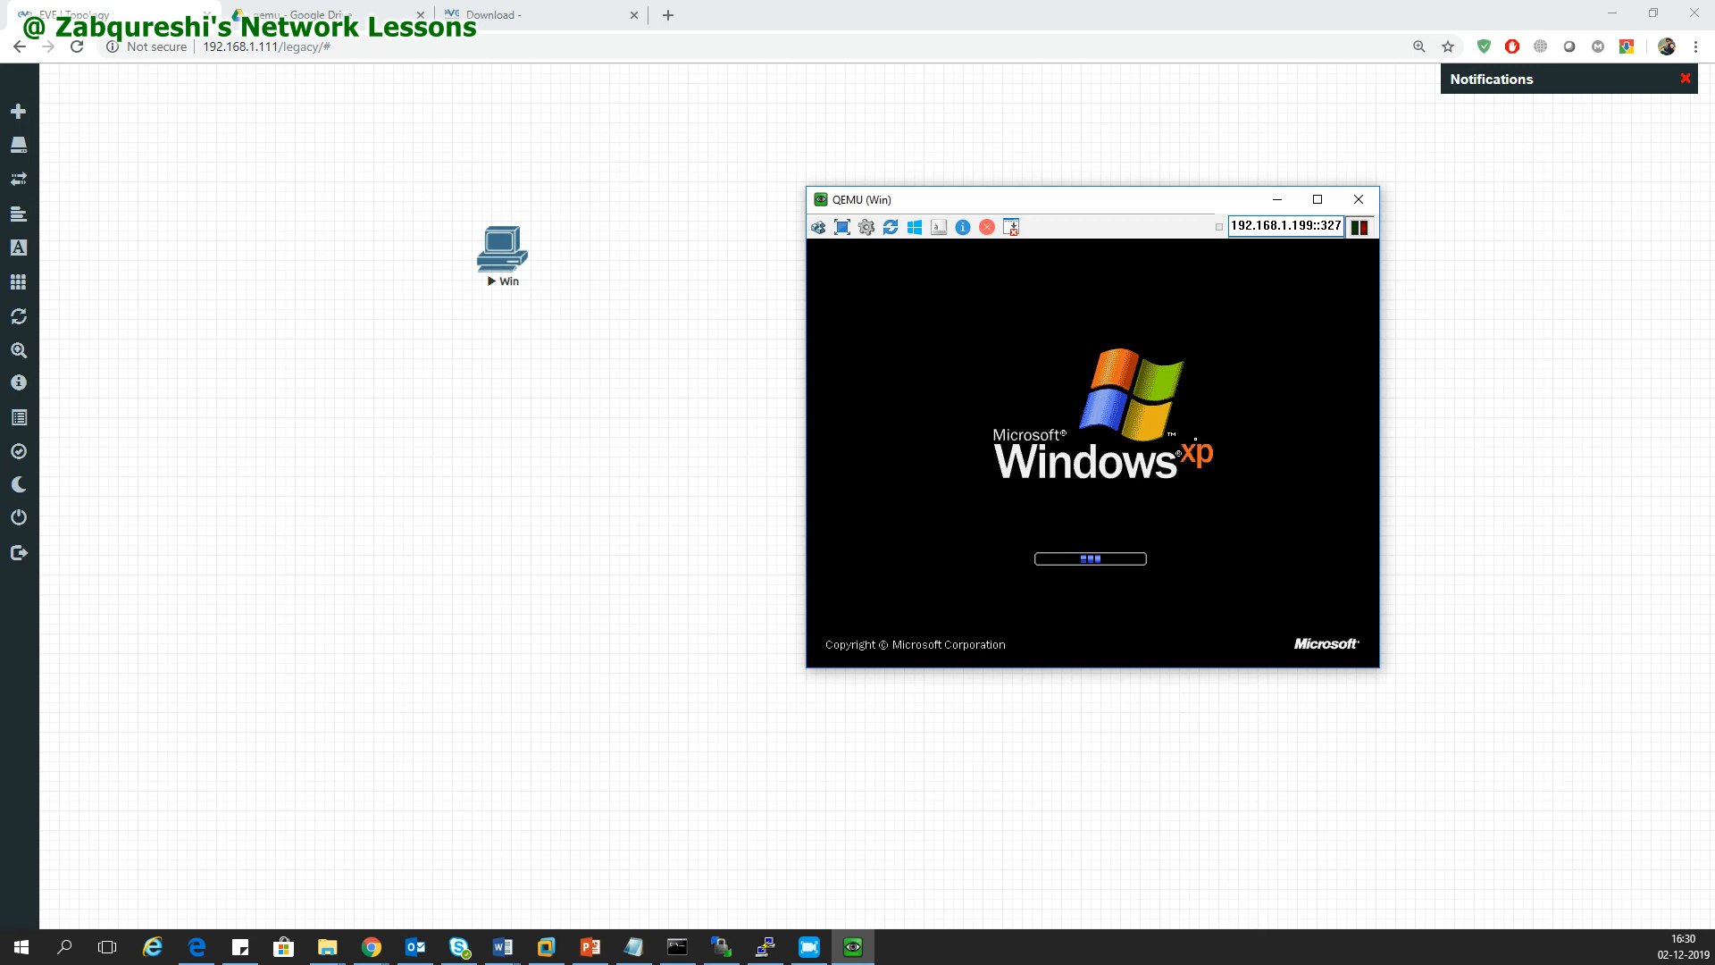
# Relaunch the Win node's VNC console, allow the launcher, then close it after XP boots
pyautogui.click(1357, 199)
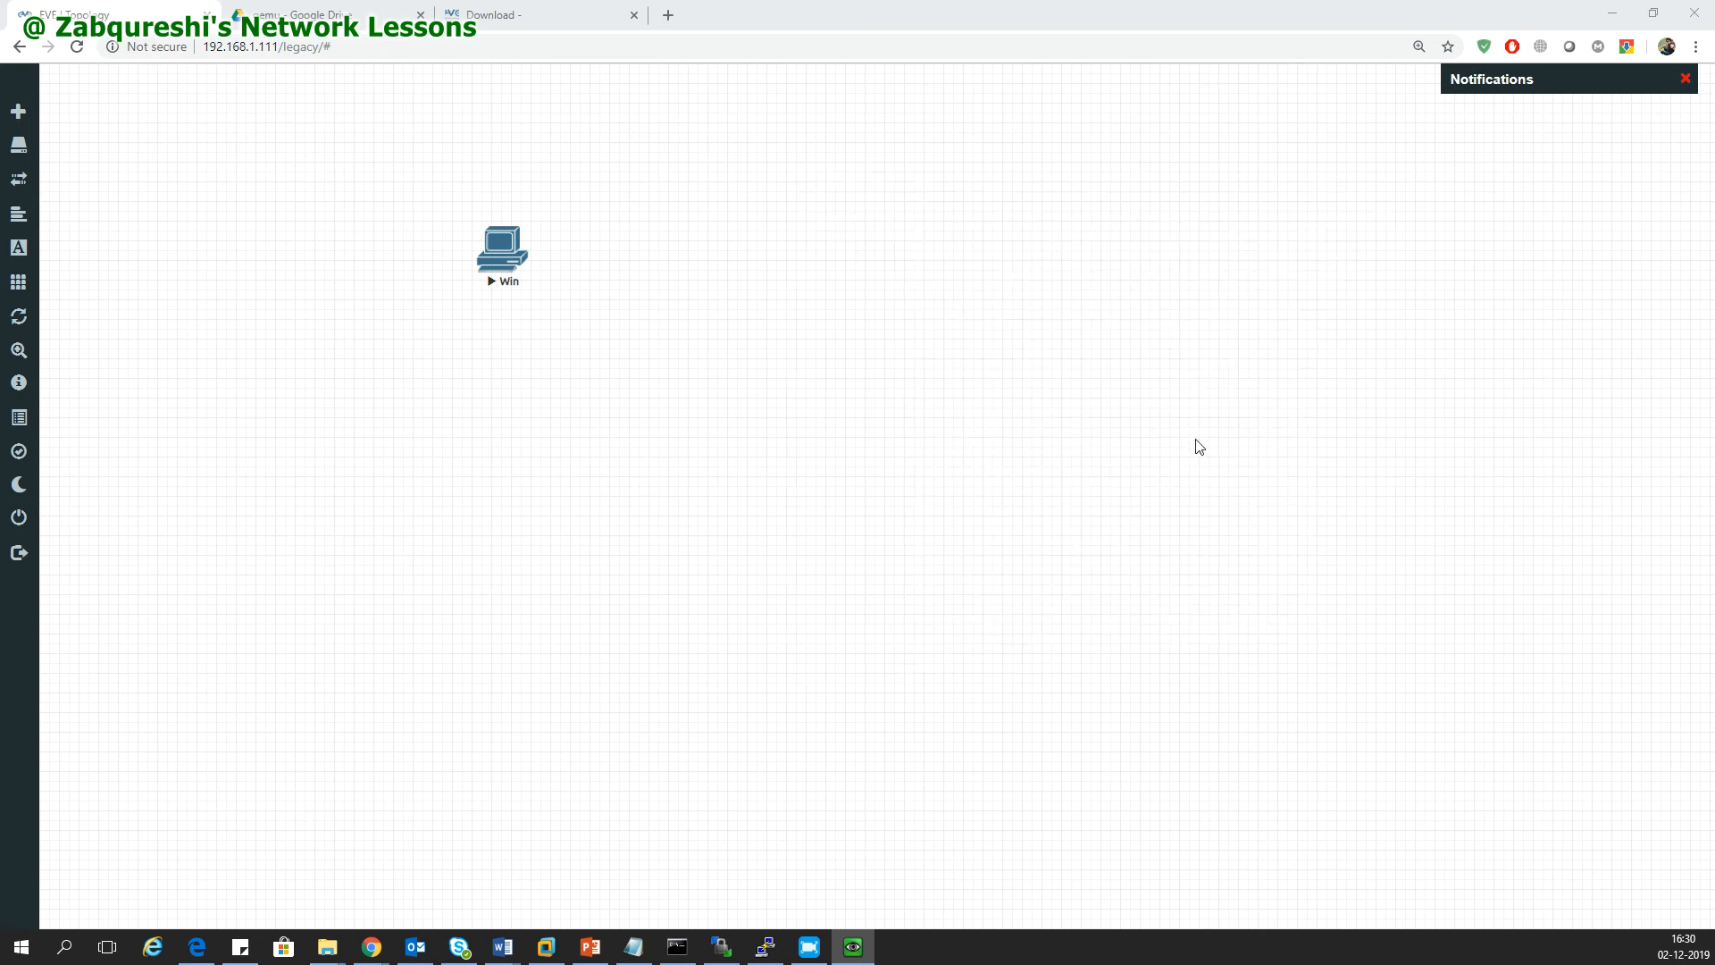
pyautogui.doubleClick(501, 245)
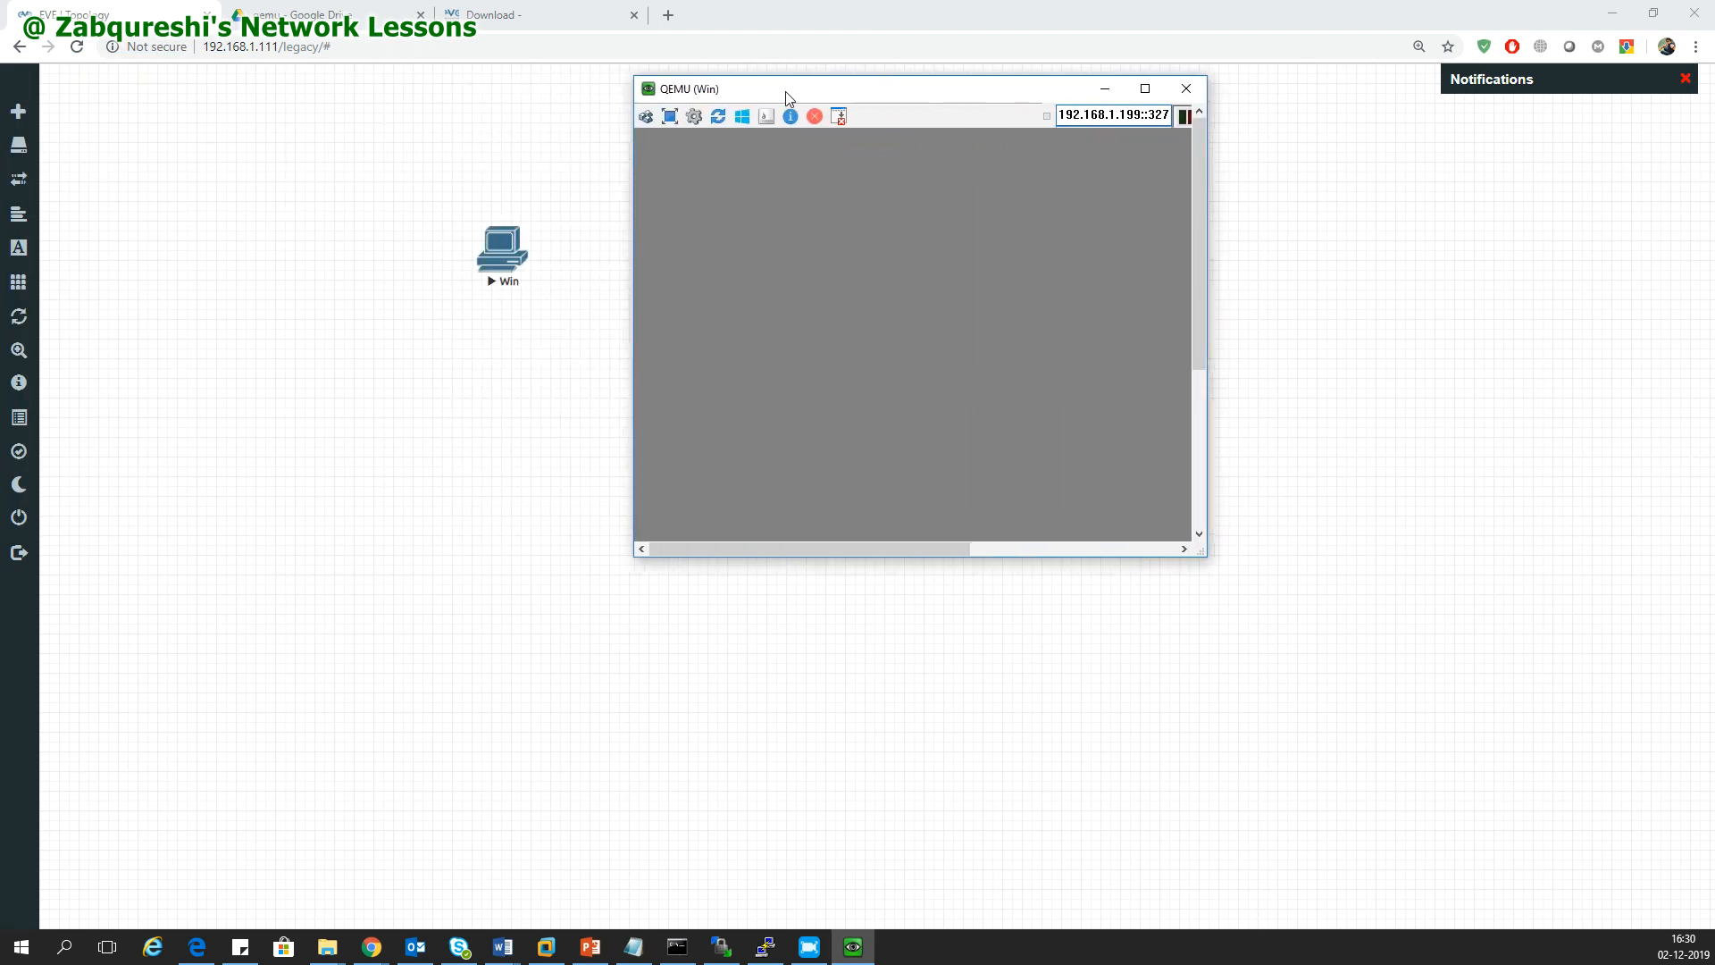
pyautogui.click(1144, 88)
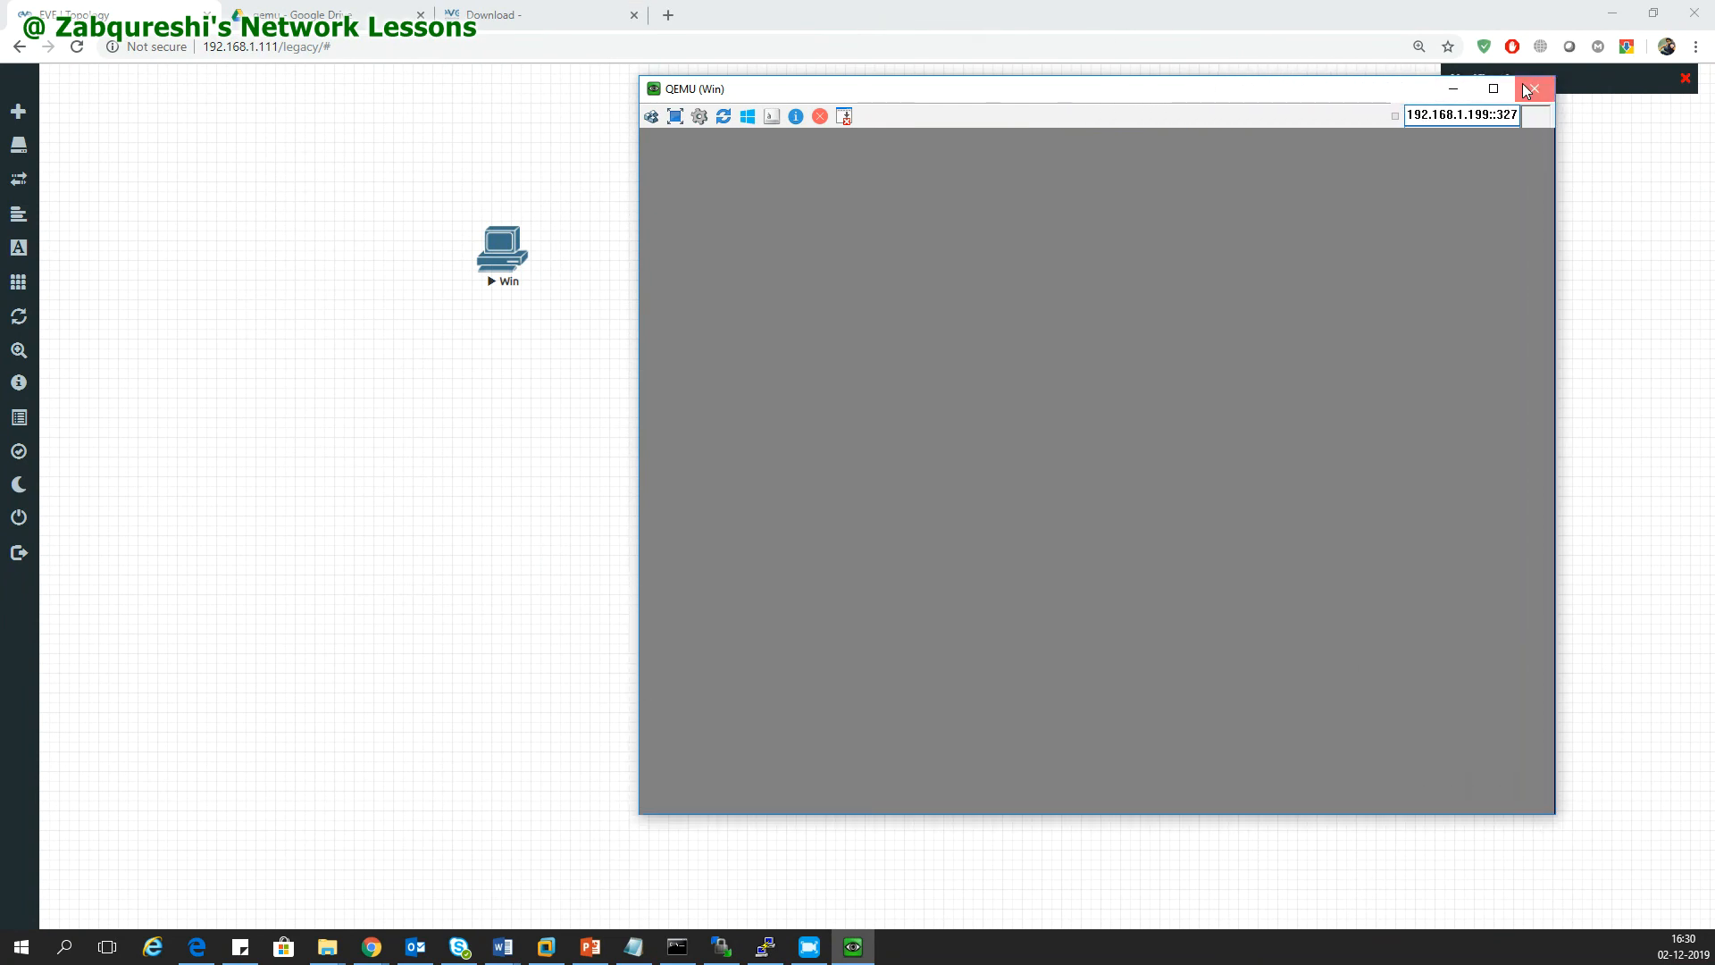
pyautogui.click(1531, 88)
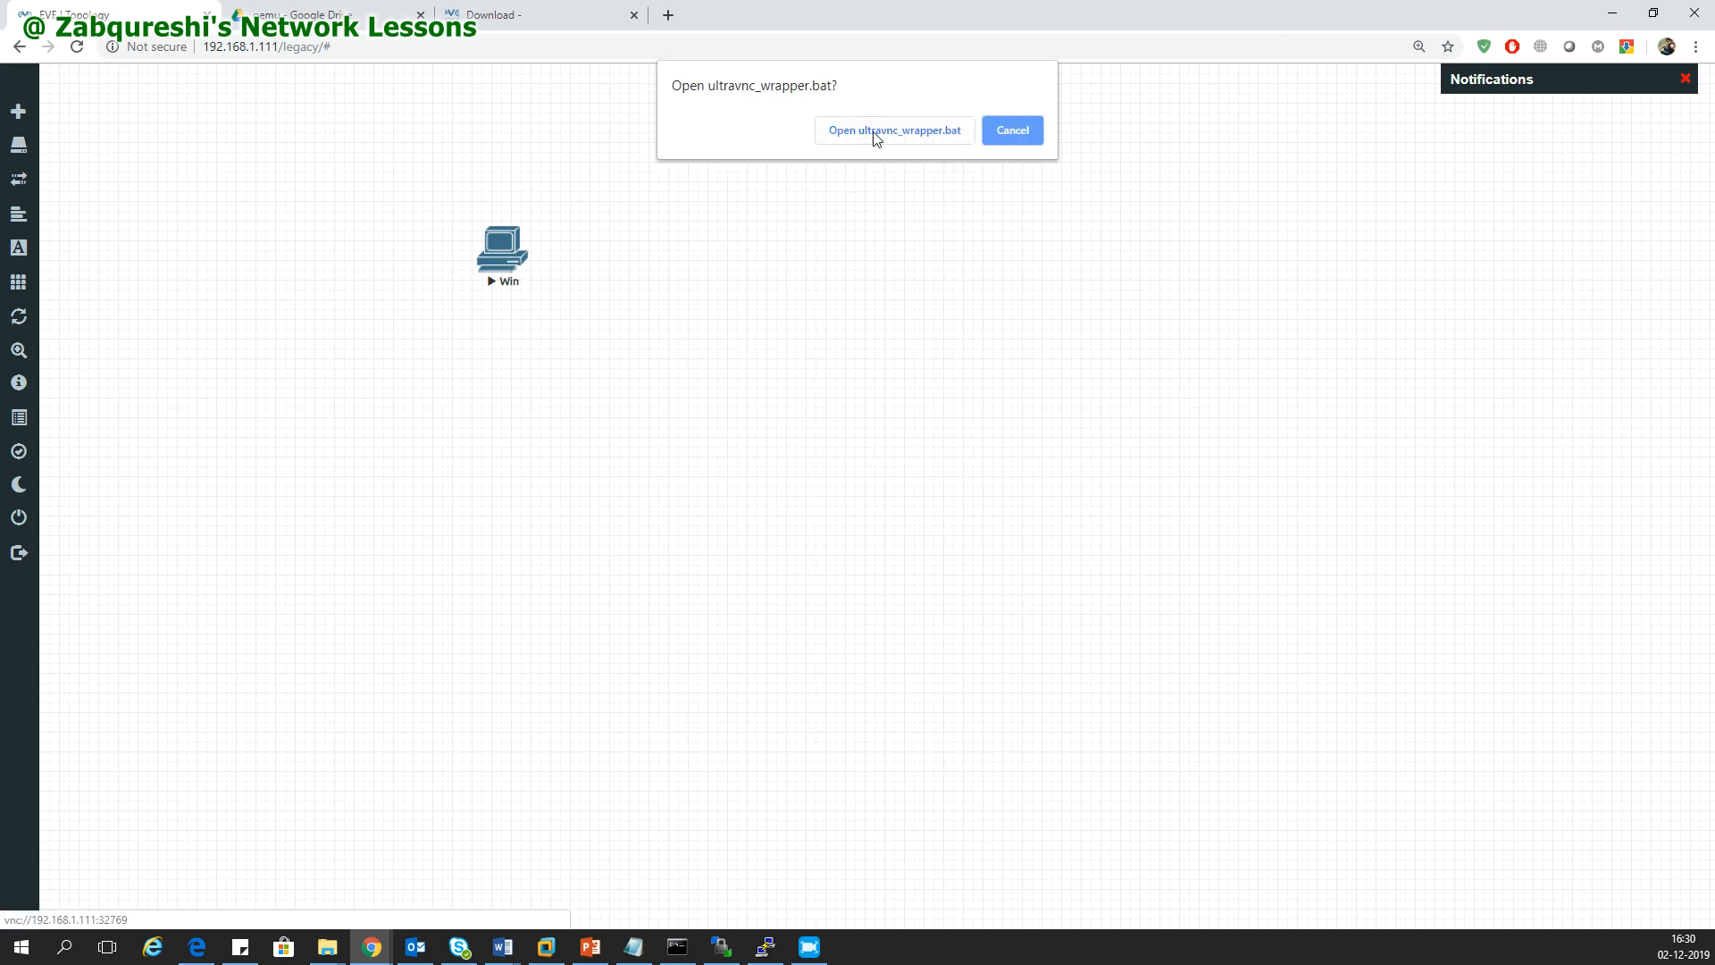
pyautogui.click(892, 131)
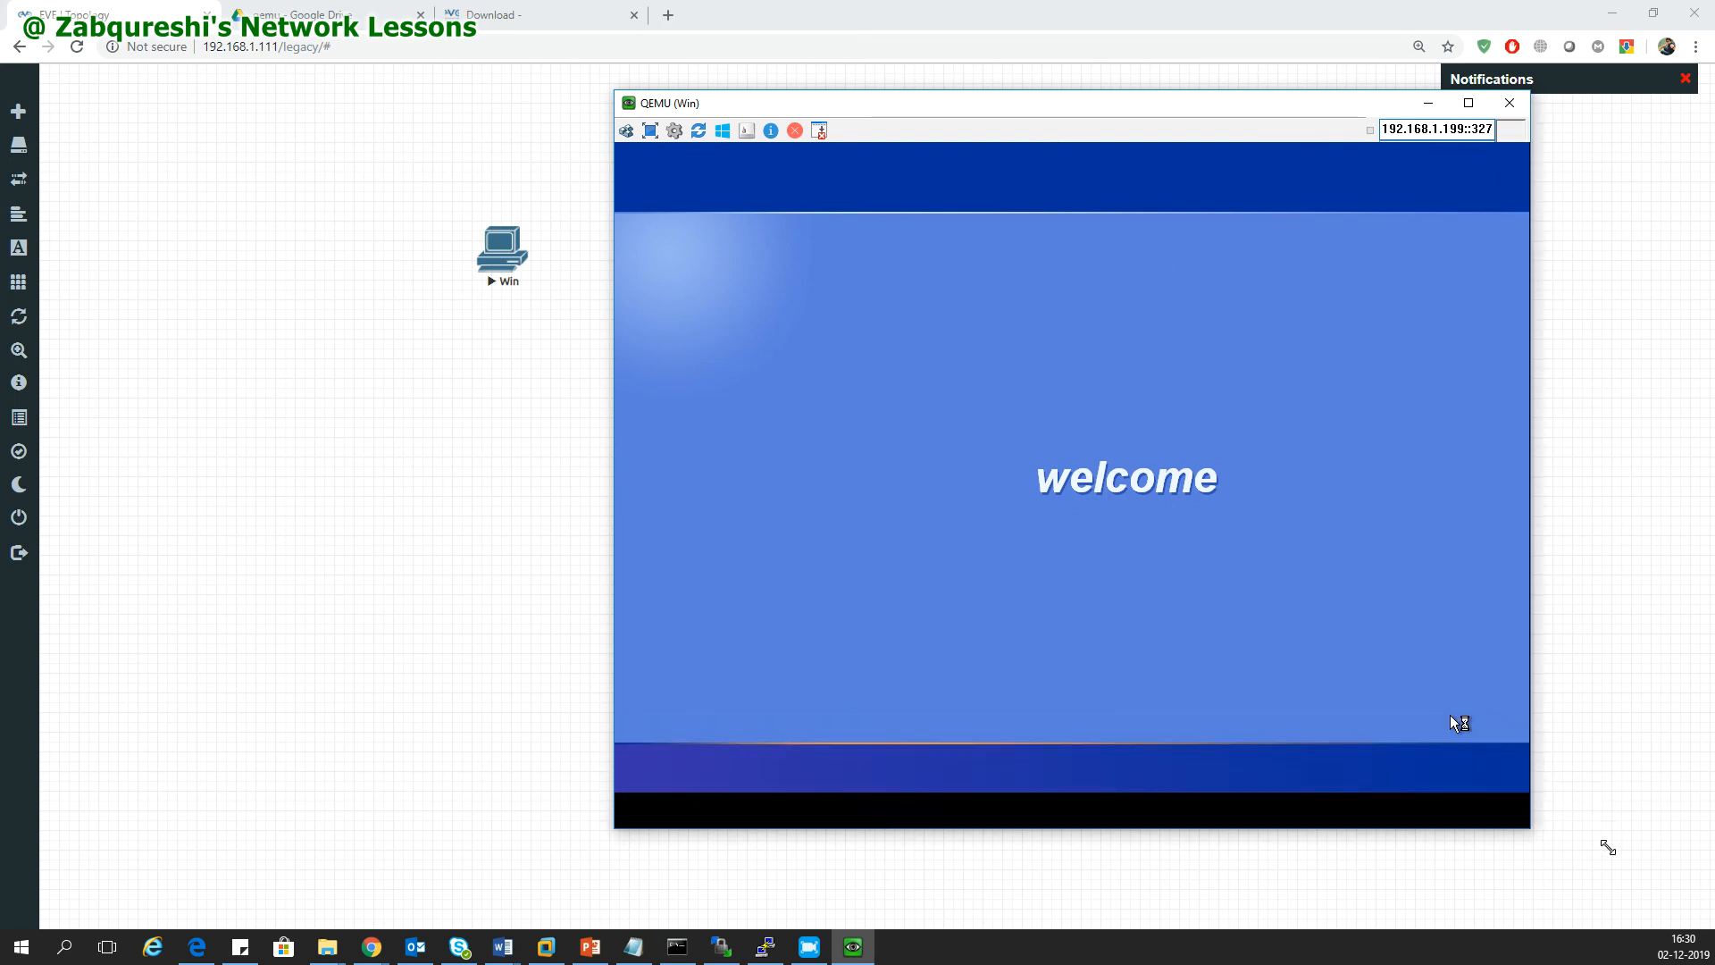
pyautogui.moveTo(989, 160)
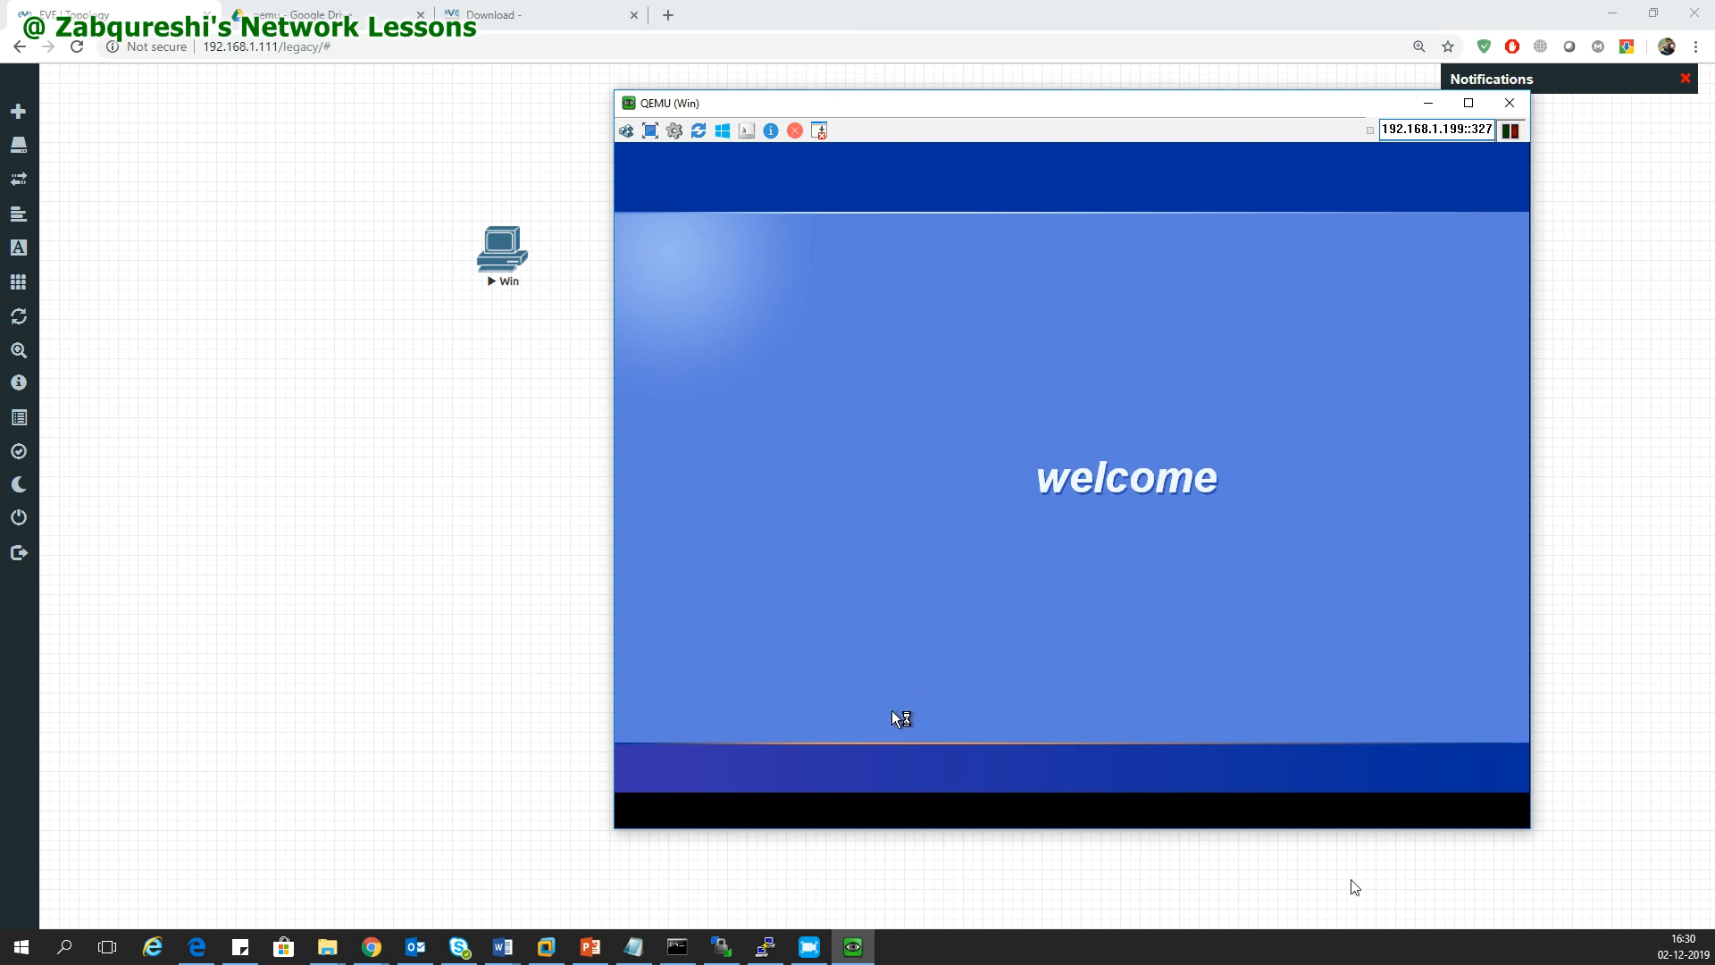
pyautogui.click(1508, 102)
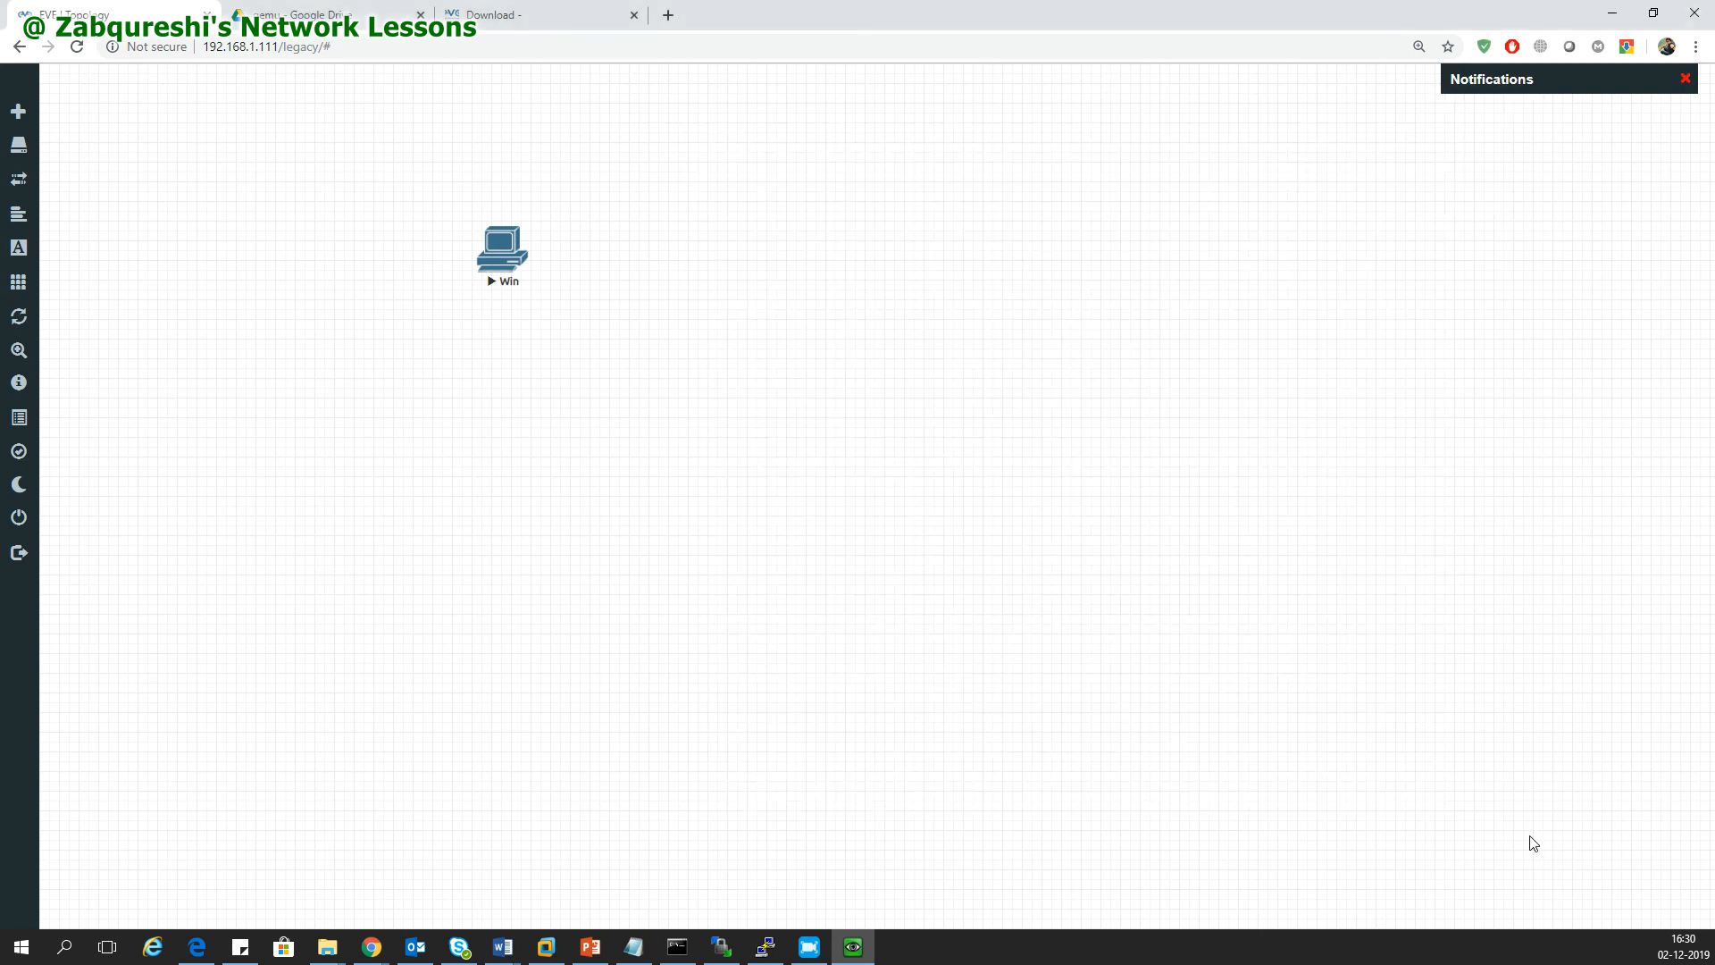
# Relaunch the QEMU (Win) console window from the Win node
pyautogui.doubleClick(501, 246)
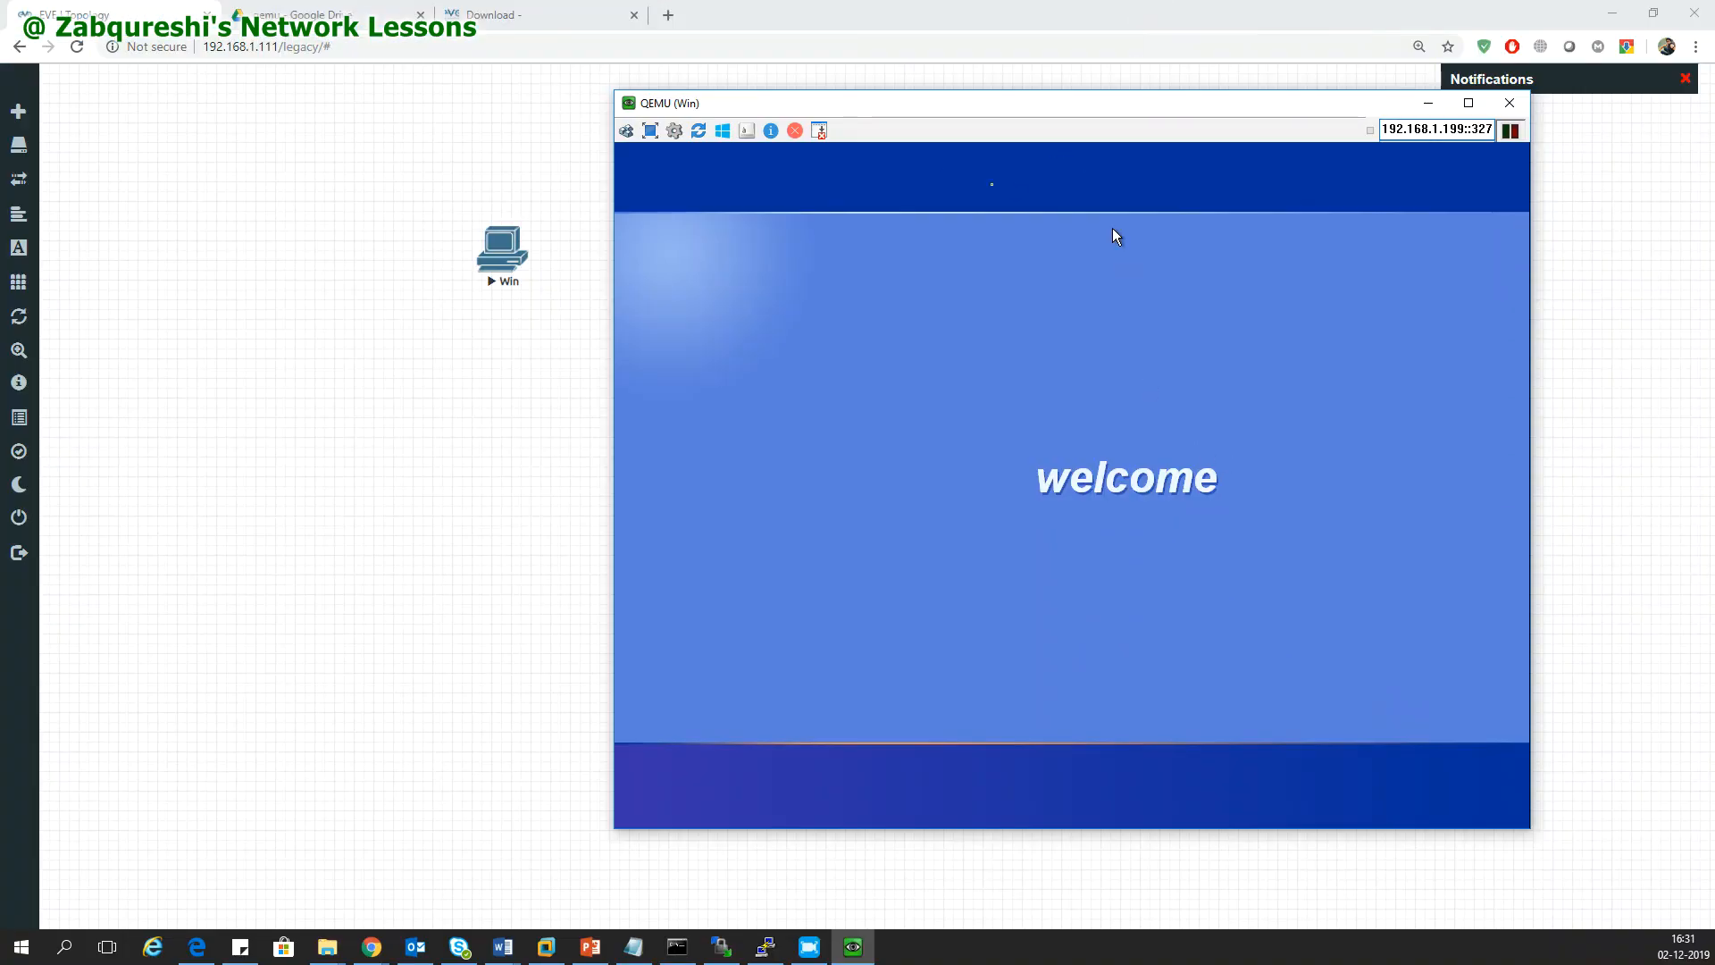
pyautogui.moveTo(859, 408)
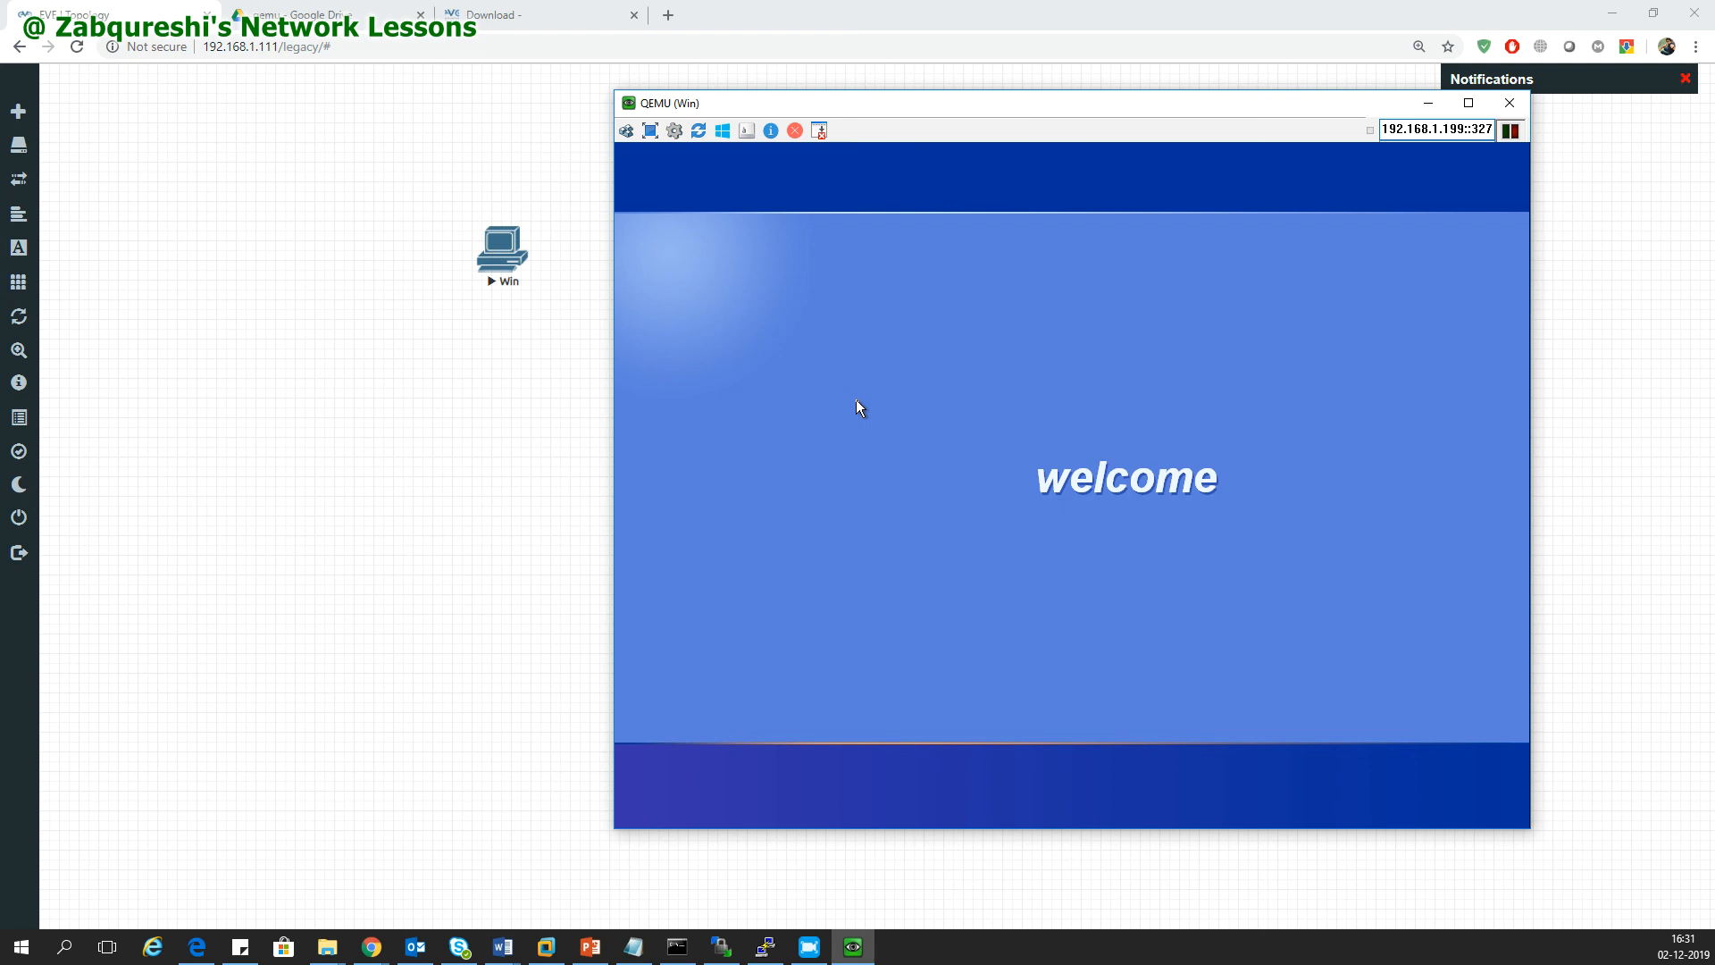
pyautogui.moveTo(784, 463)
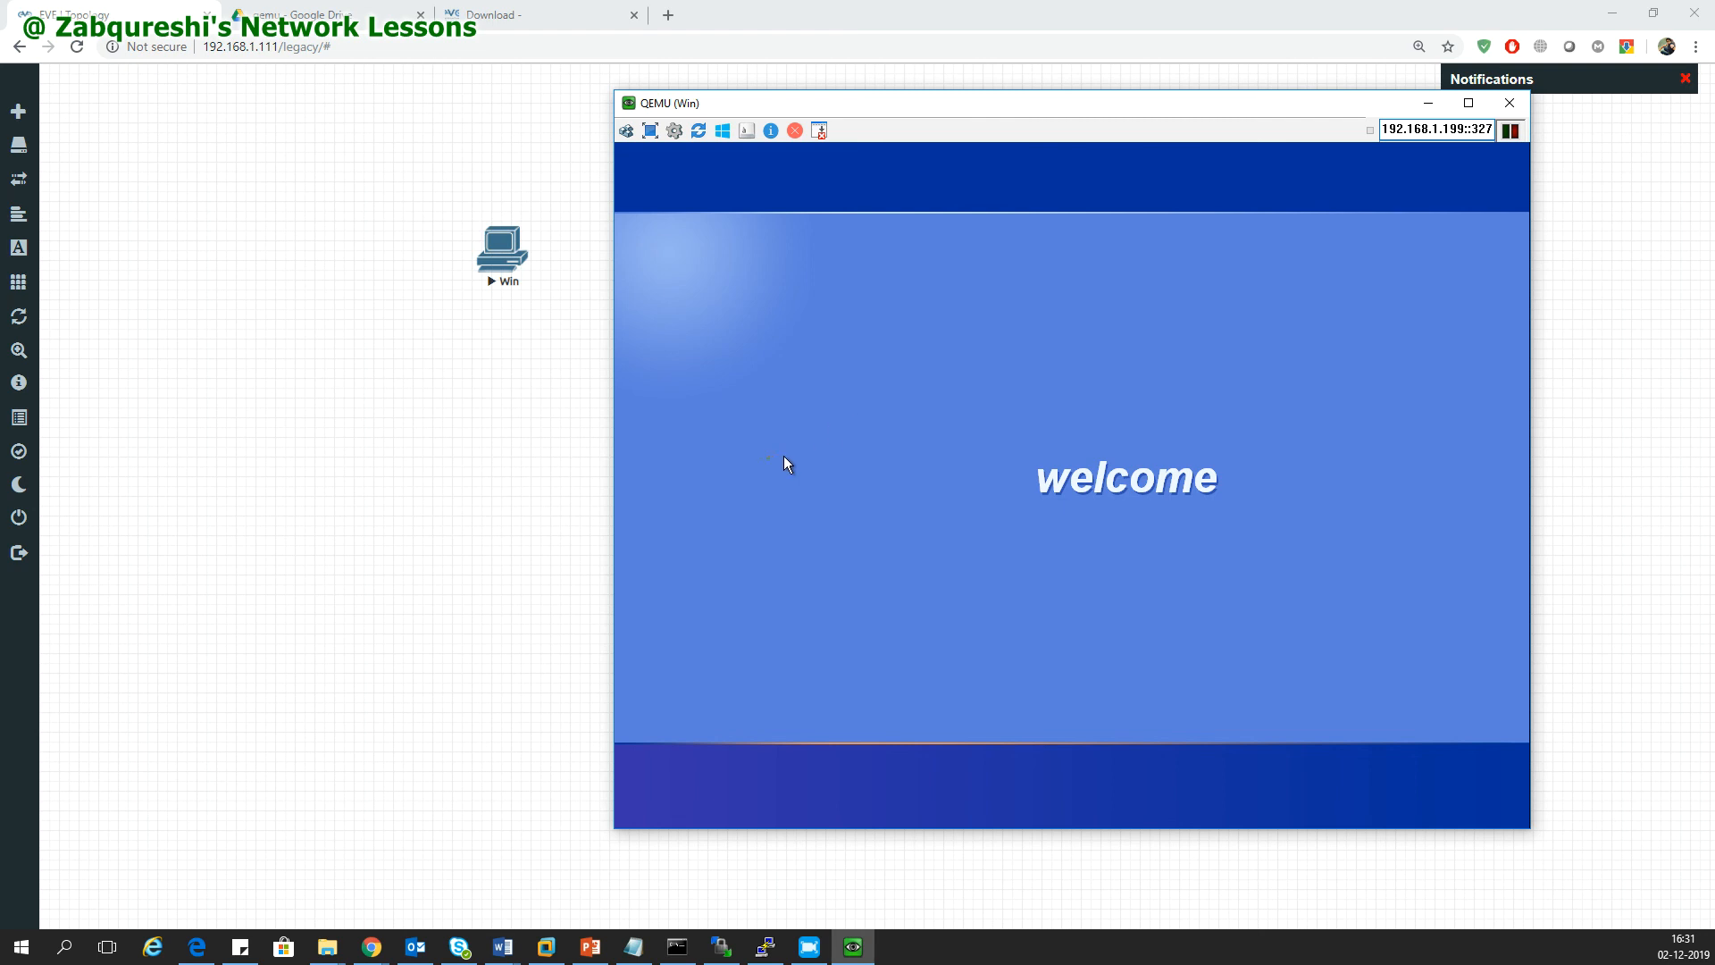
pyautogui.moveTo(886, 468)
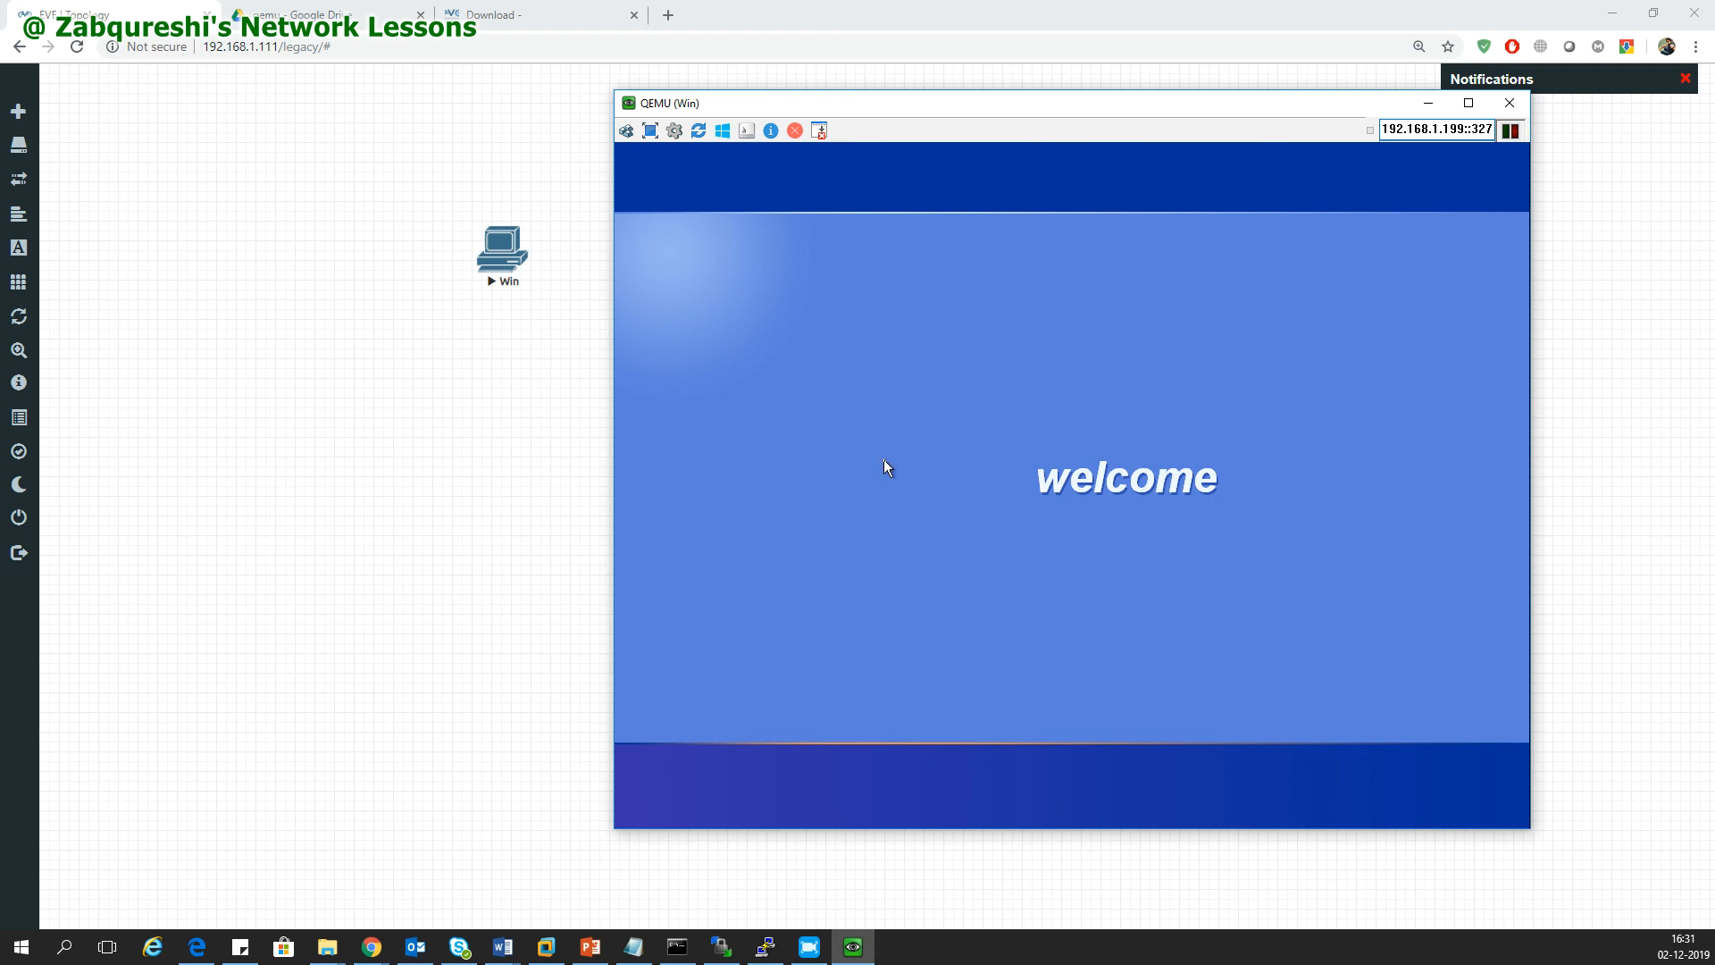